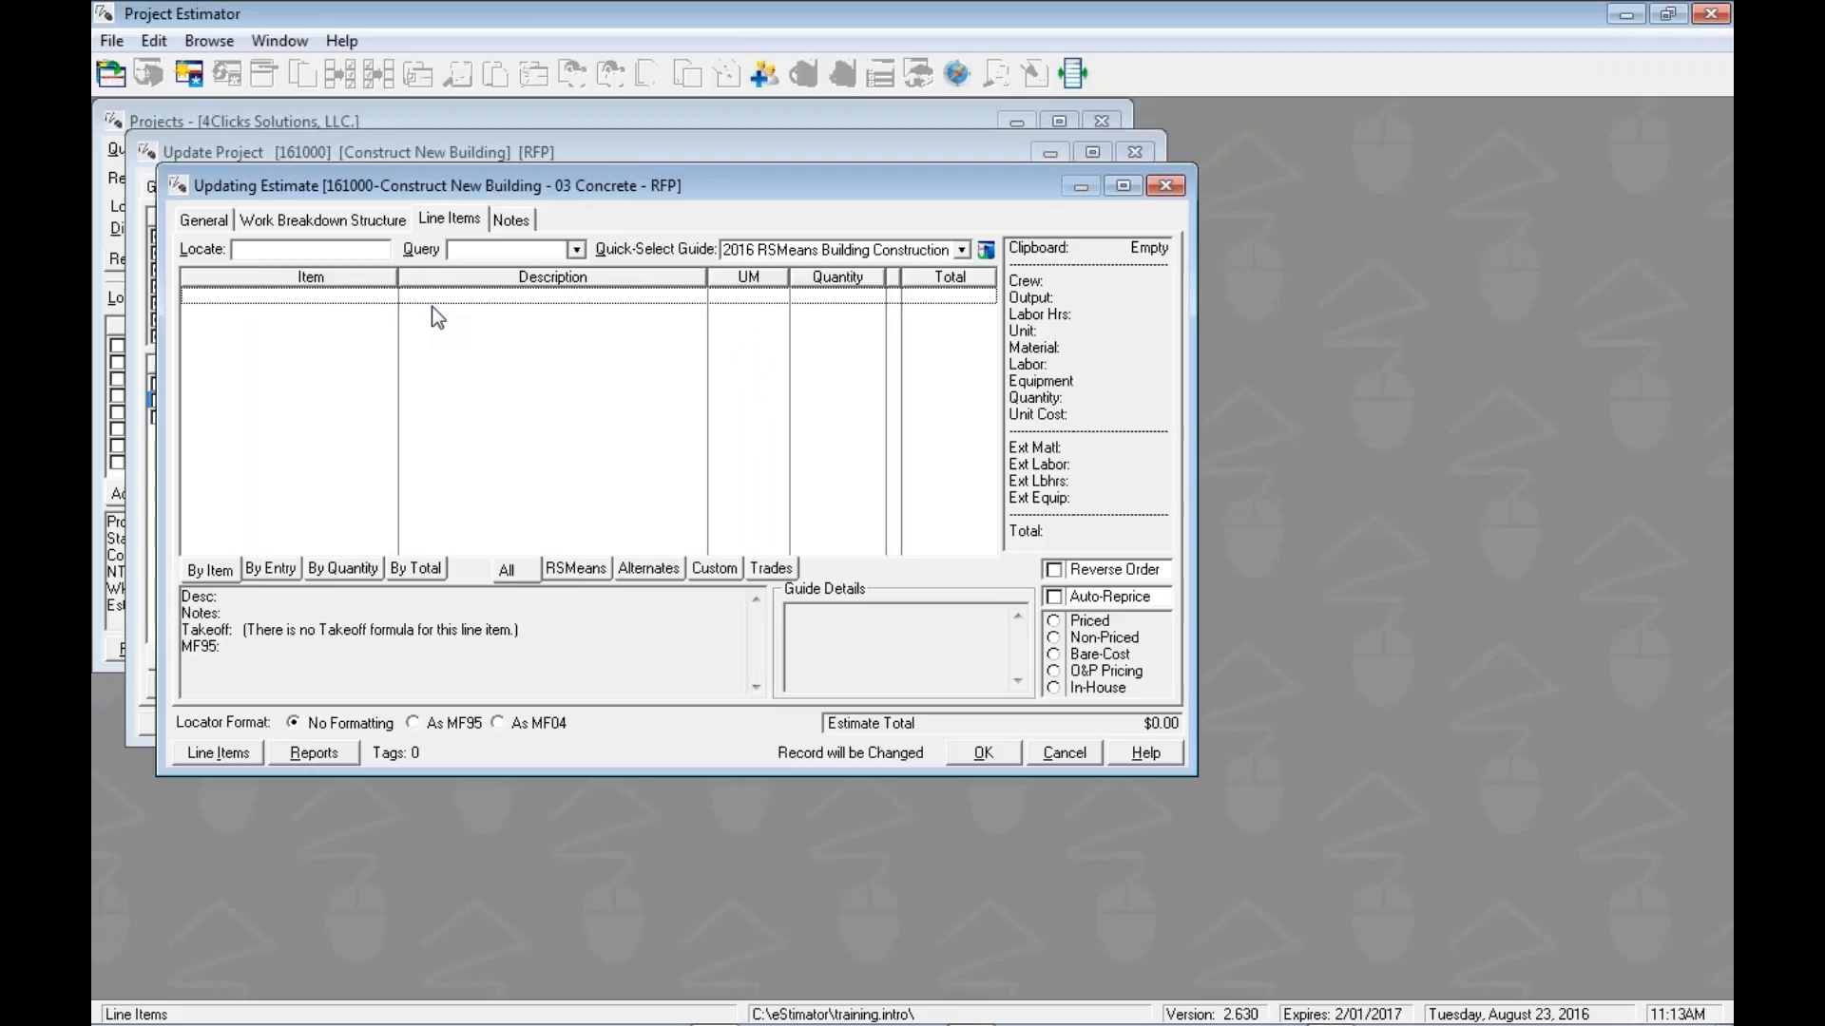
mouse_move(466, 241)
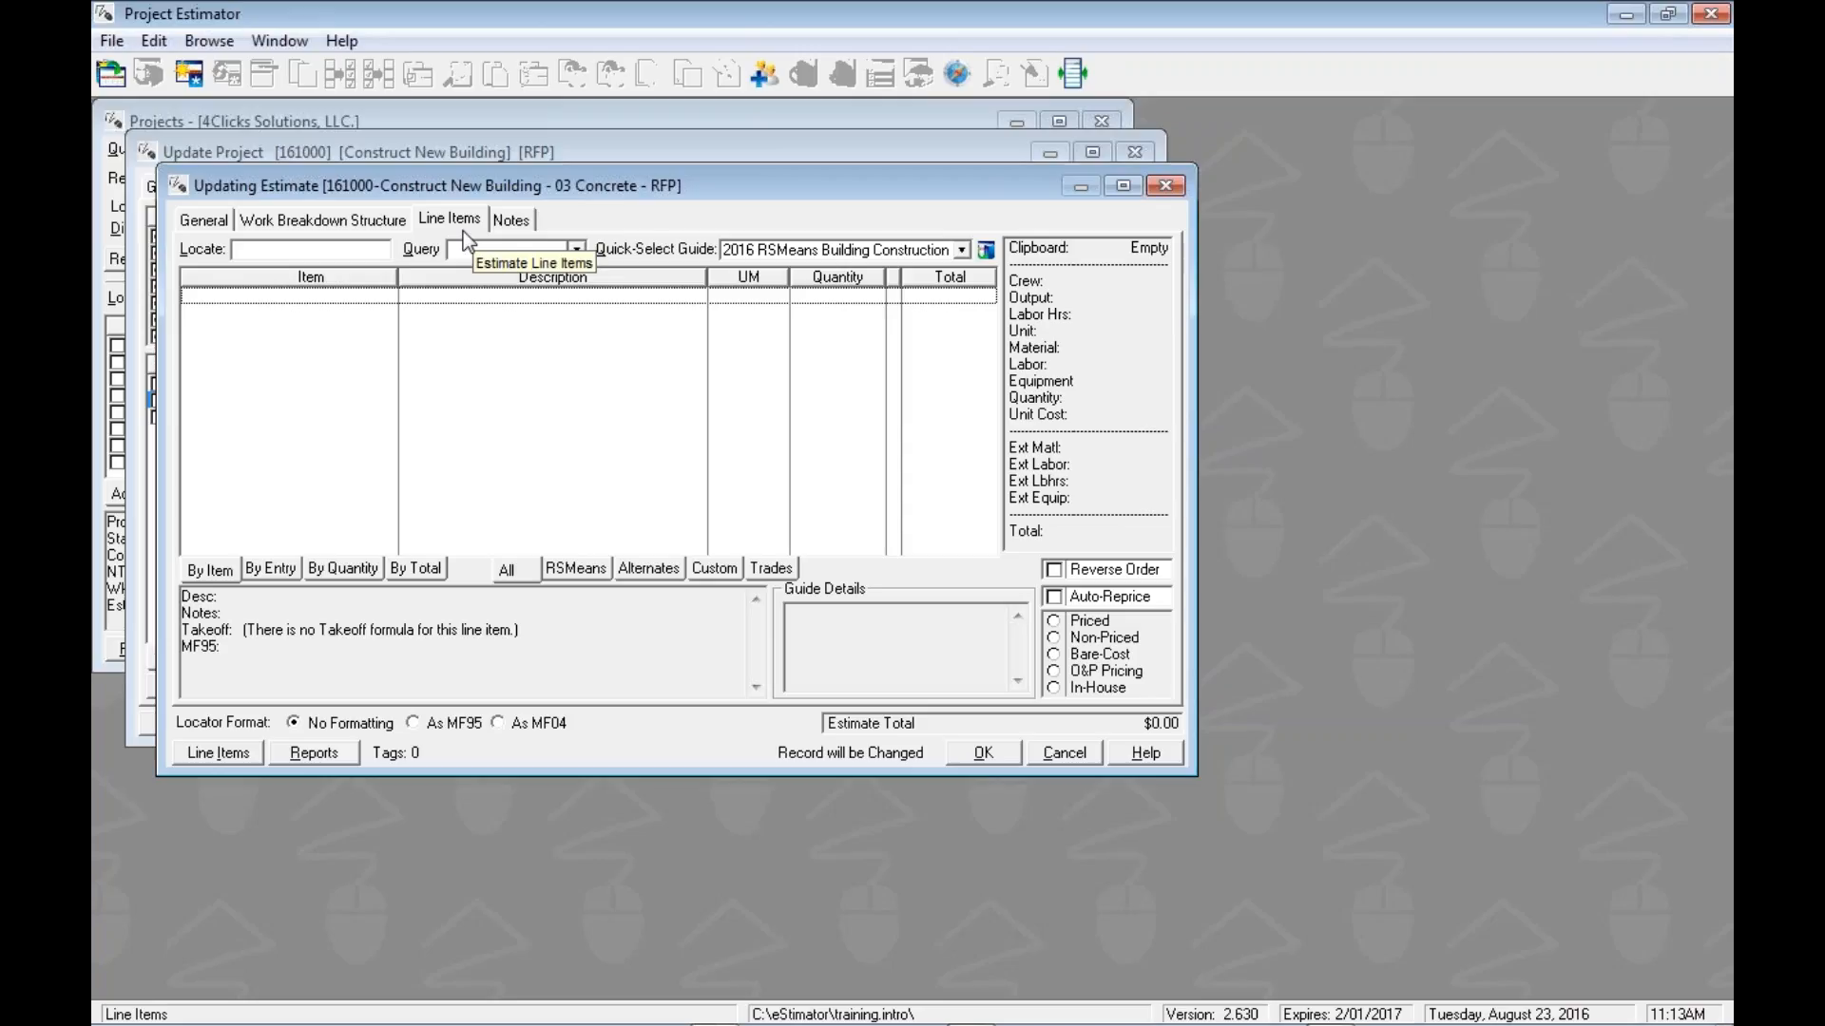
mouse_move(614, 371)
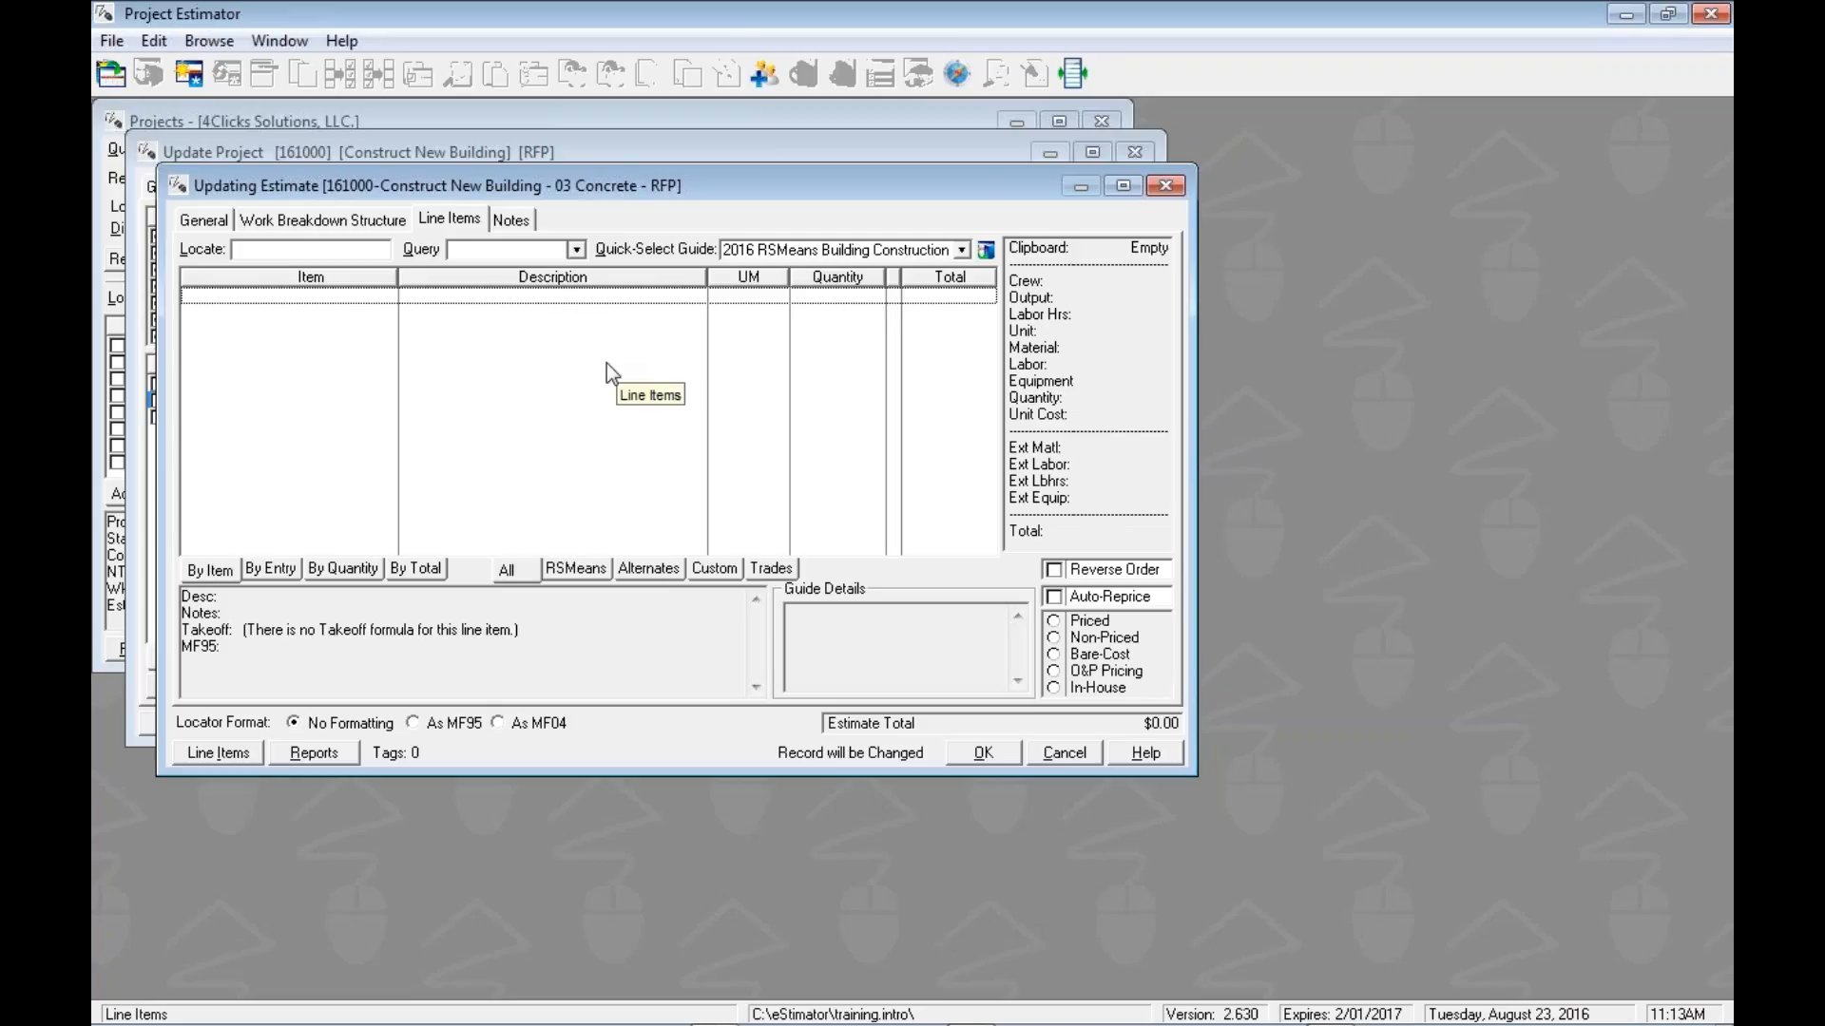
mouse_move(568, 339)
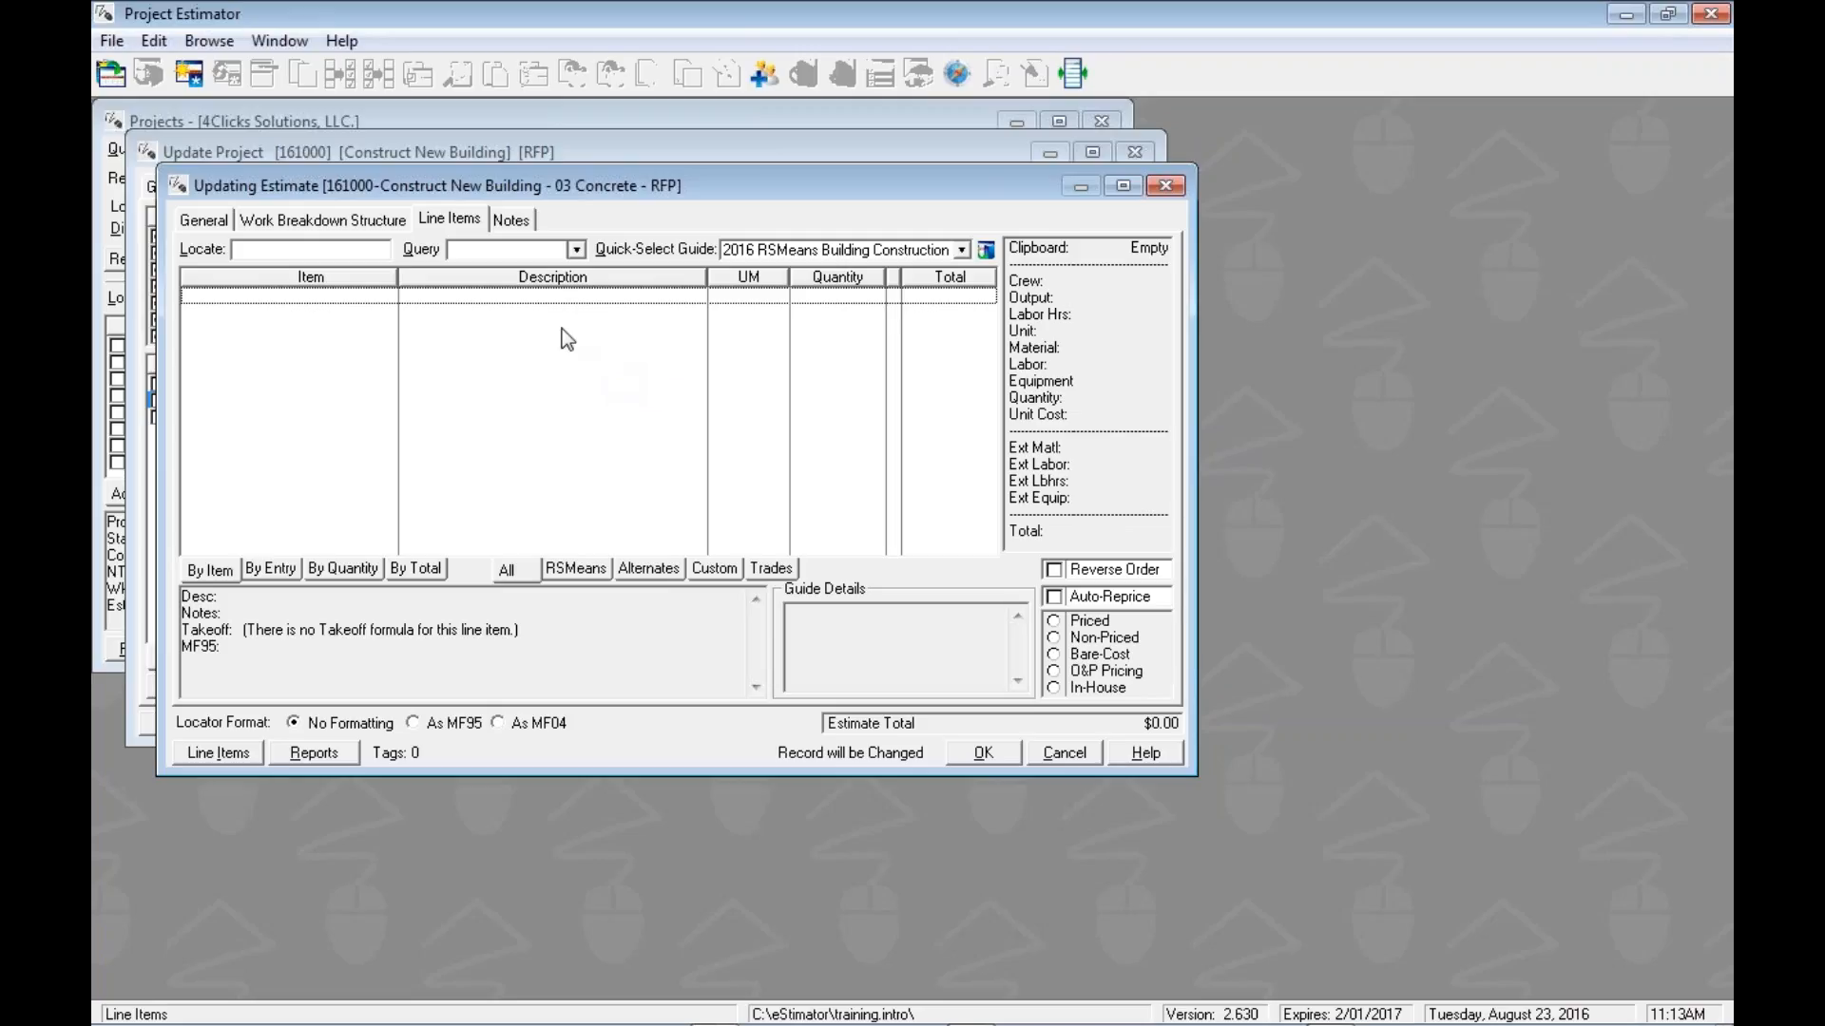
Step: Bring up the line-item context menu in the empty 03 Concrete estimate grid
right_click(564, 338)
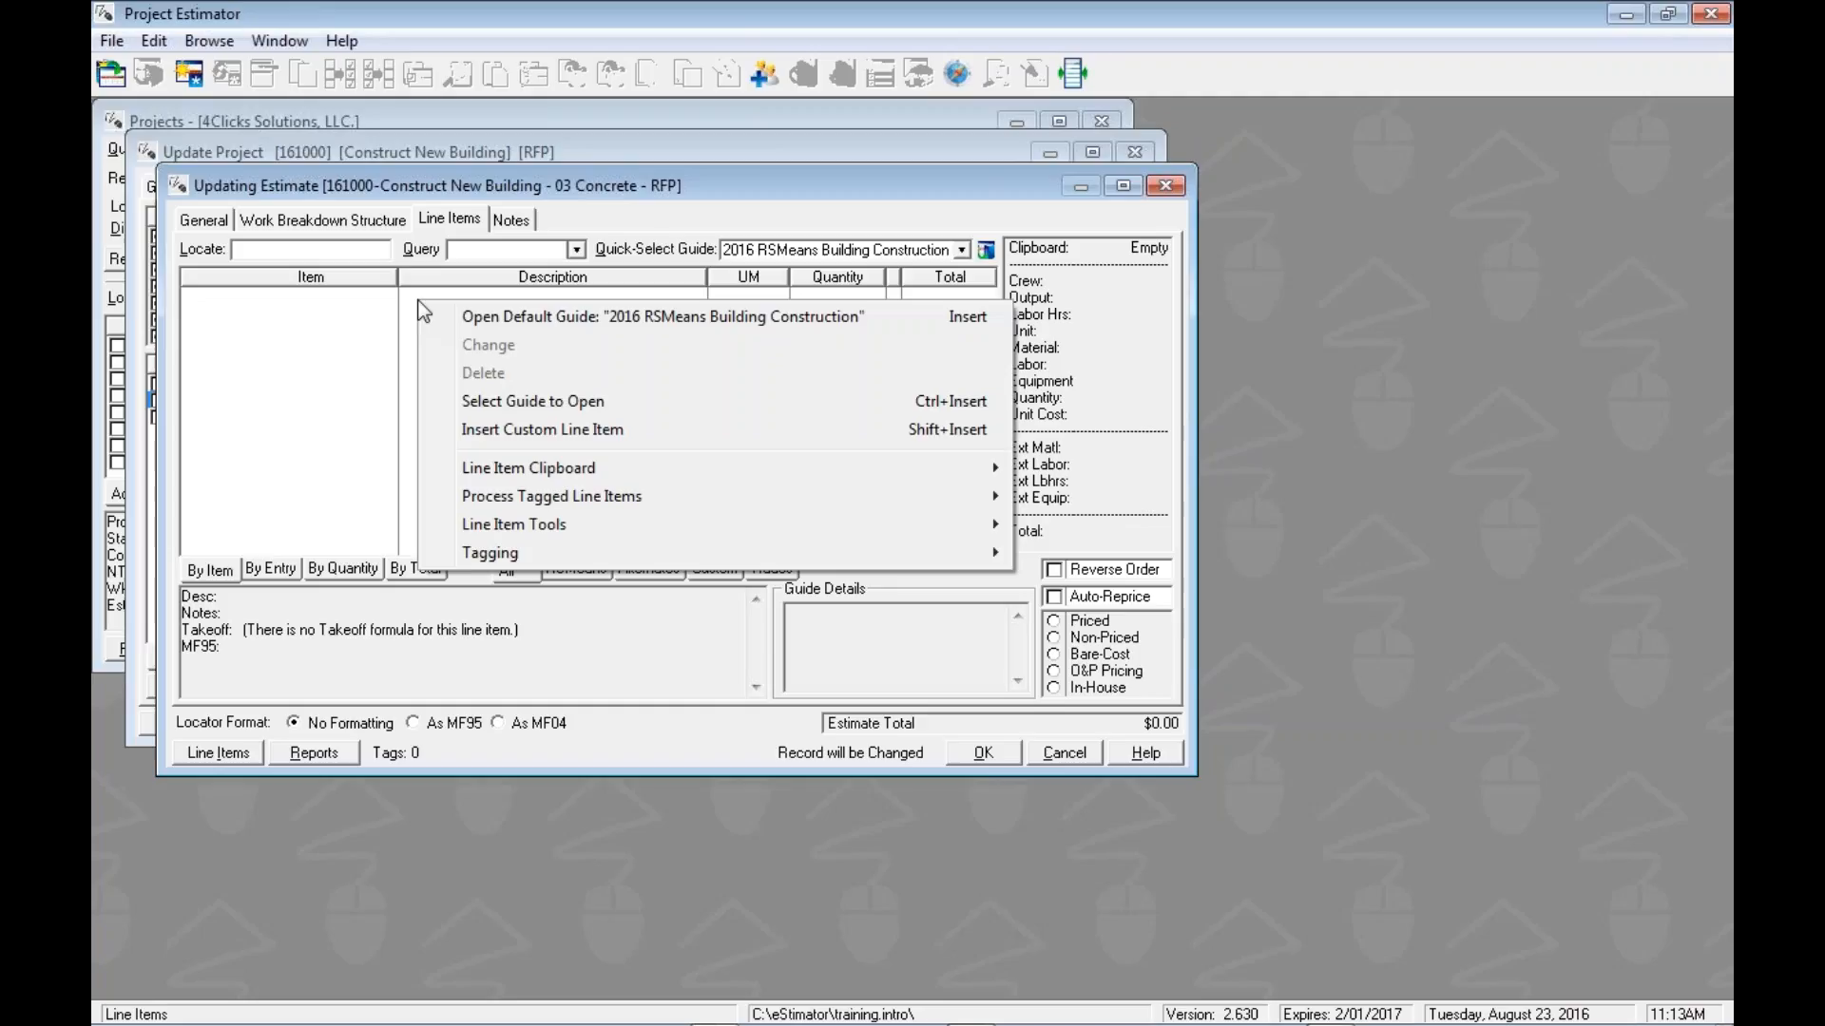
mouse_move(536, 317)
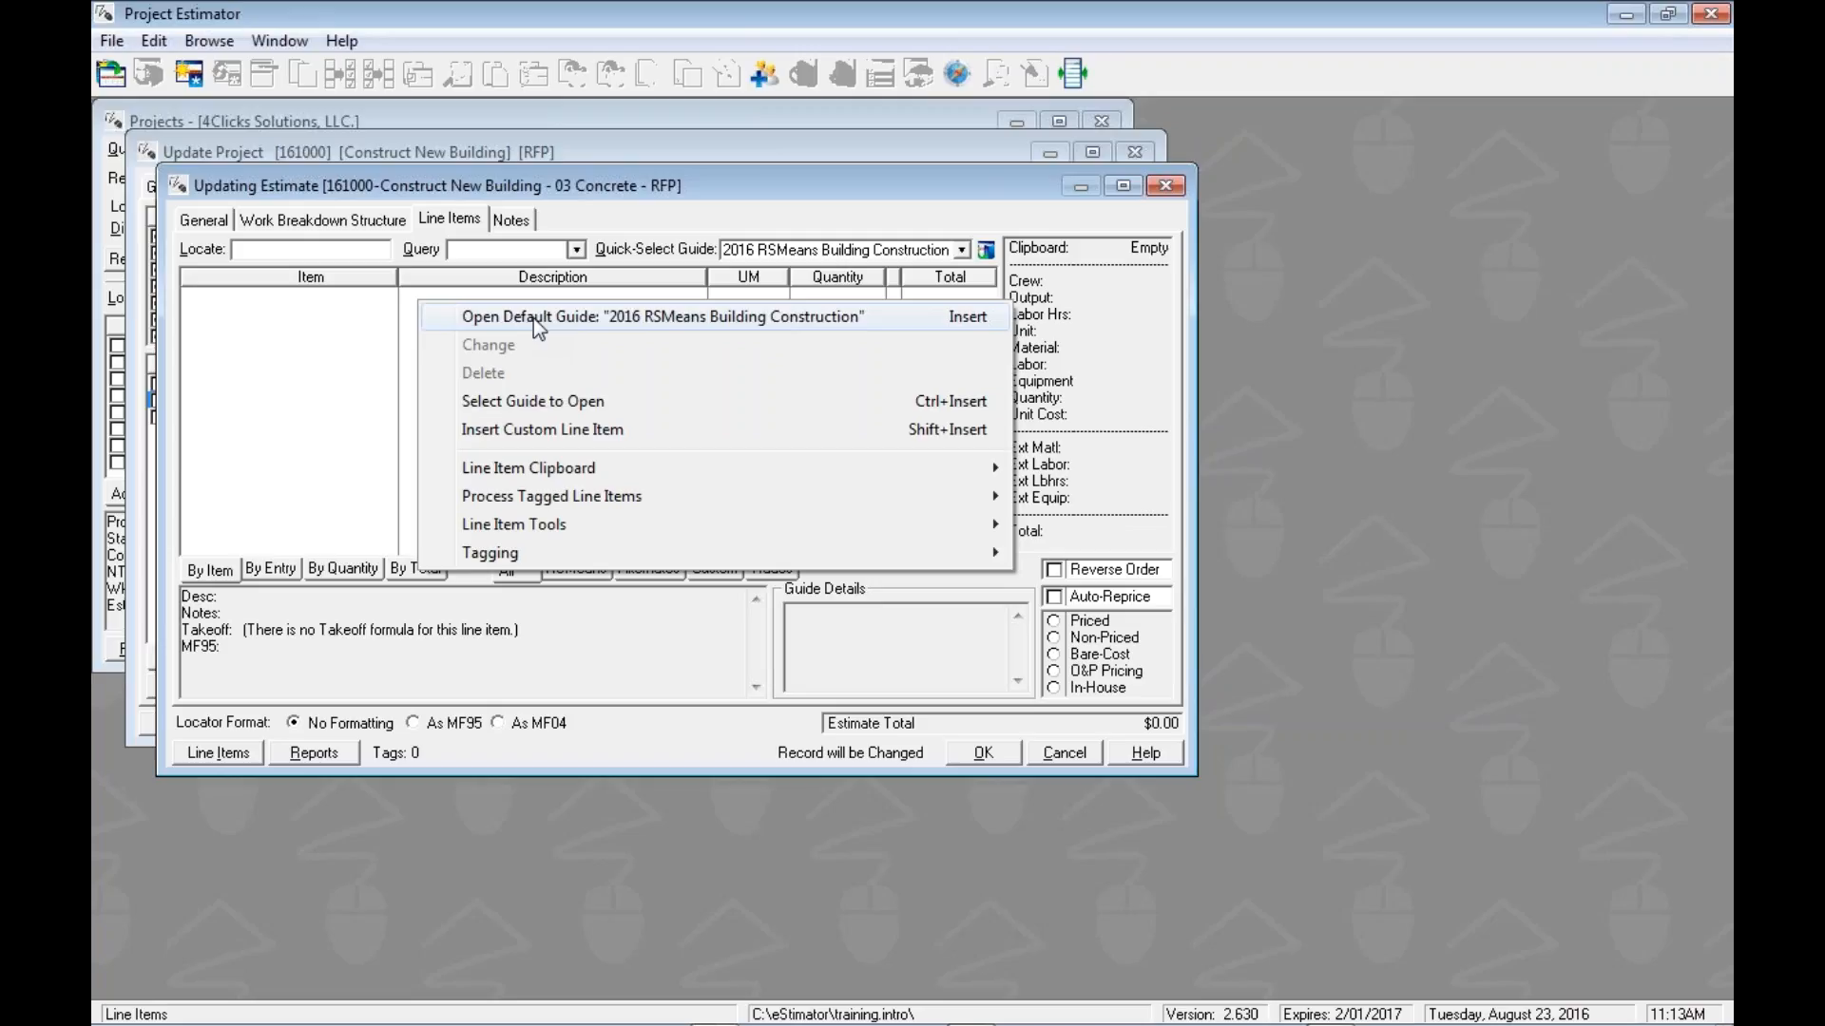
Step: Open the default 2016 RSMeans Building Construction guide and select the 01-11 Summary of Work heading
left_click(661, 315)
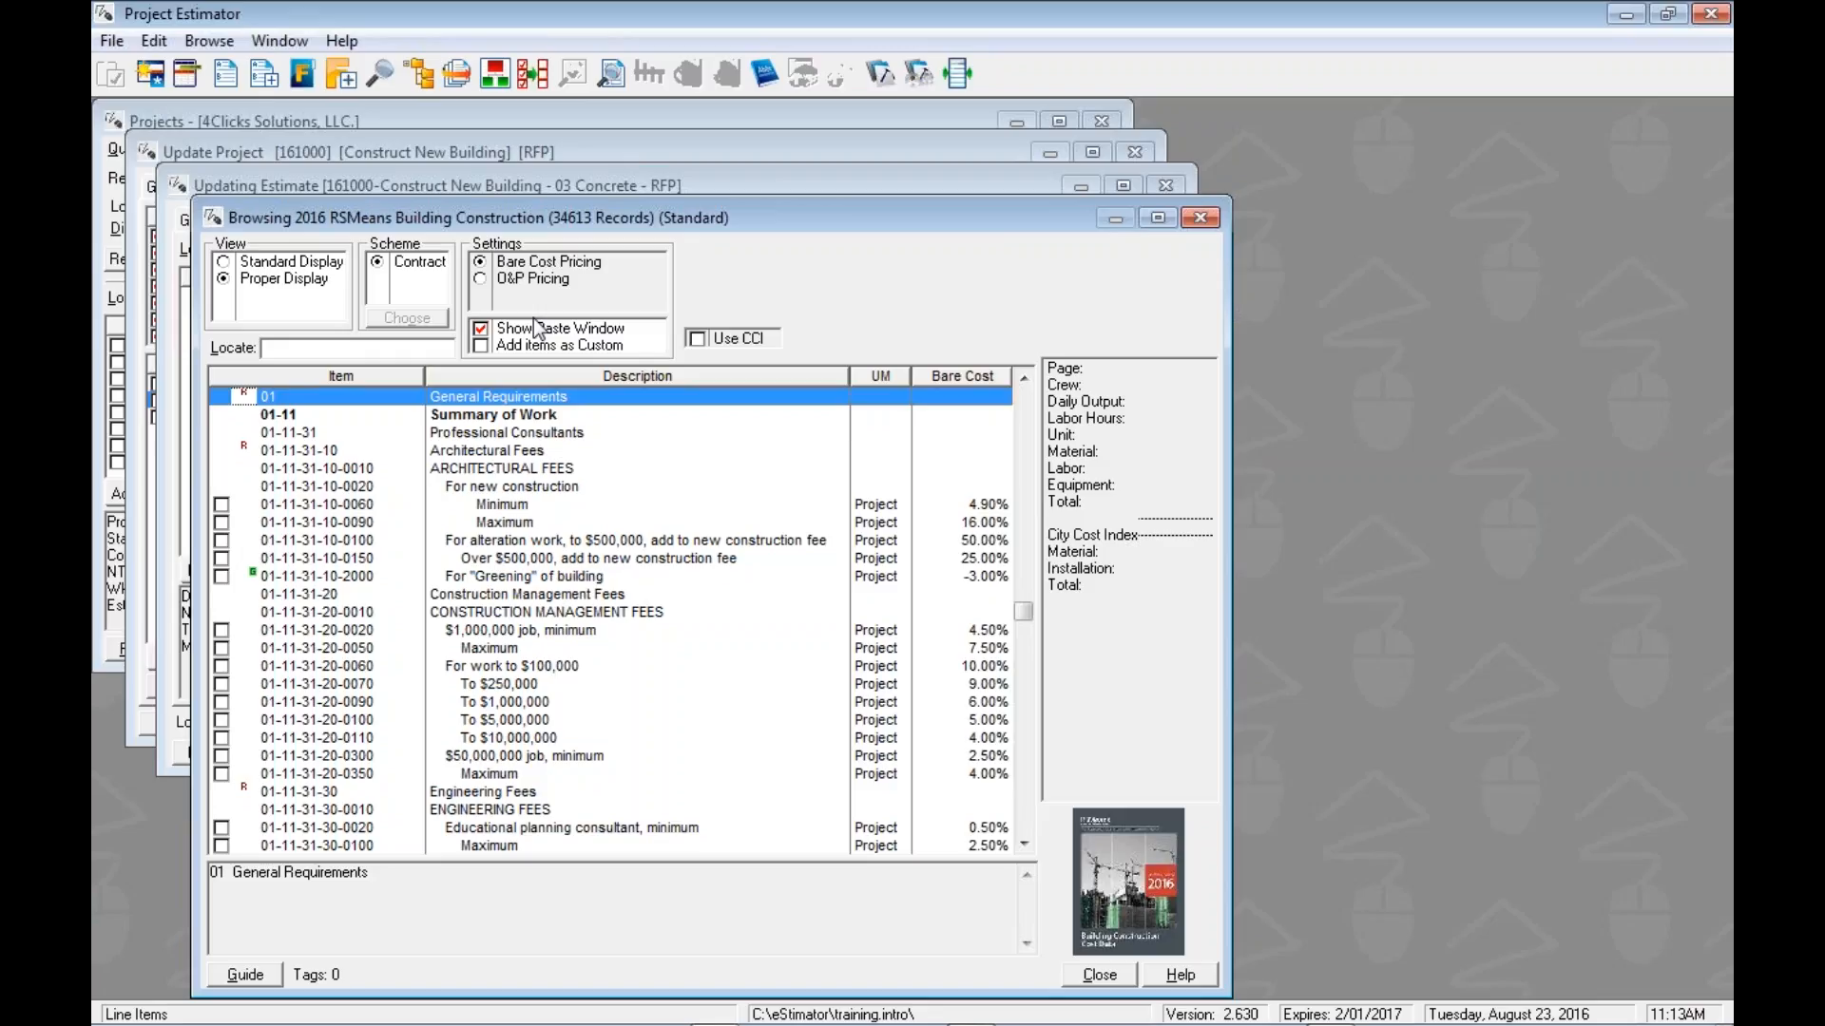
mouse_move(564, 242)
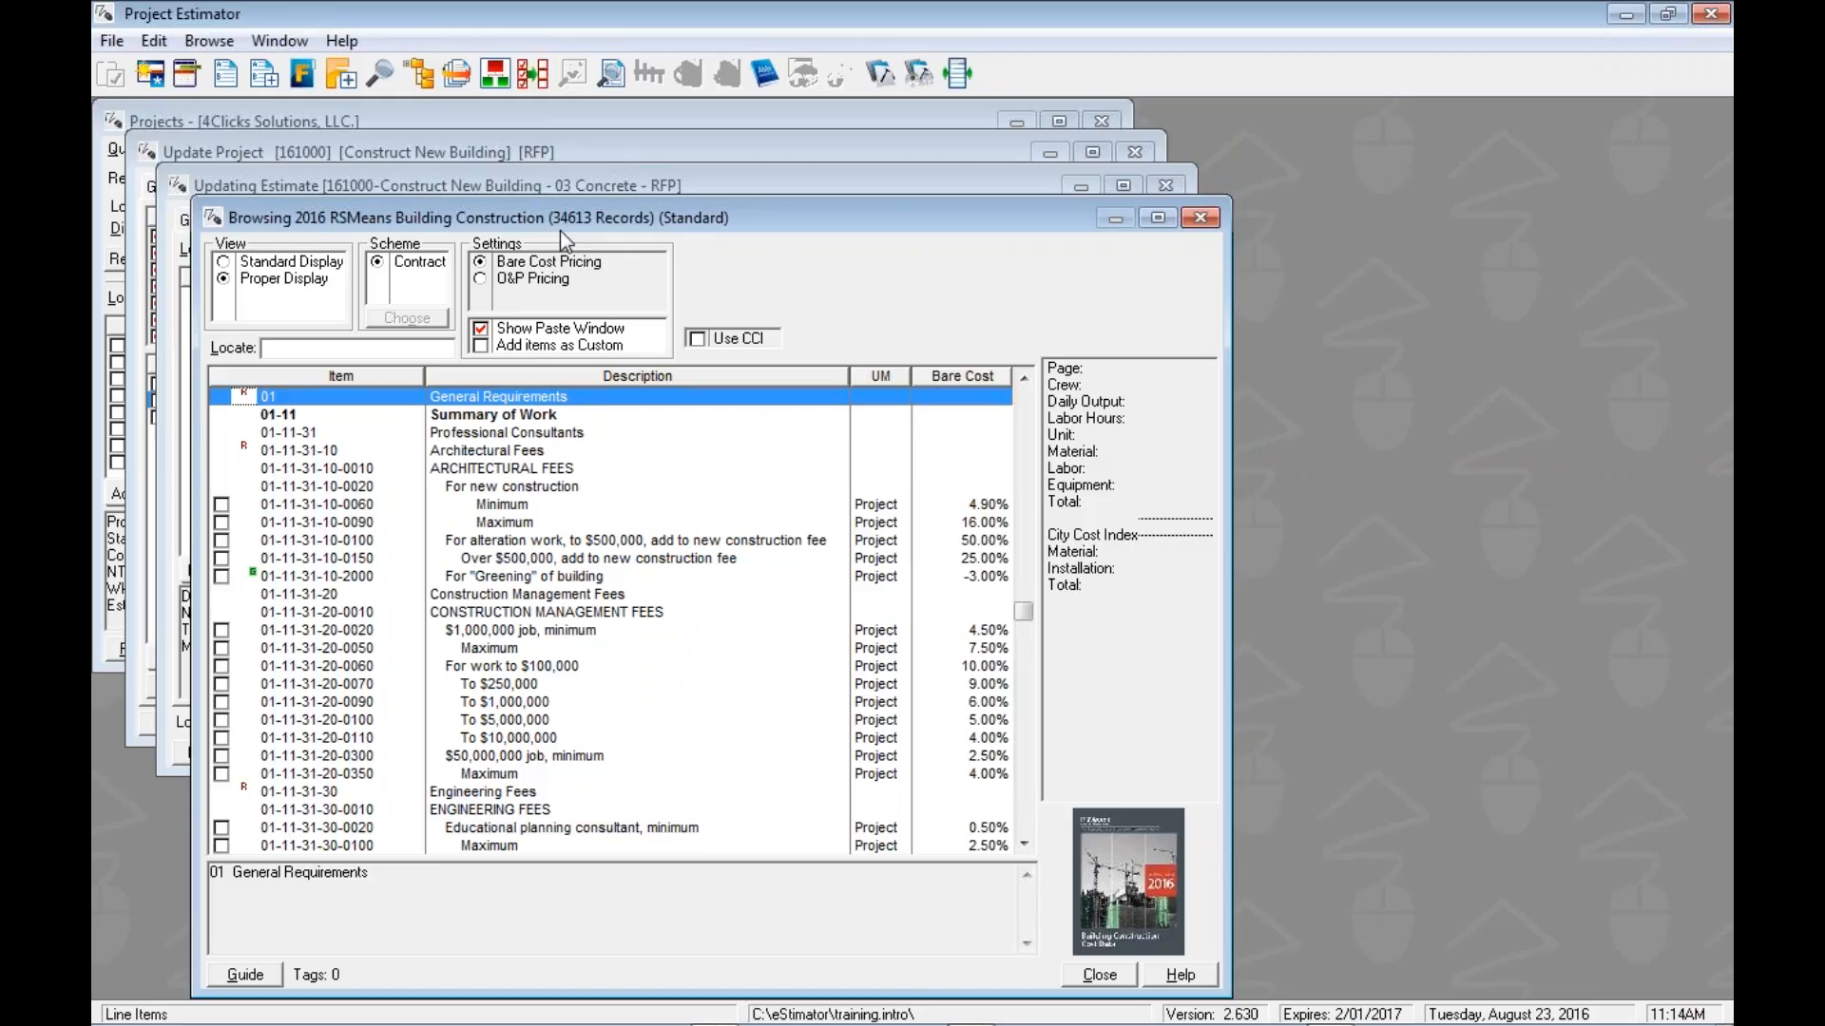
type("09-05-0")
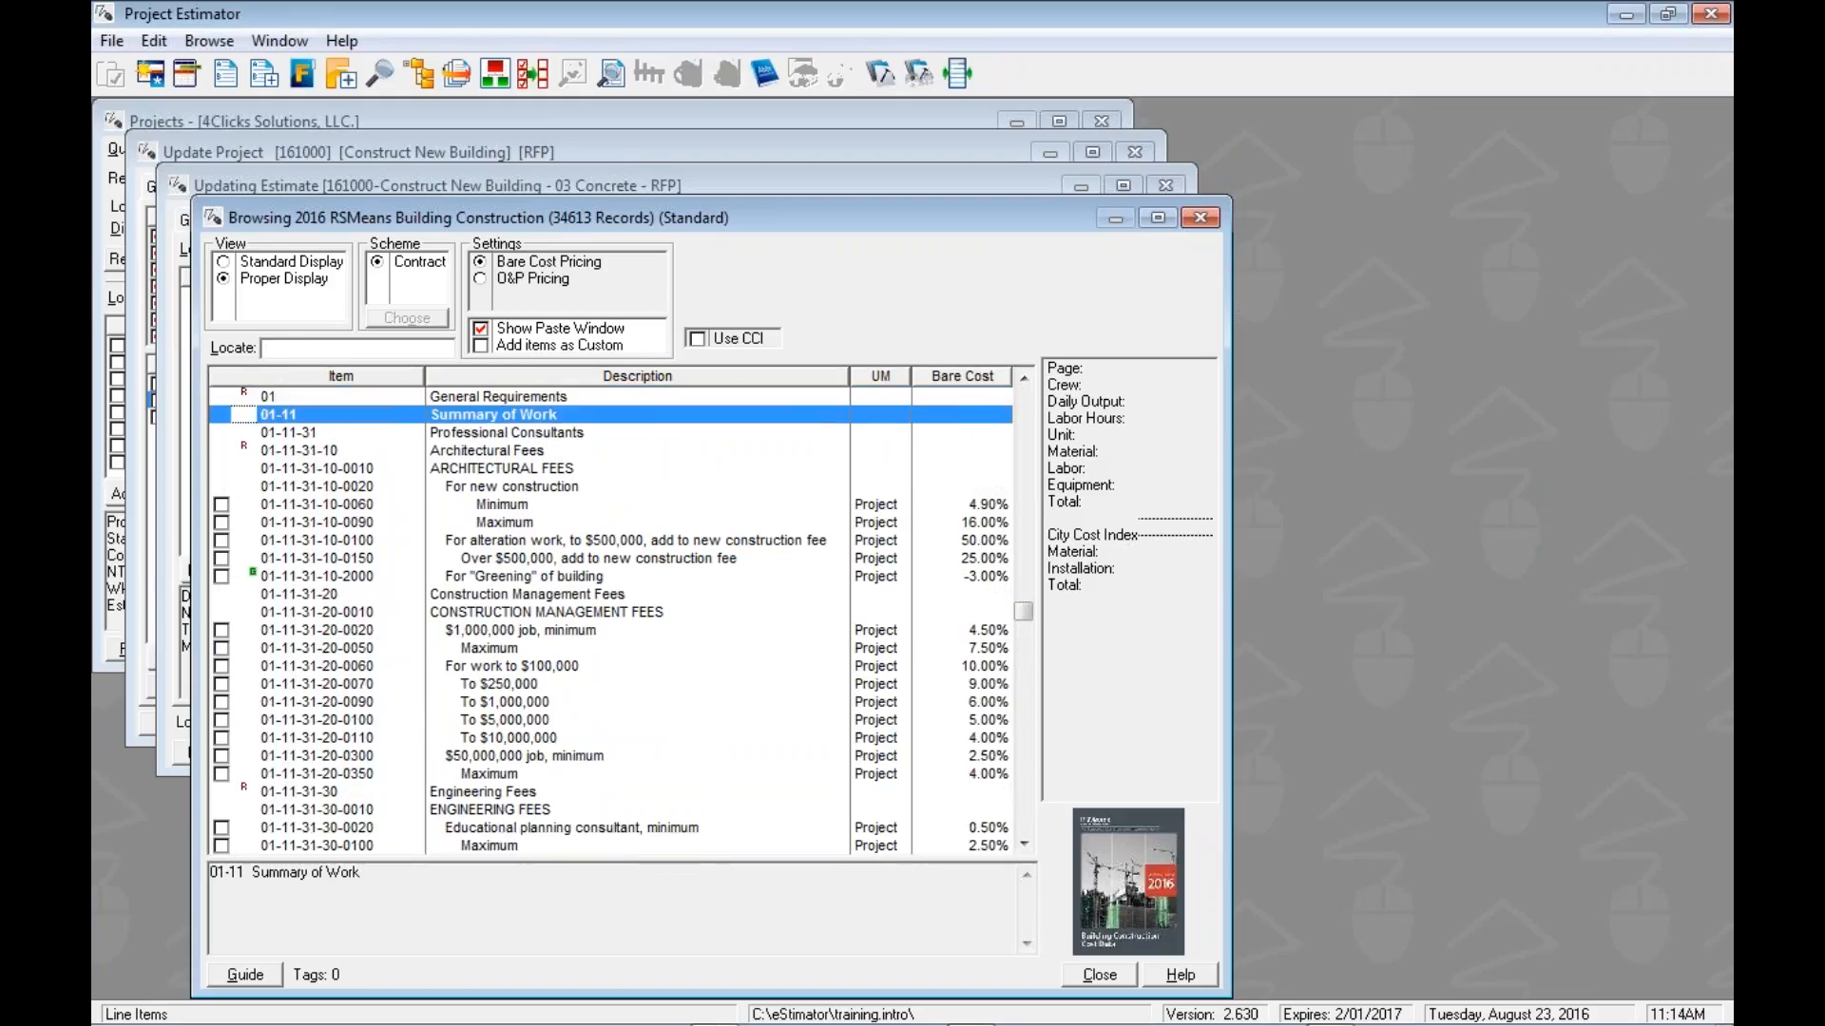
left_click(338, 395)
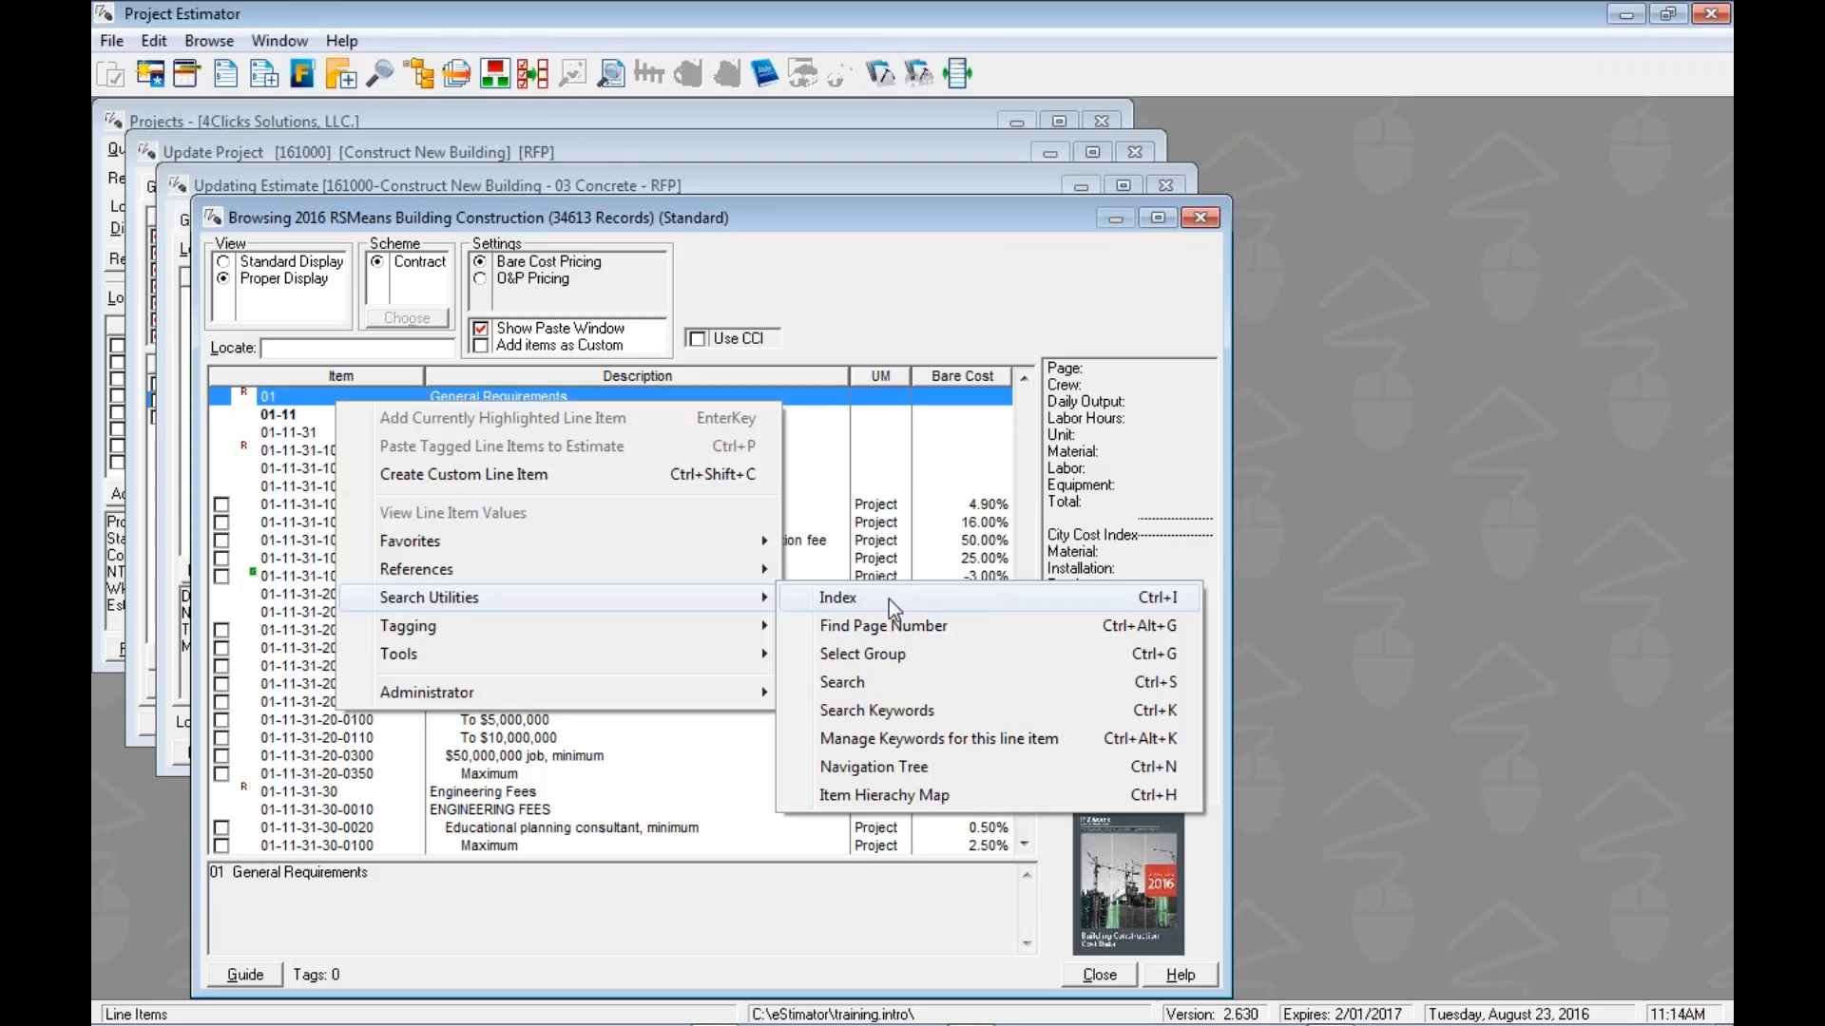
mouse_move(909, 709)
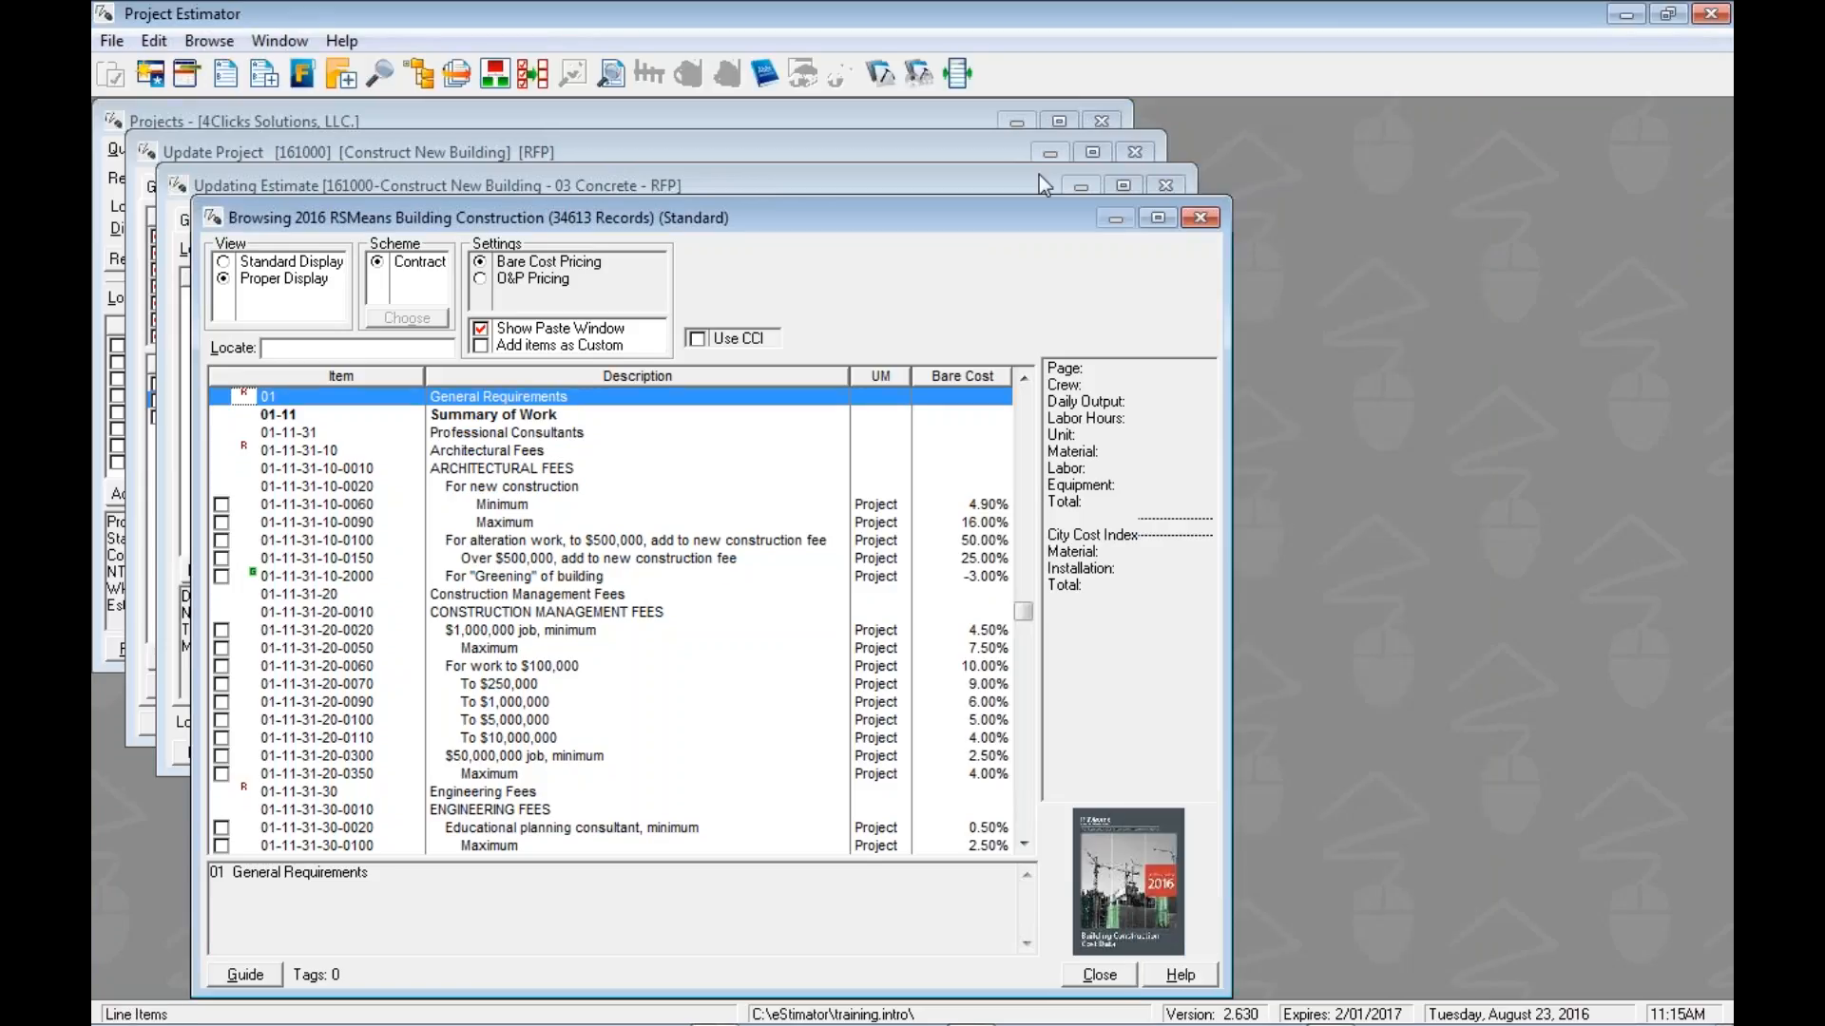
mouse_move(370, 401)
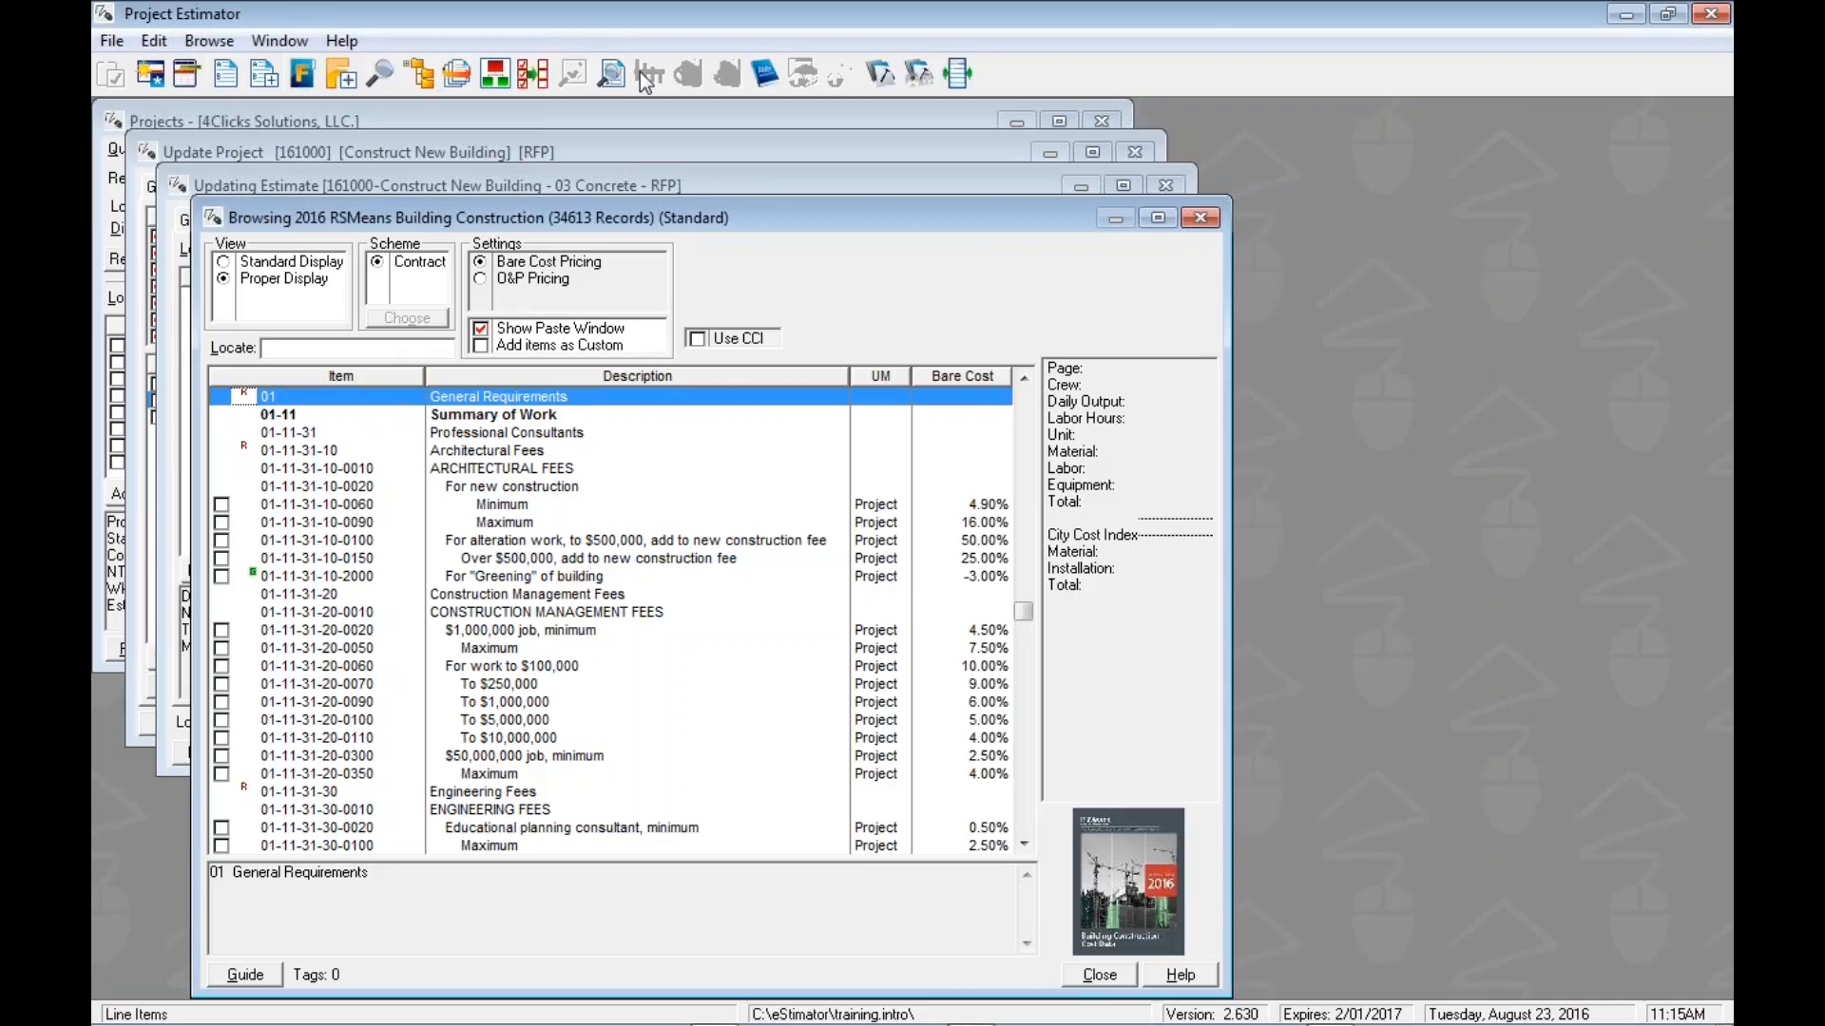
mouse_move(224, 74)
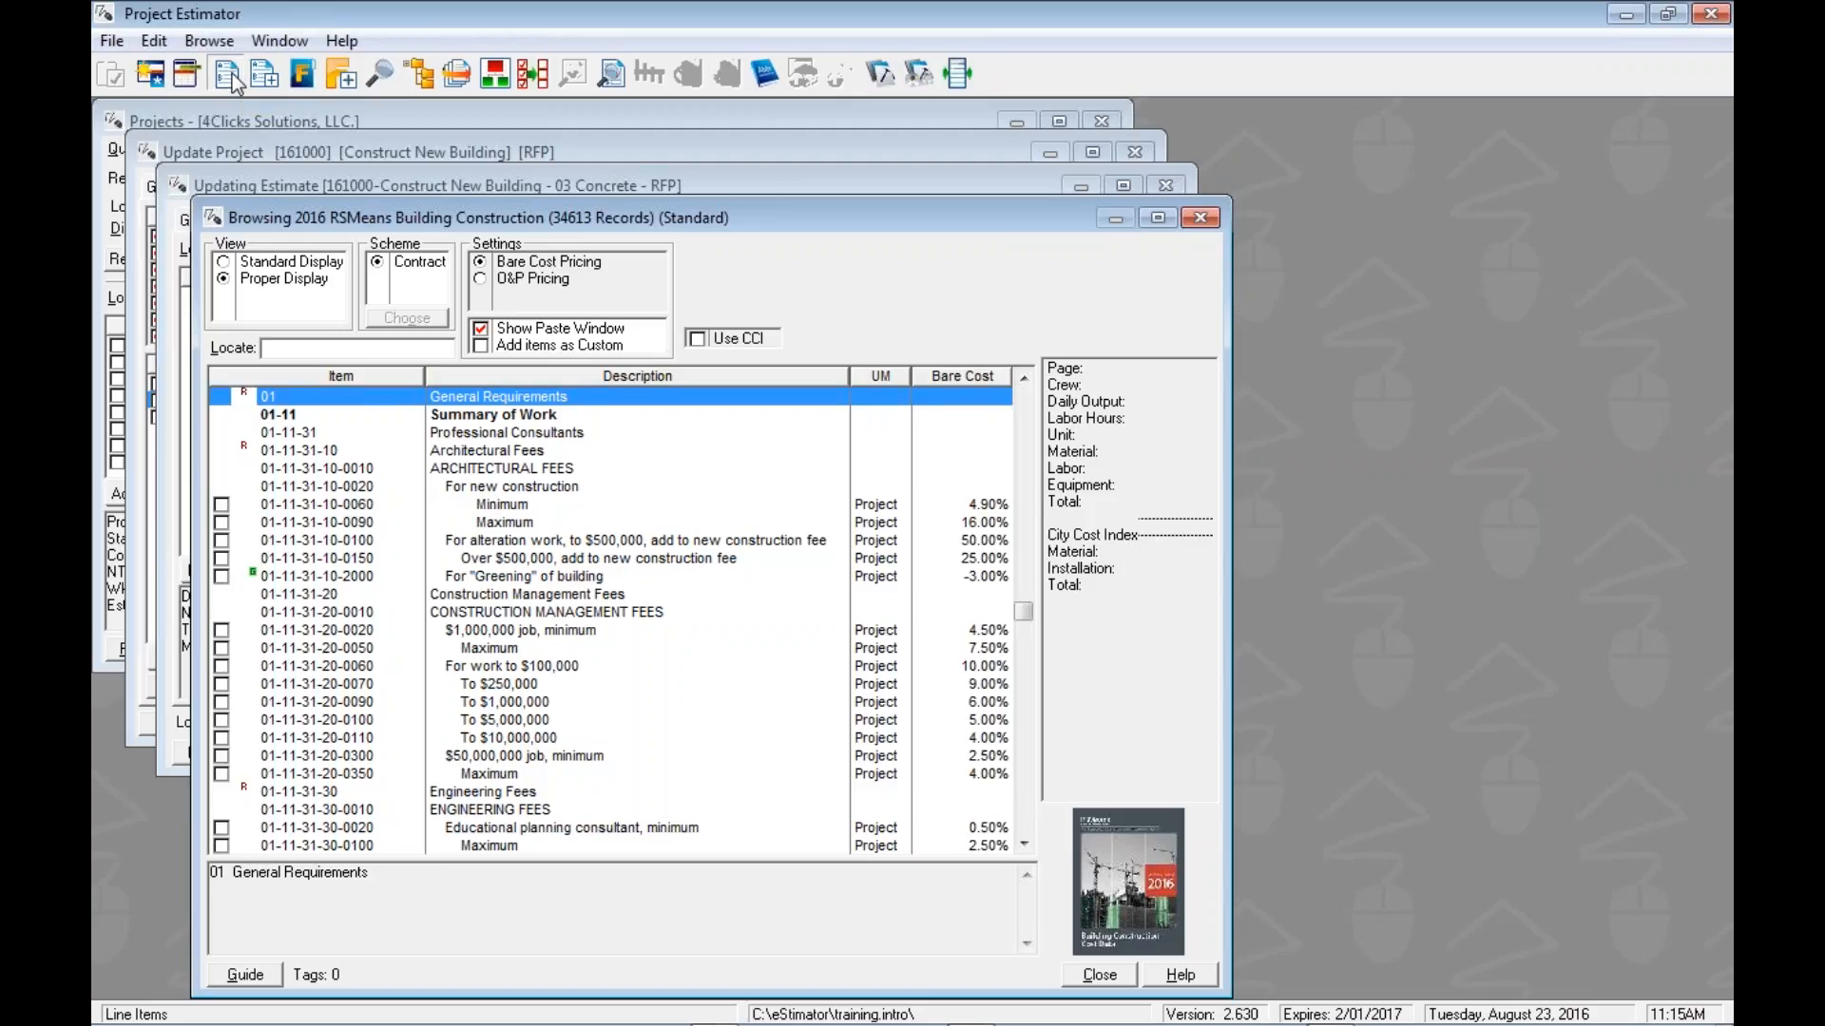
left_click(245, 973)
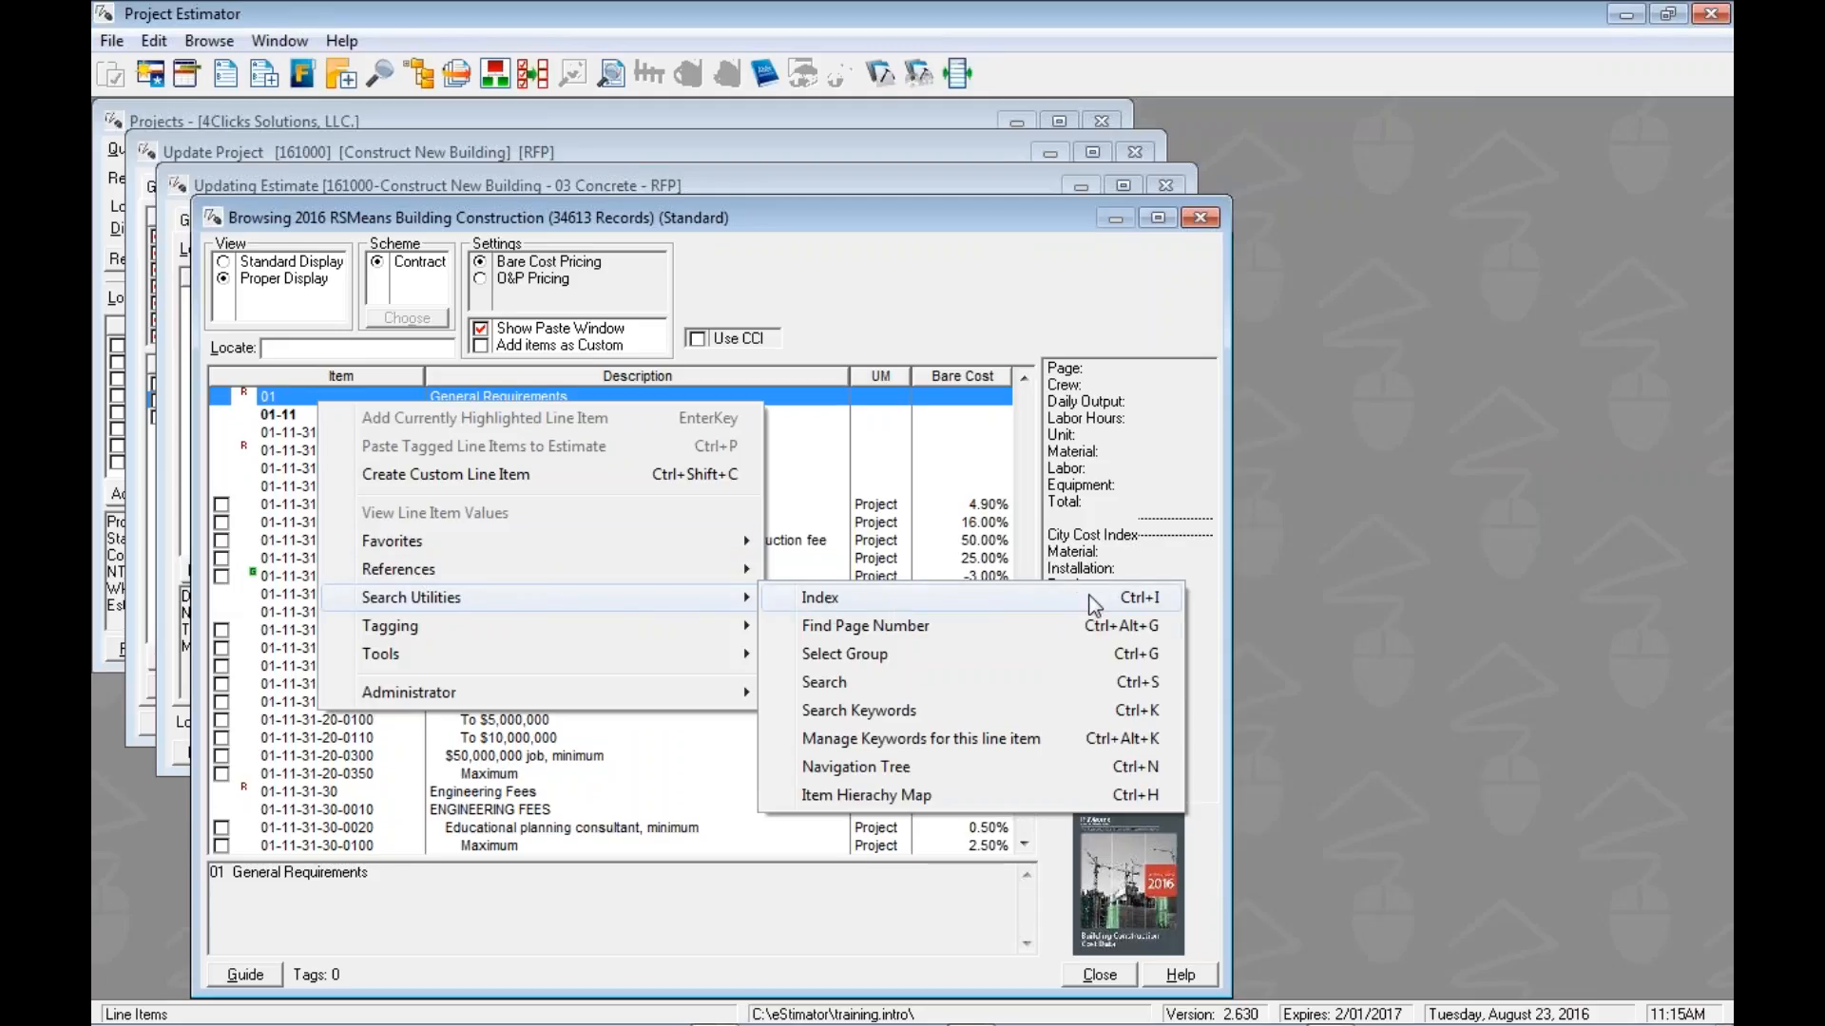
mouse_move(867, 794)
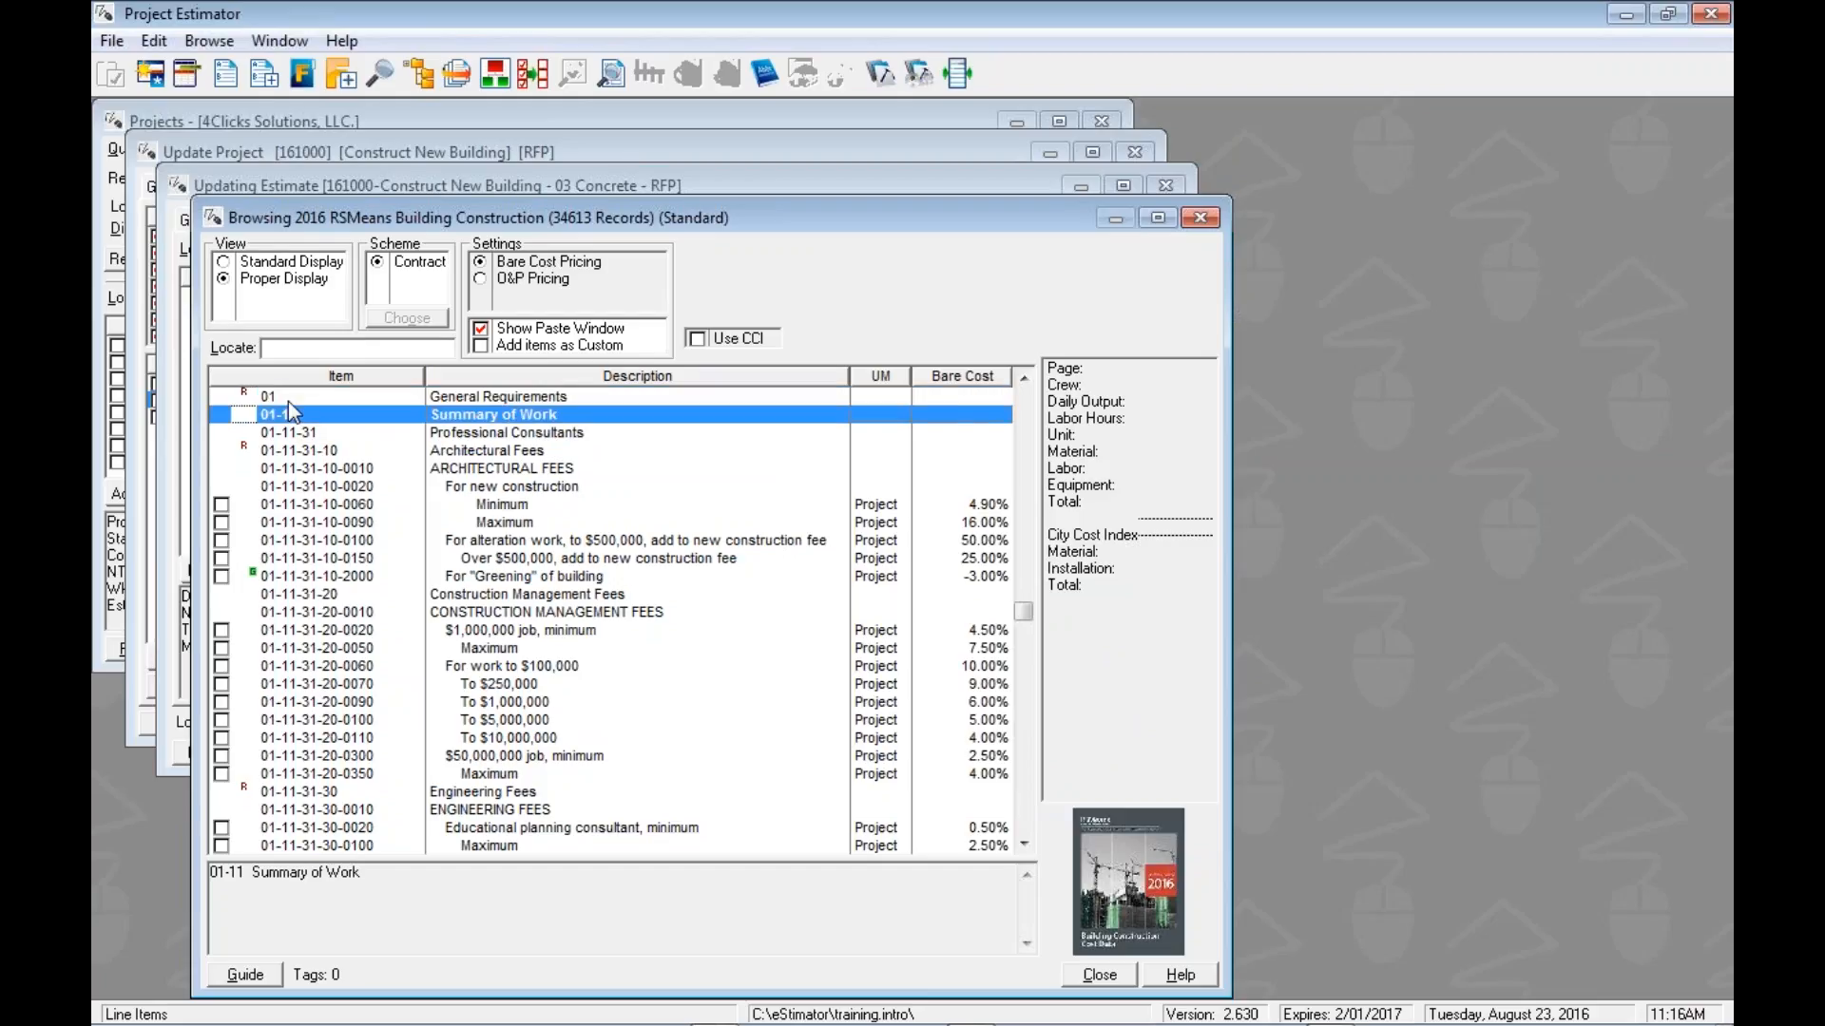
Step: Open the Guide Index and preview the Abatement Asbestos and A/C Packaged Terminal entries
left_click(339, 395)
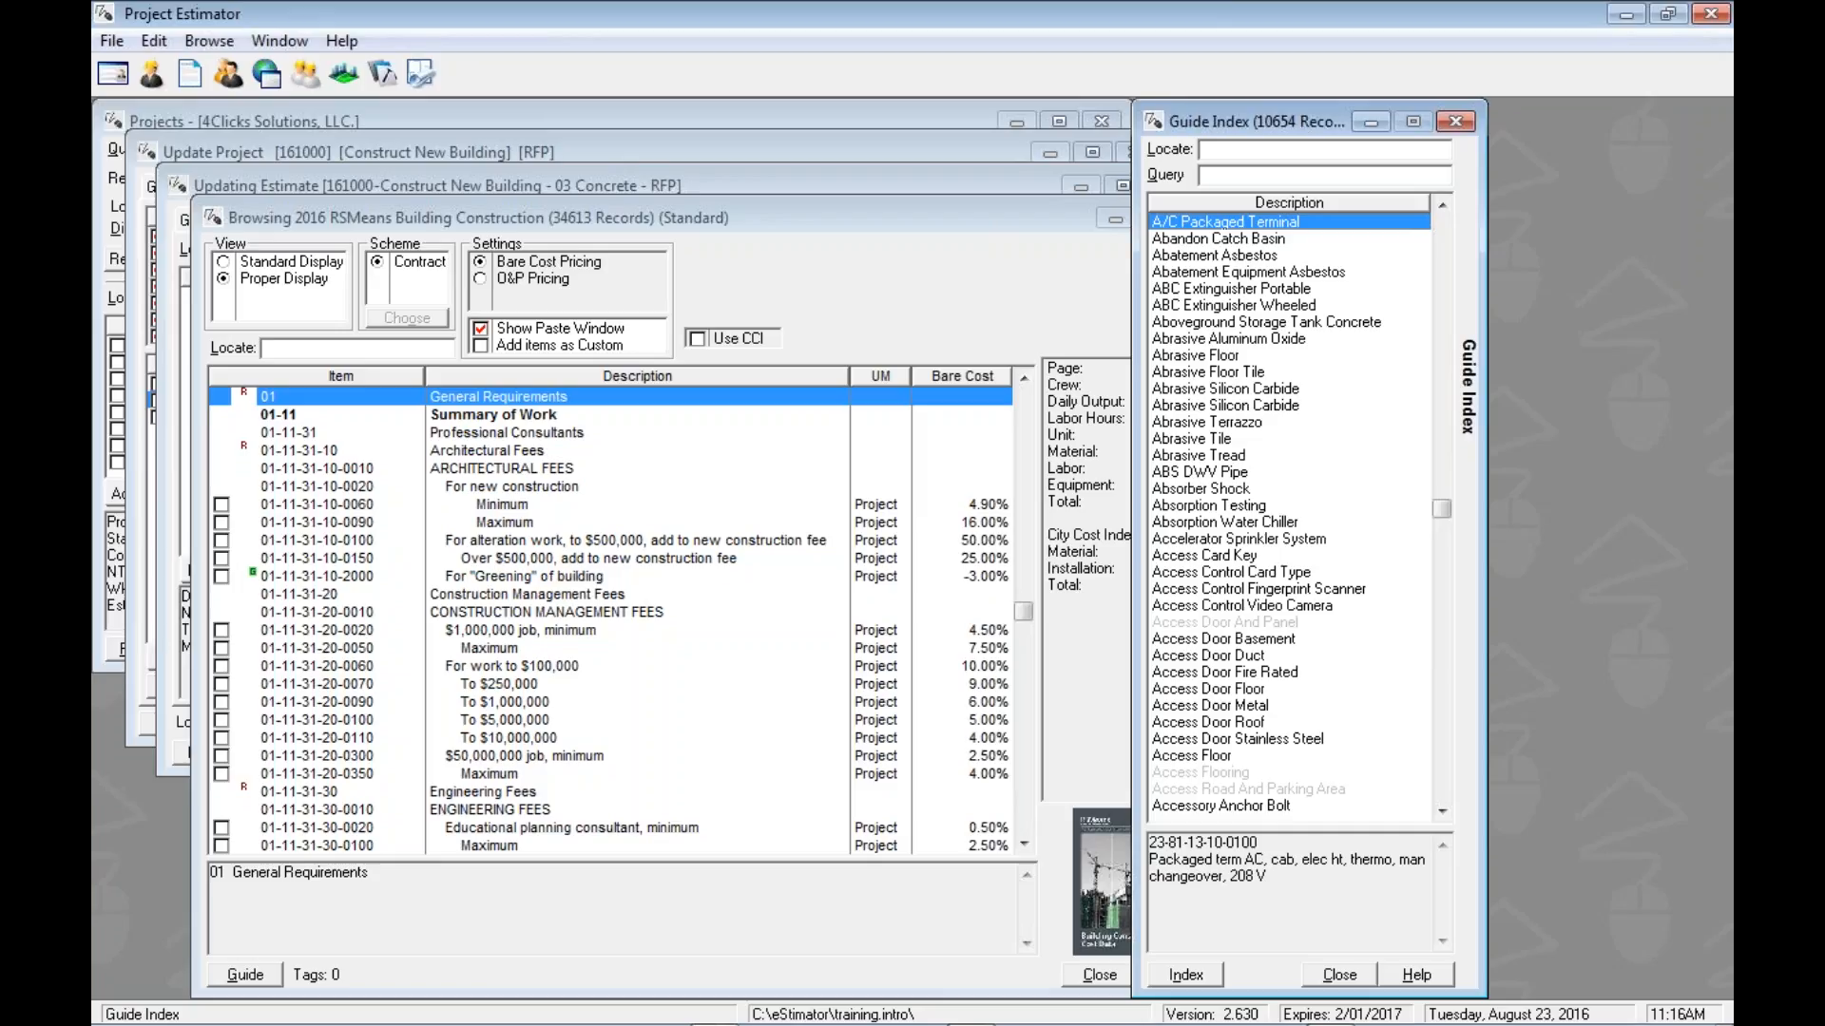
left_click(1245, 272)
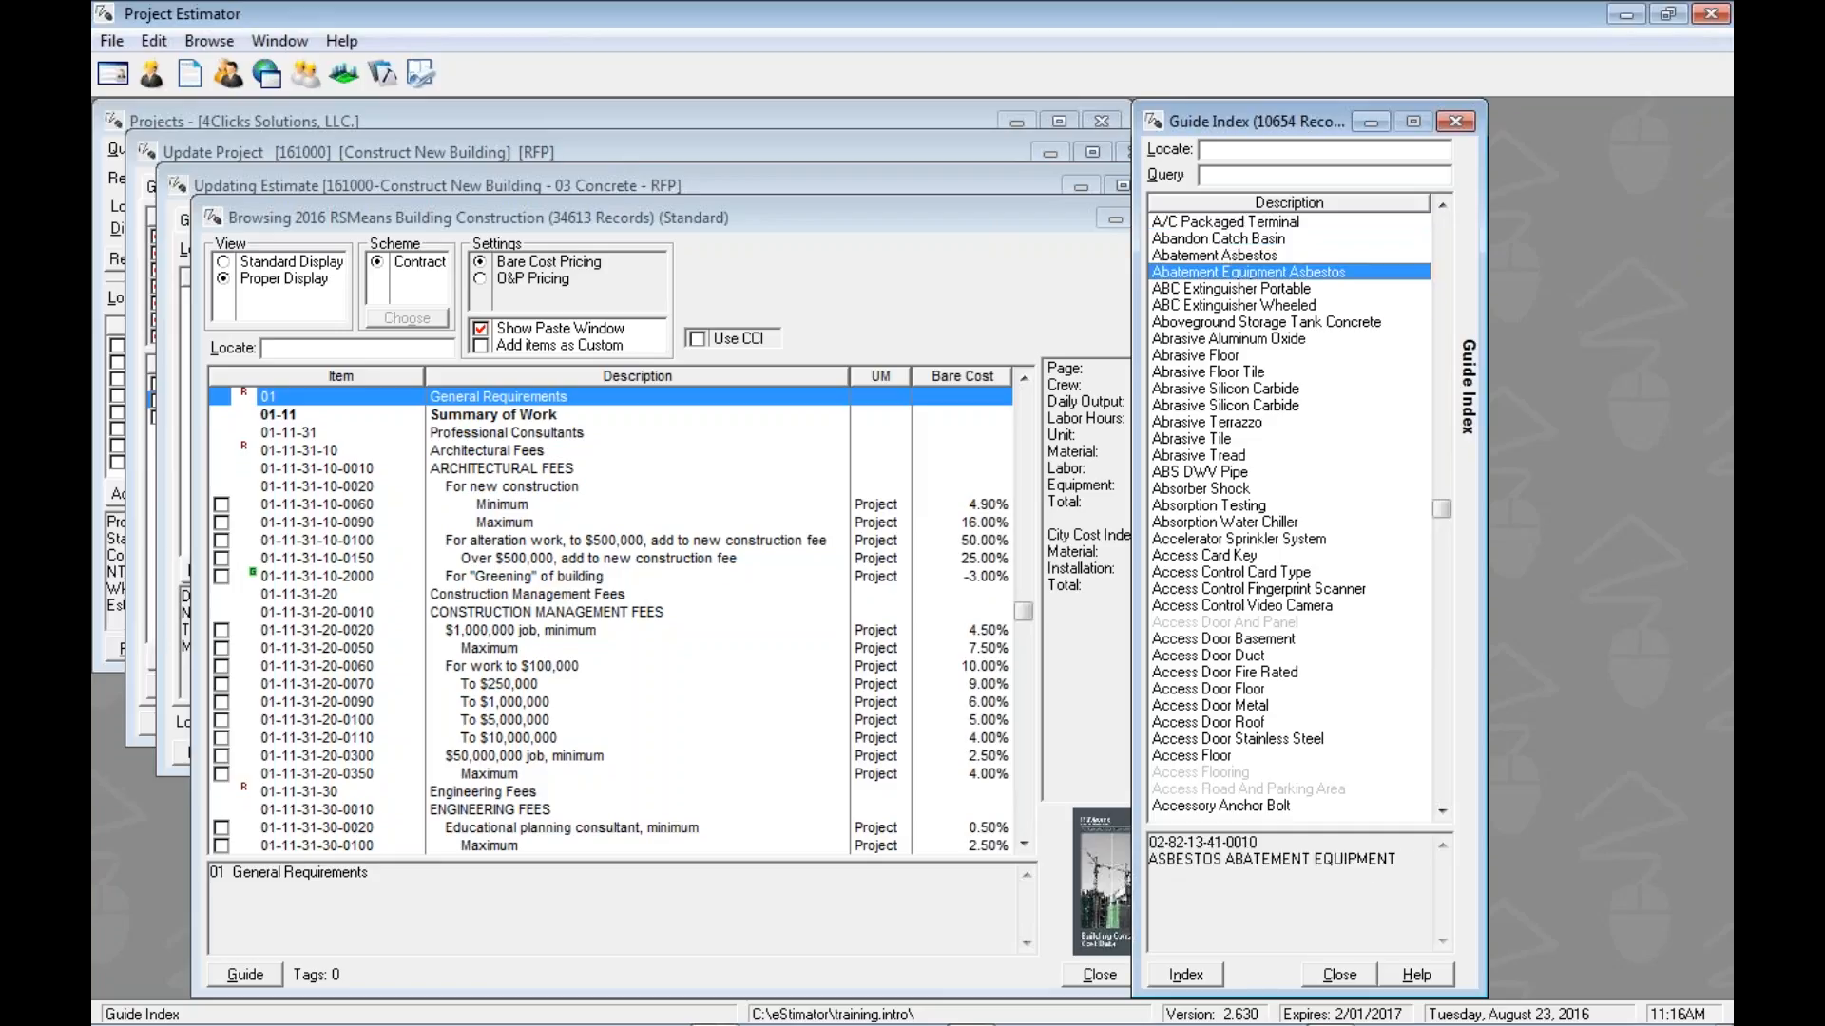
left_click(1228, 221)
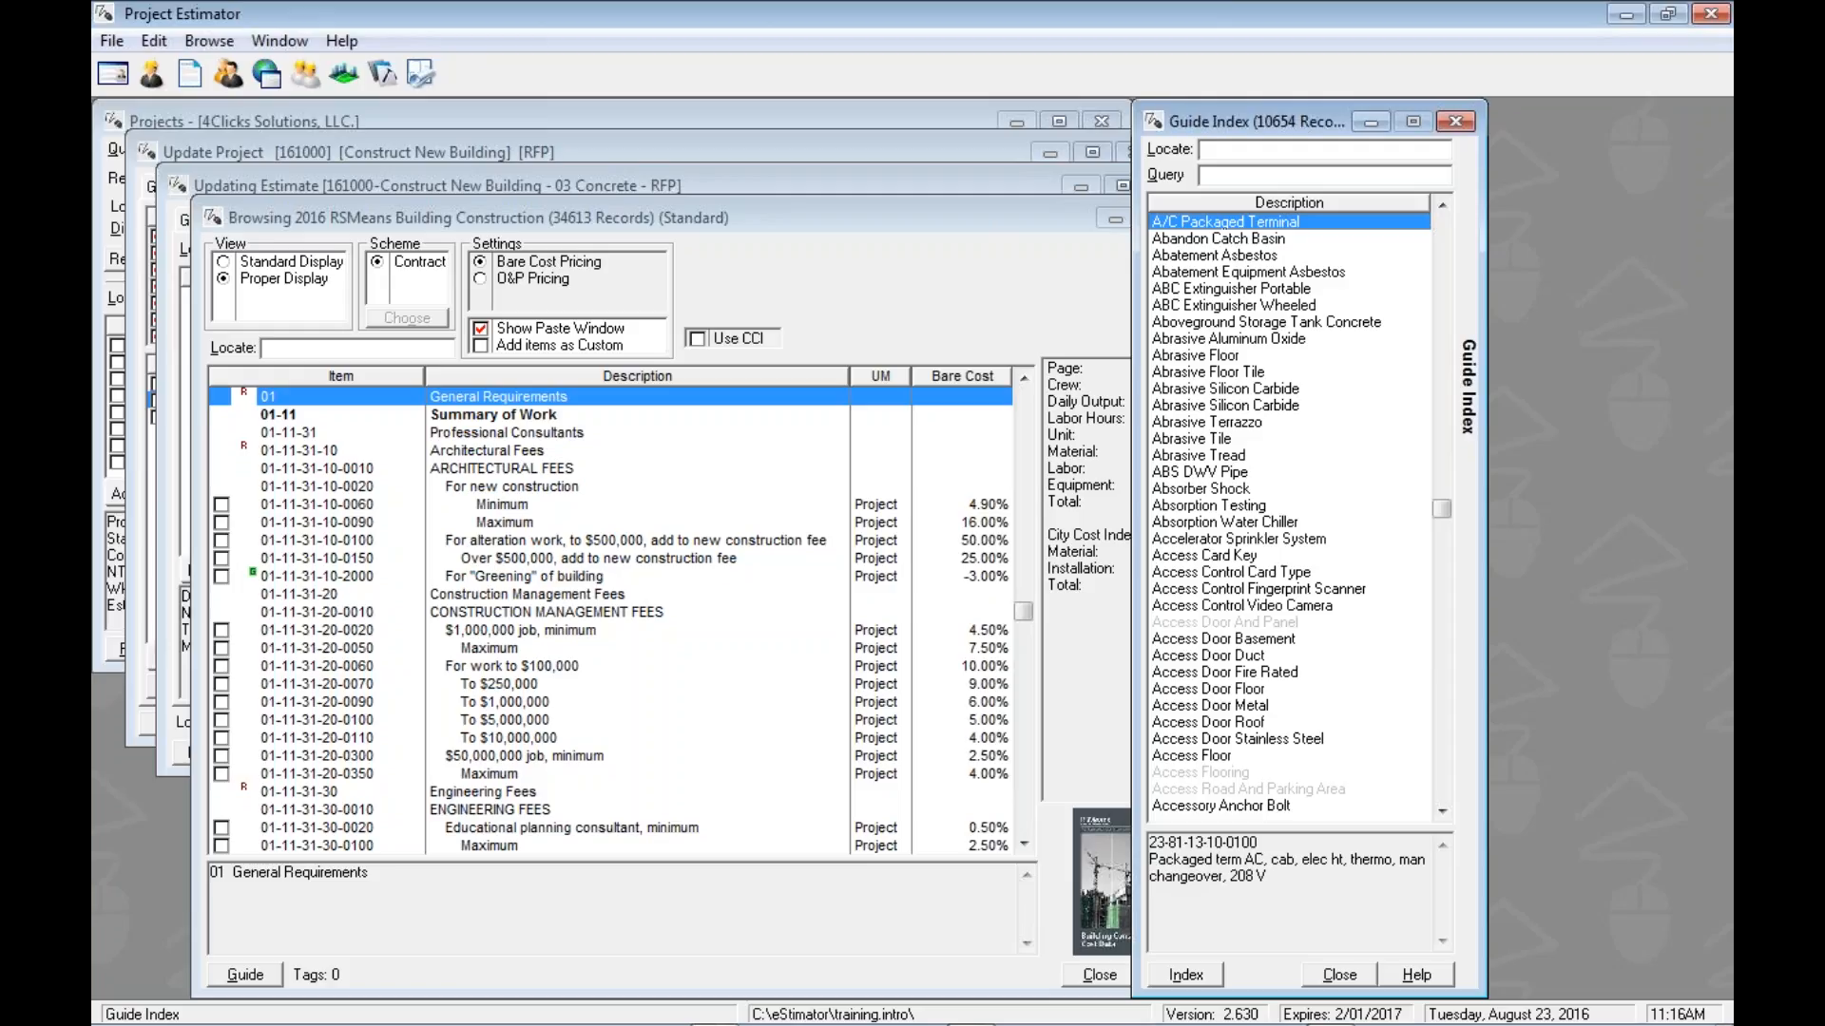
left_click(1219, 254)
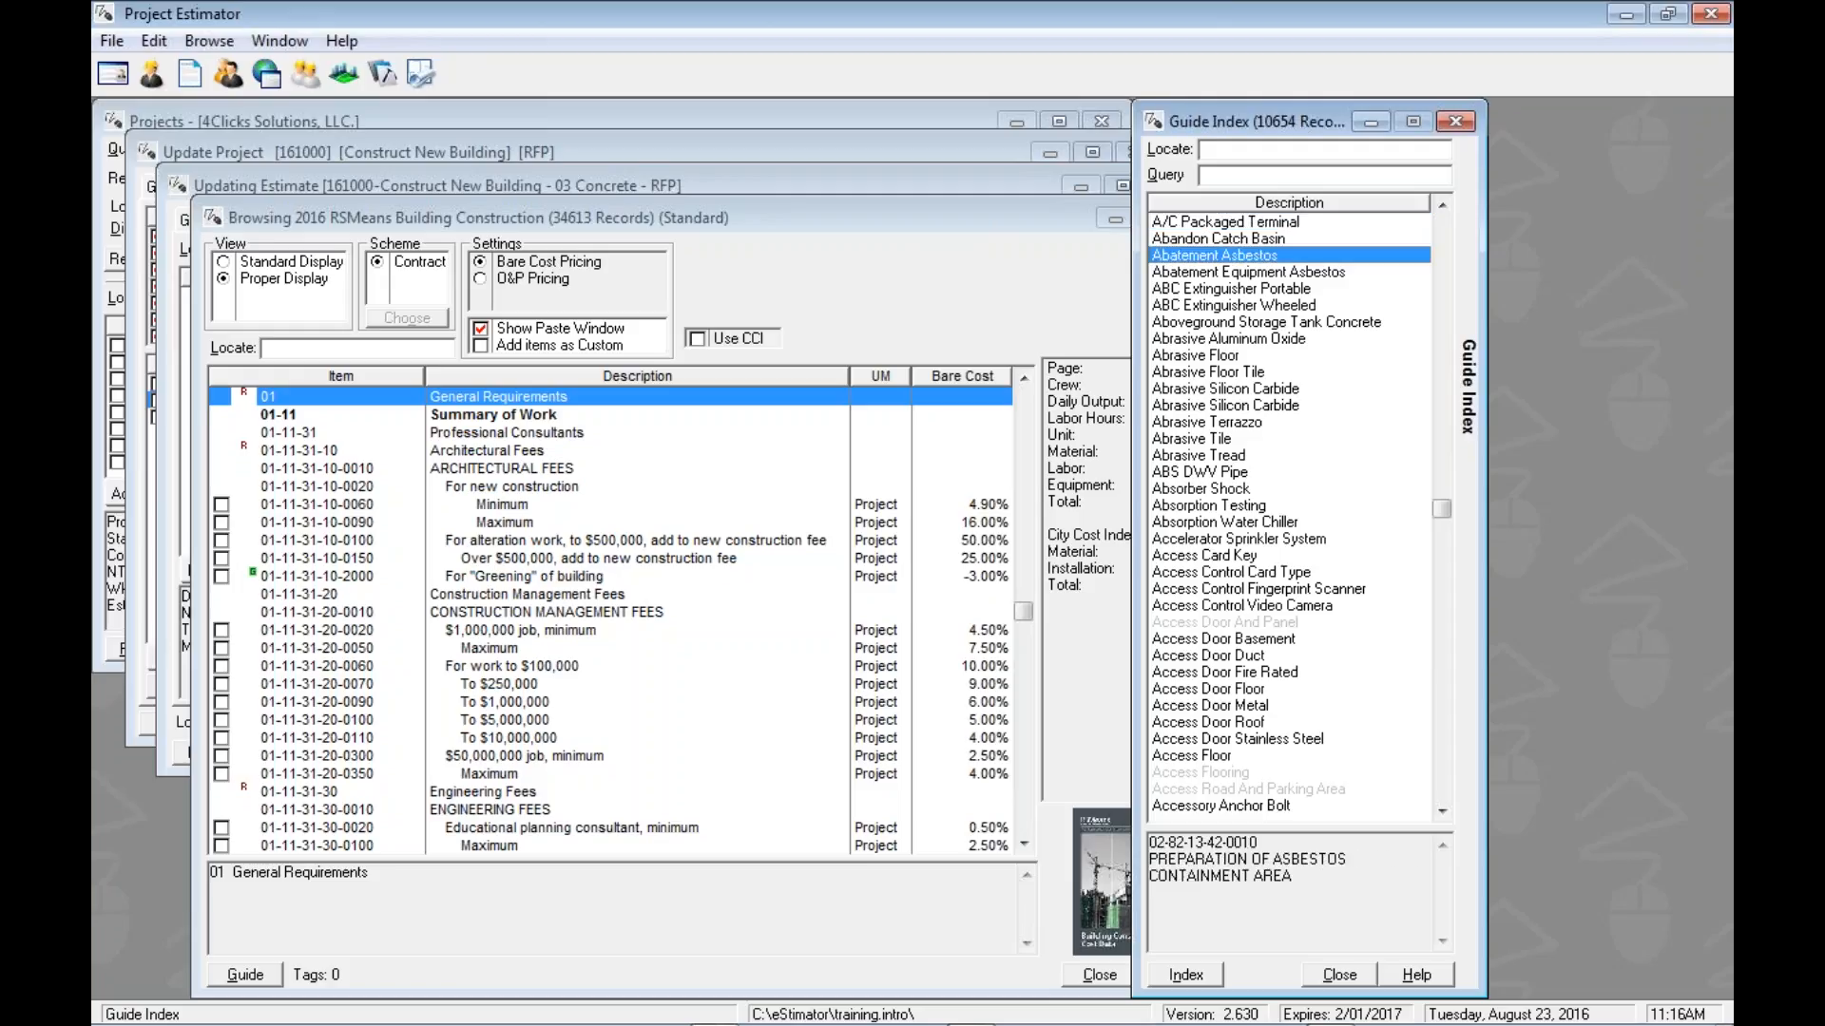
left_click(1215, 220)
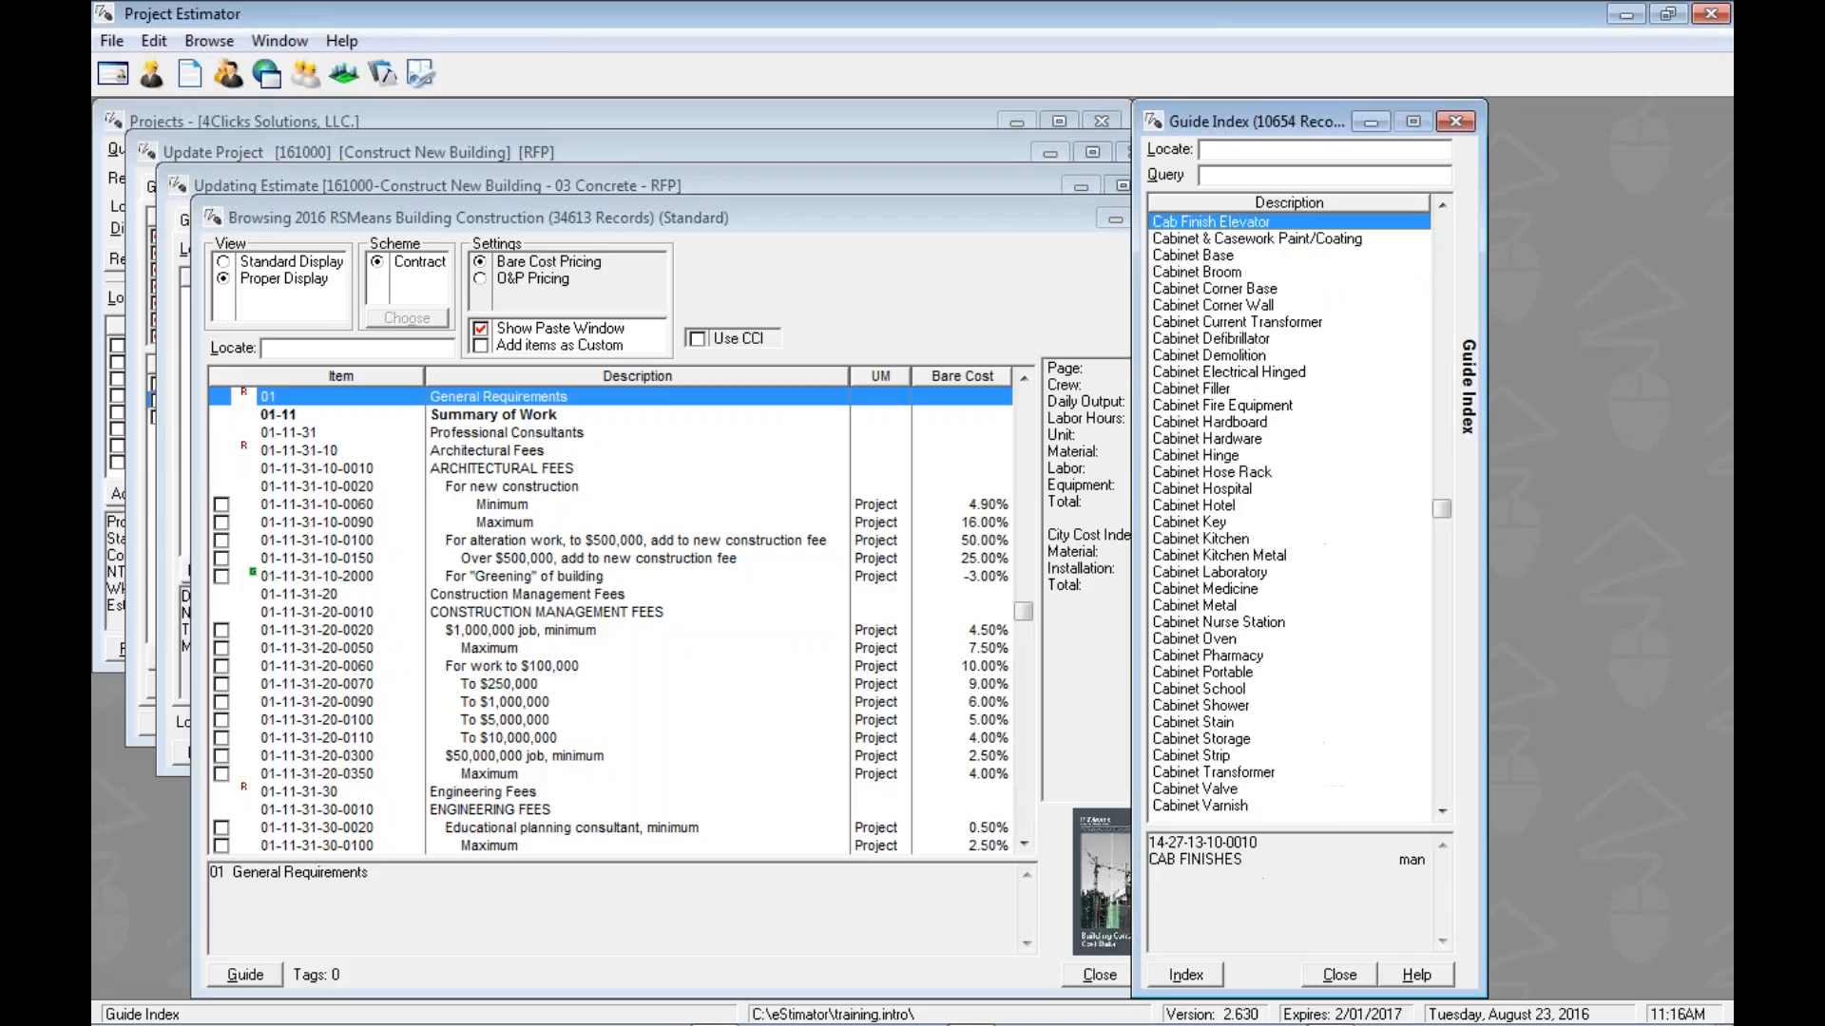
Step: Enter 'co' in the Guide Index Locate field to jump toward the cove entries
type("c")
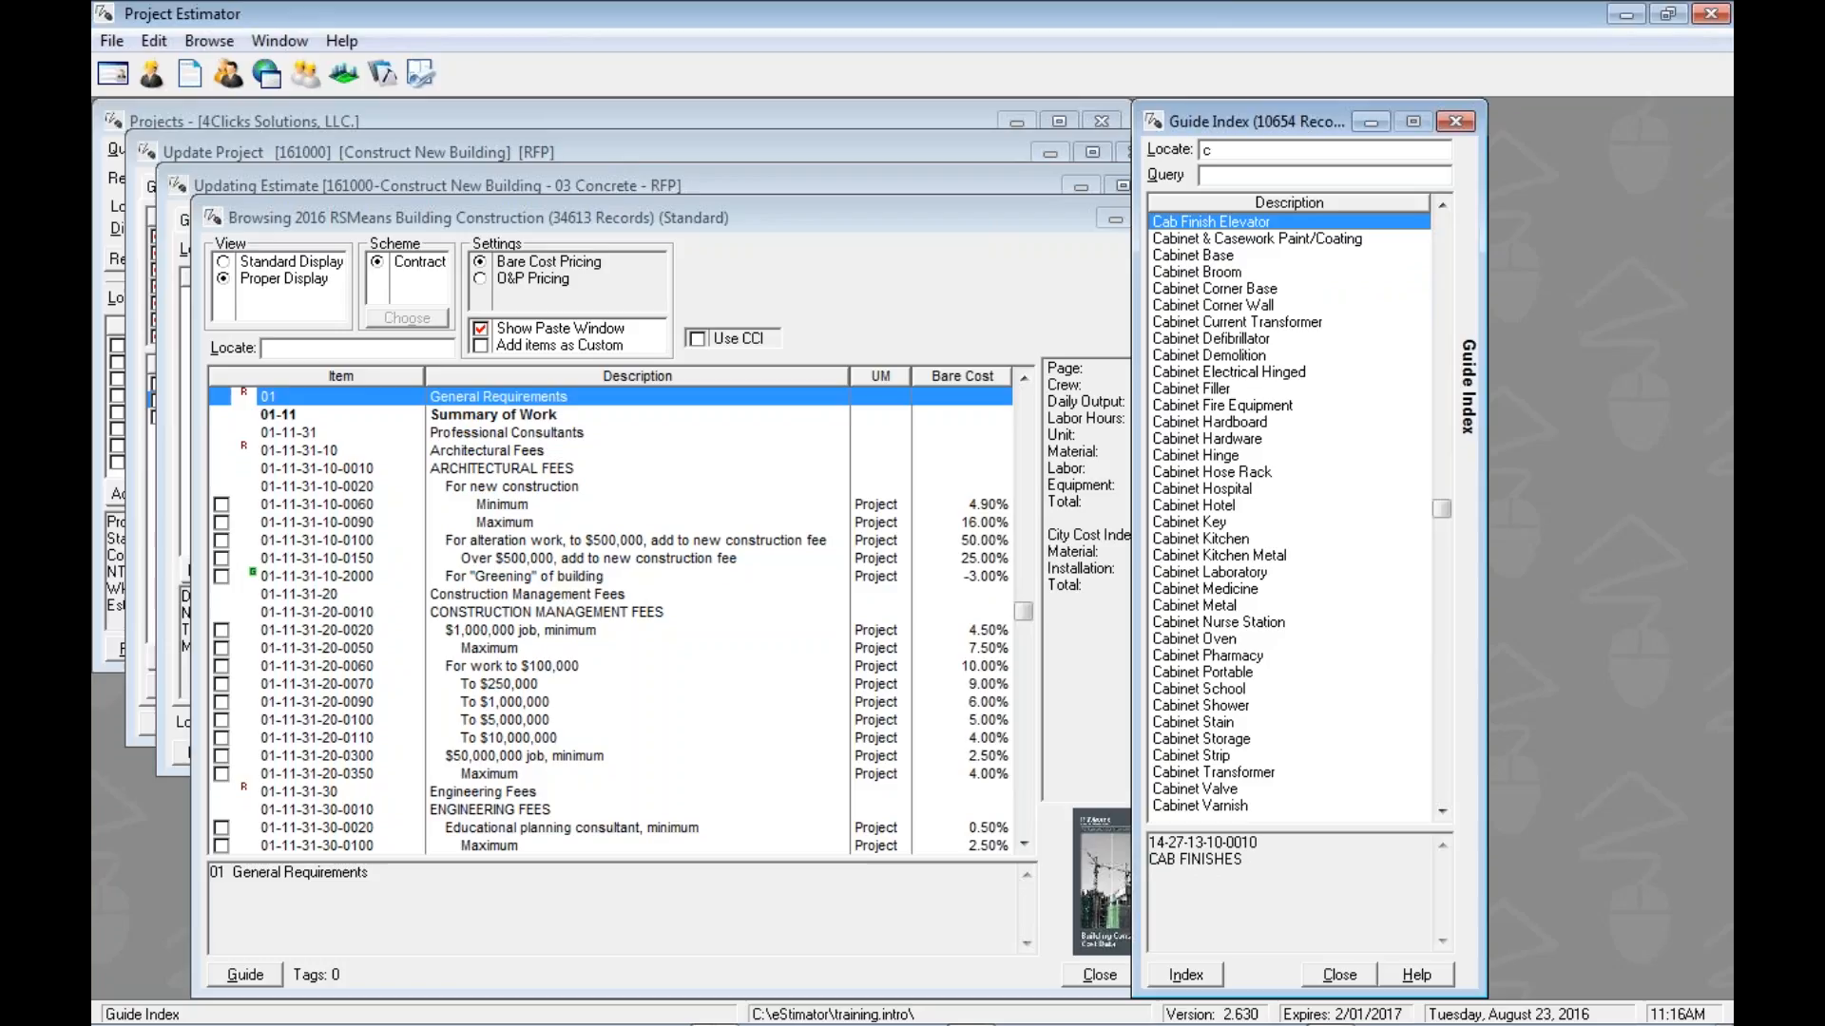
type("ov")
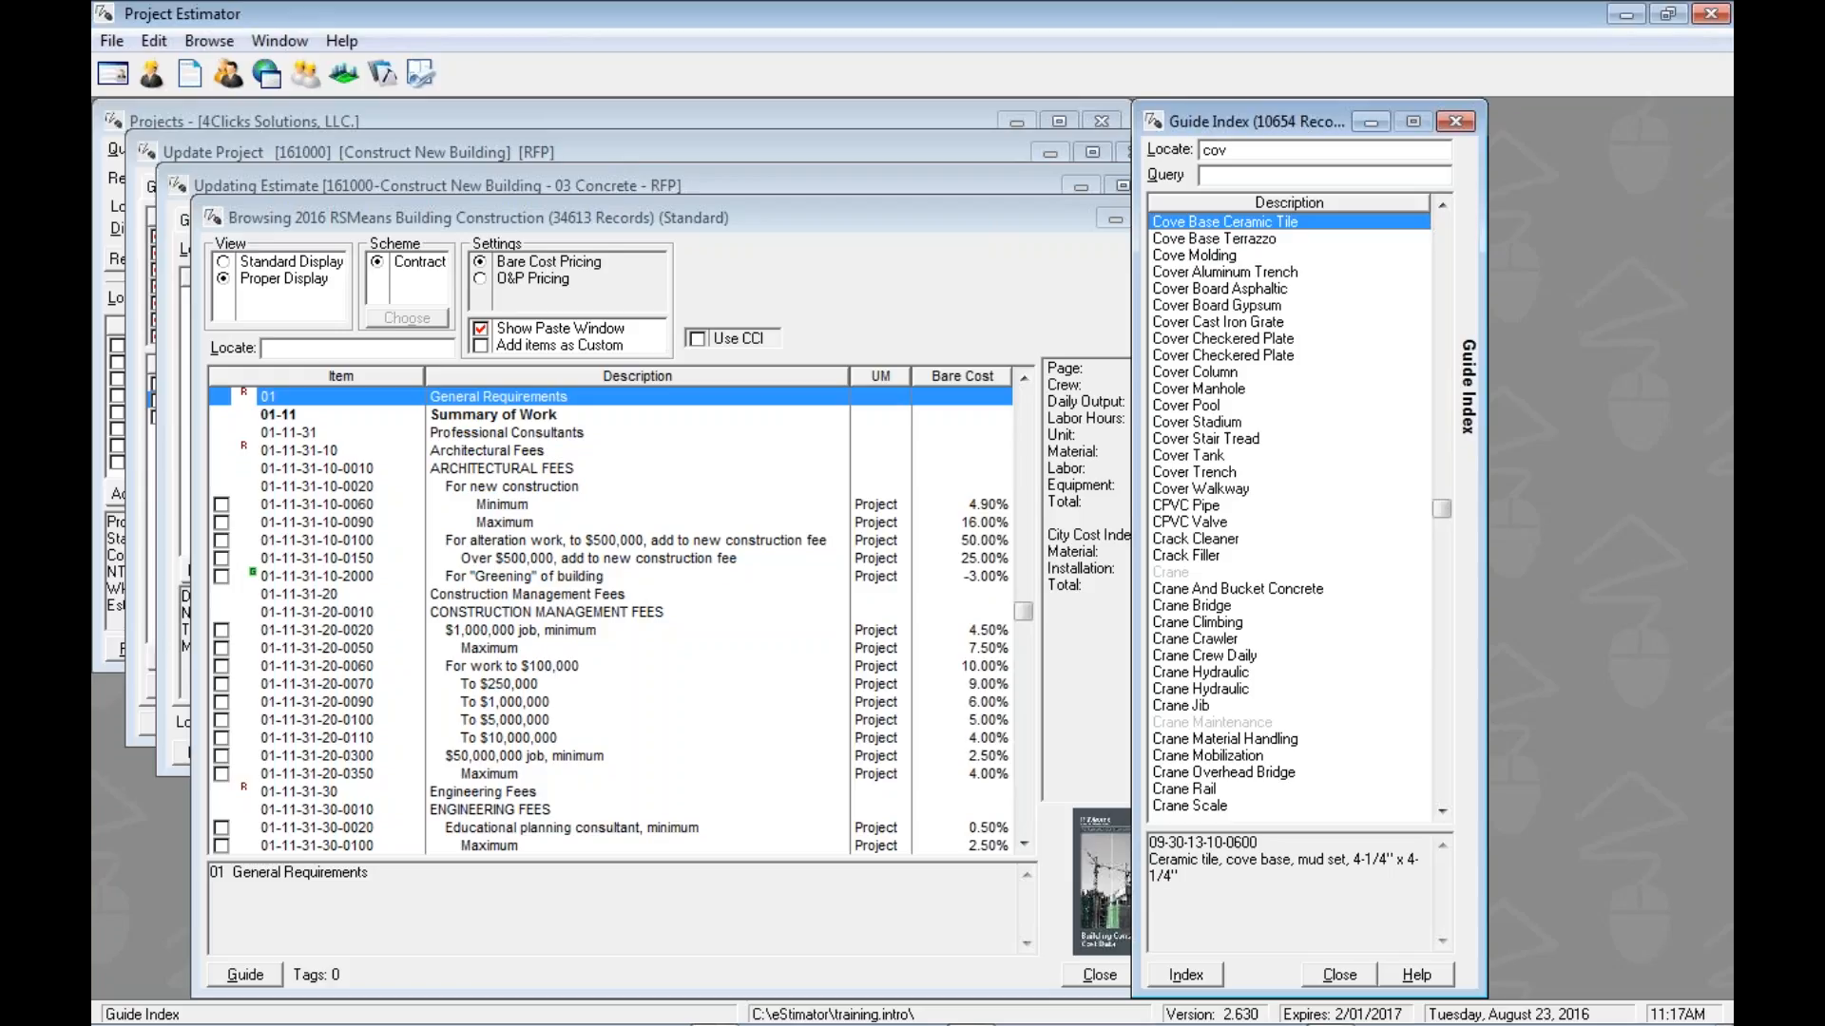
Step: Correct the Locate text to 'cov' and preview the Cove Base Terrazzo and Ceramic Tile entries
key("Backspace")
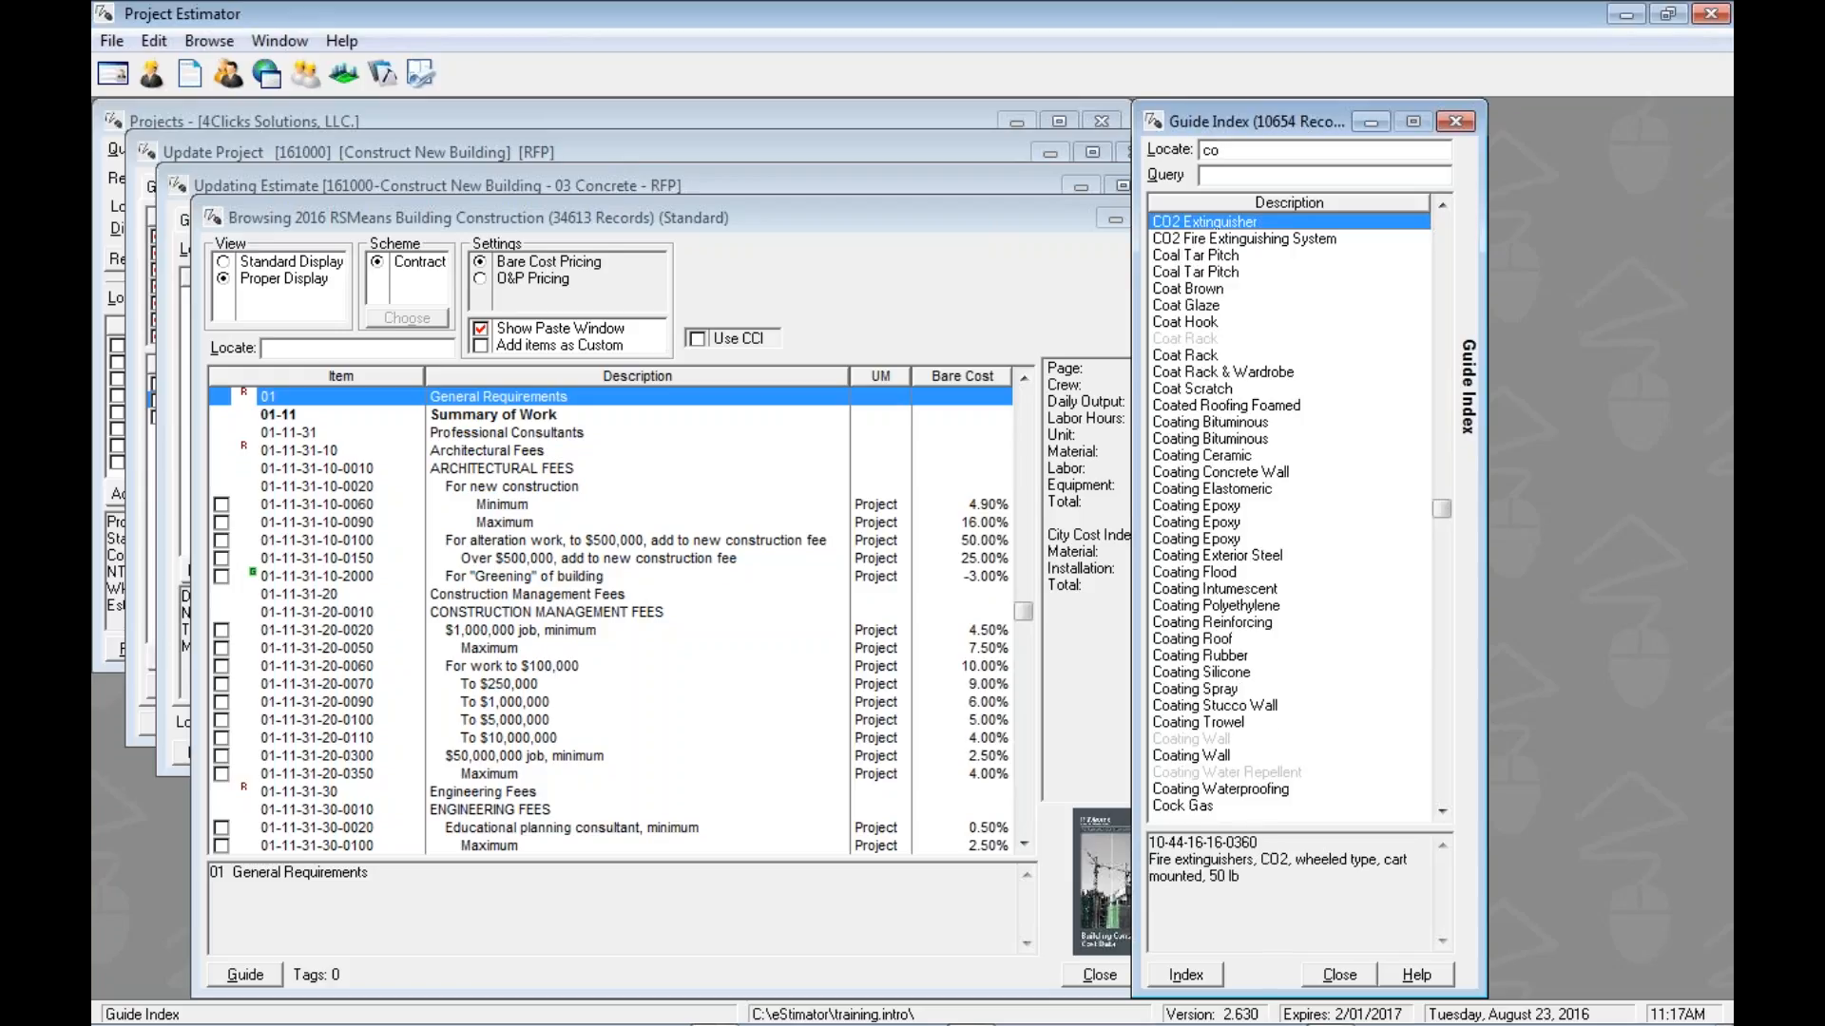
key("BackSpace")
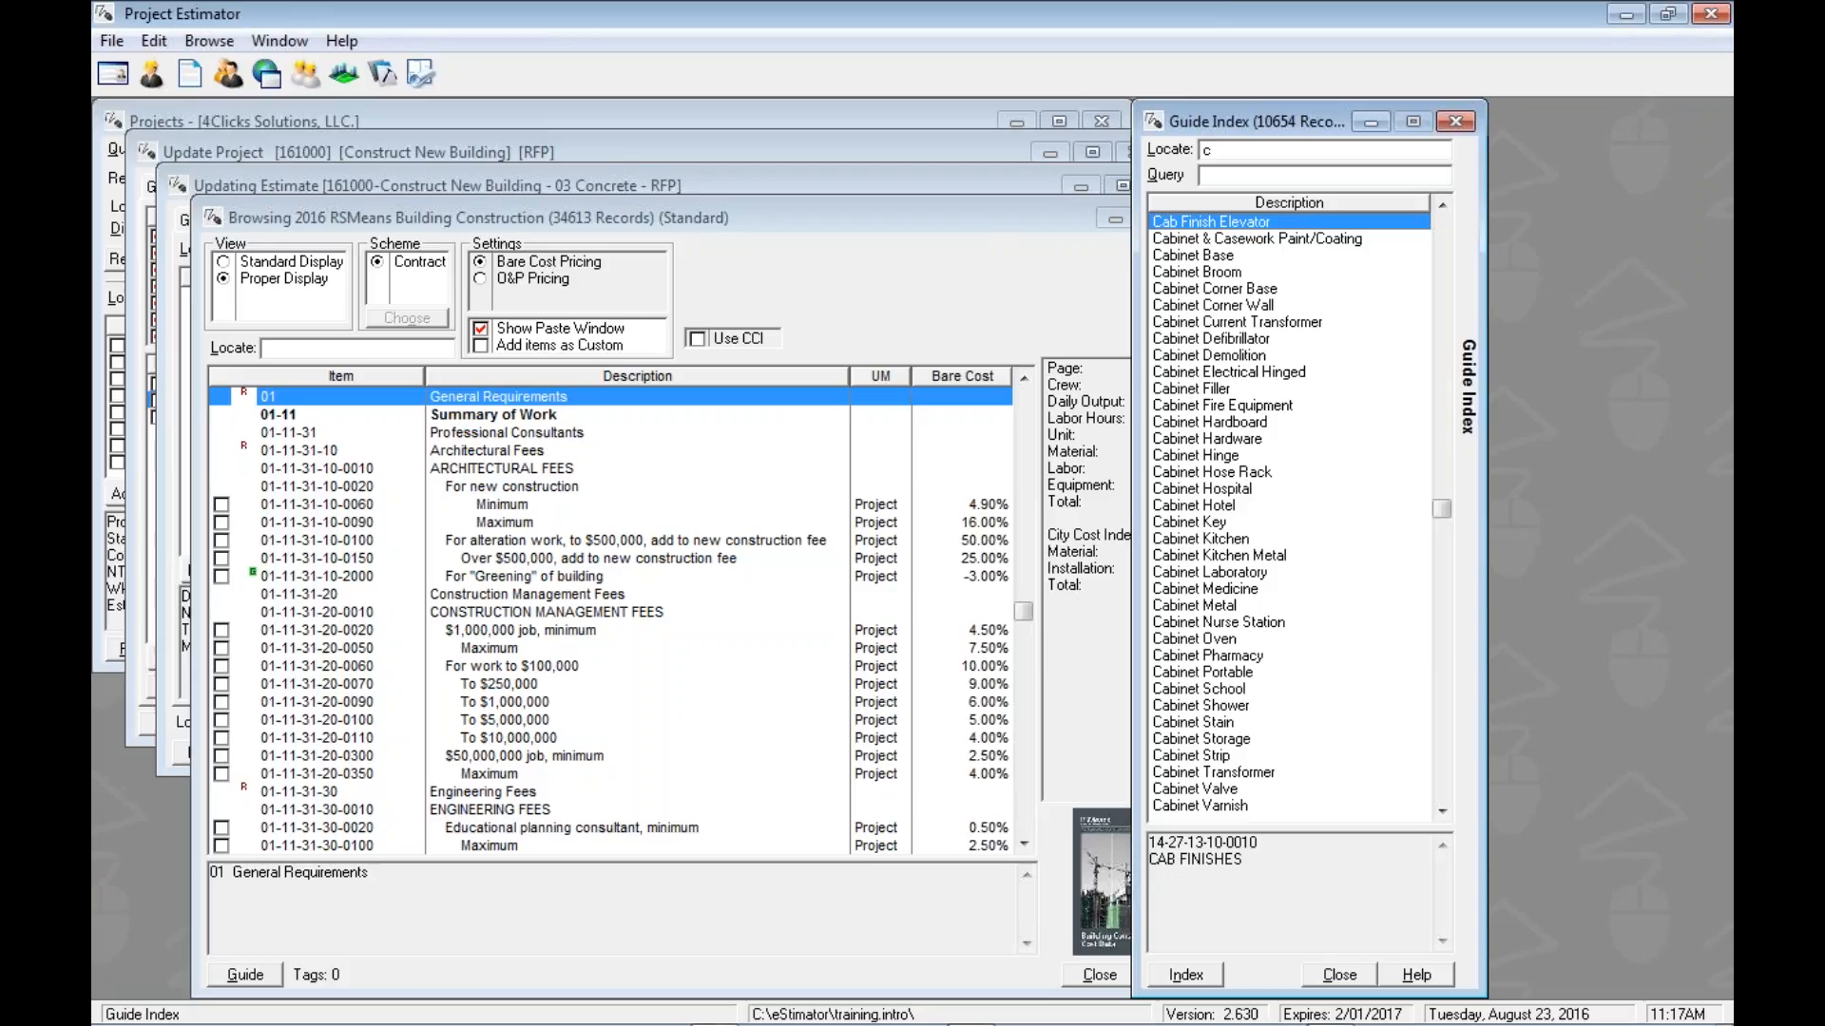
type("ov")
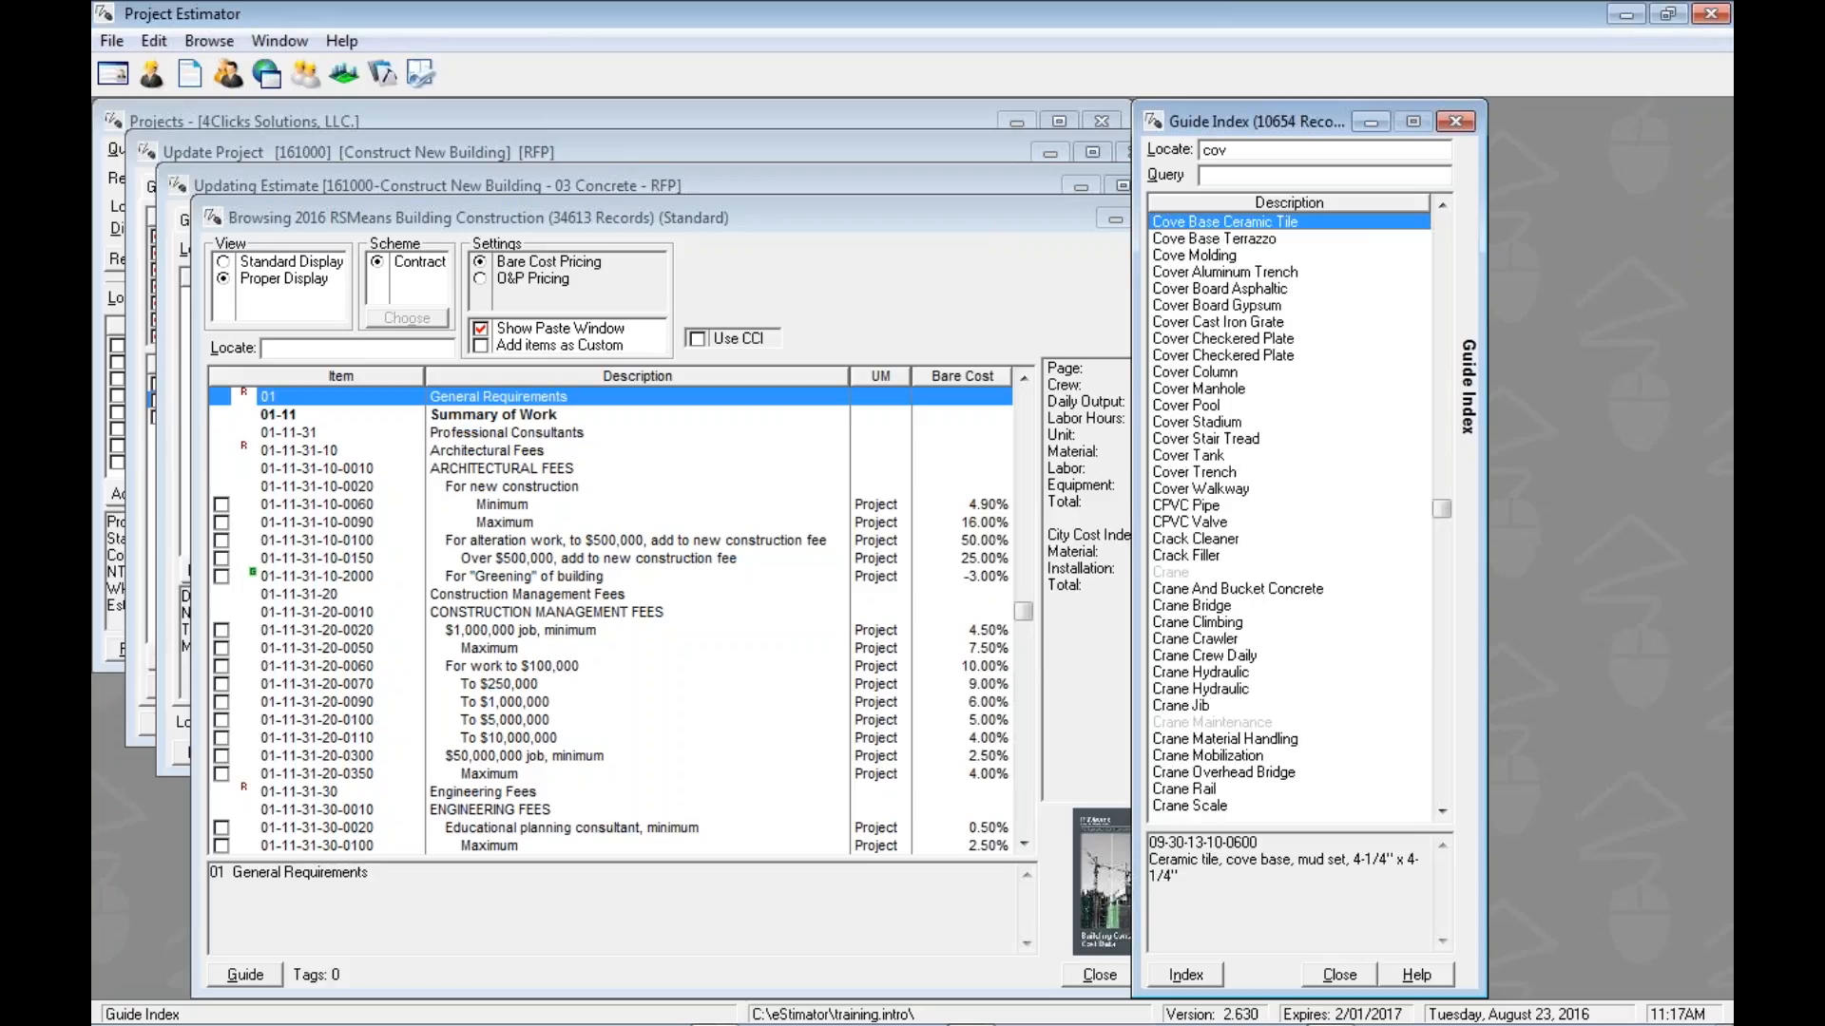
left_click(1213, 239)
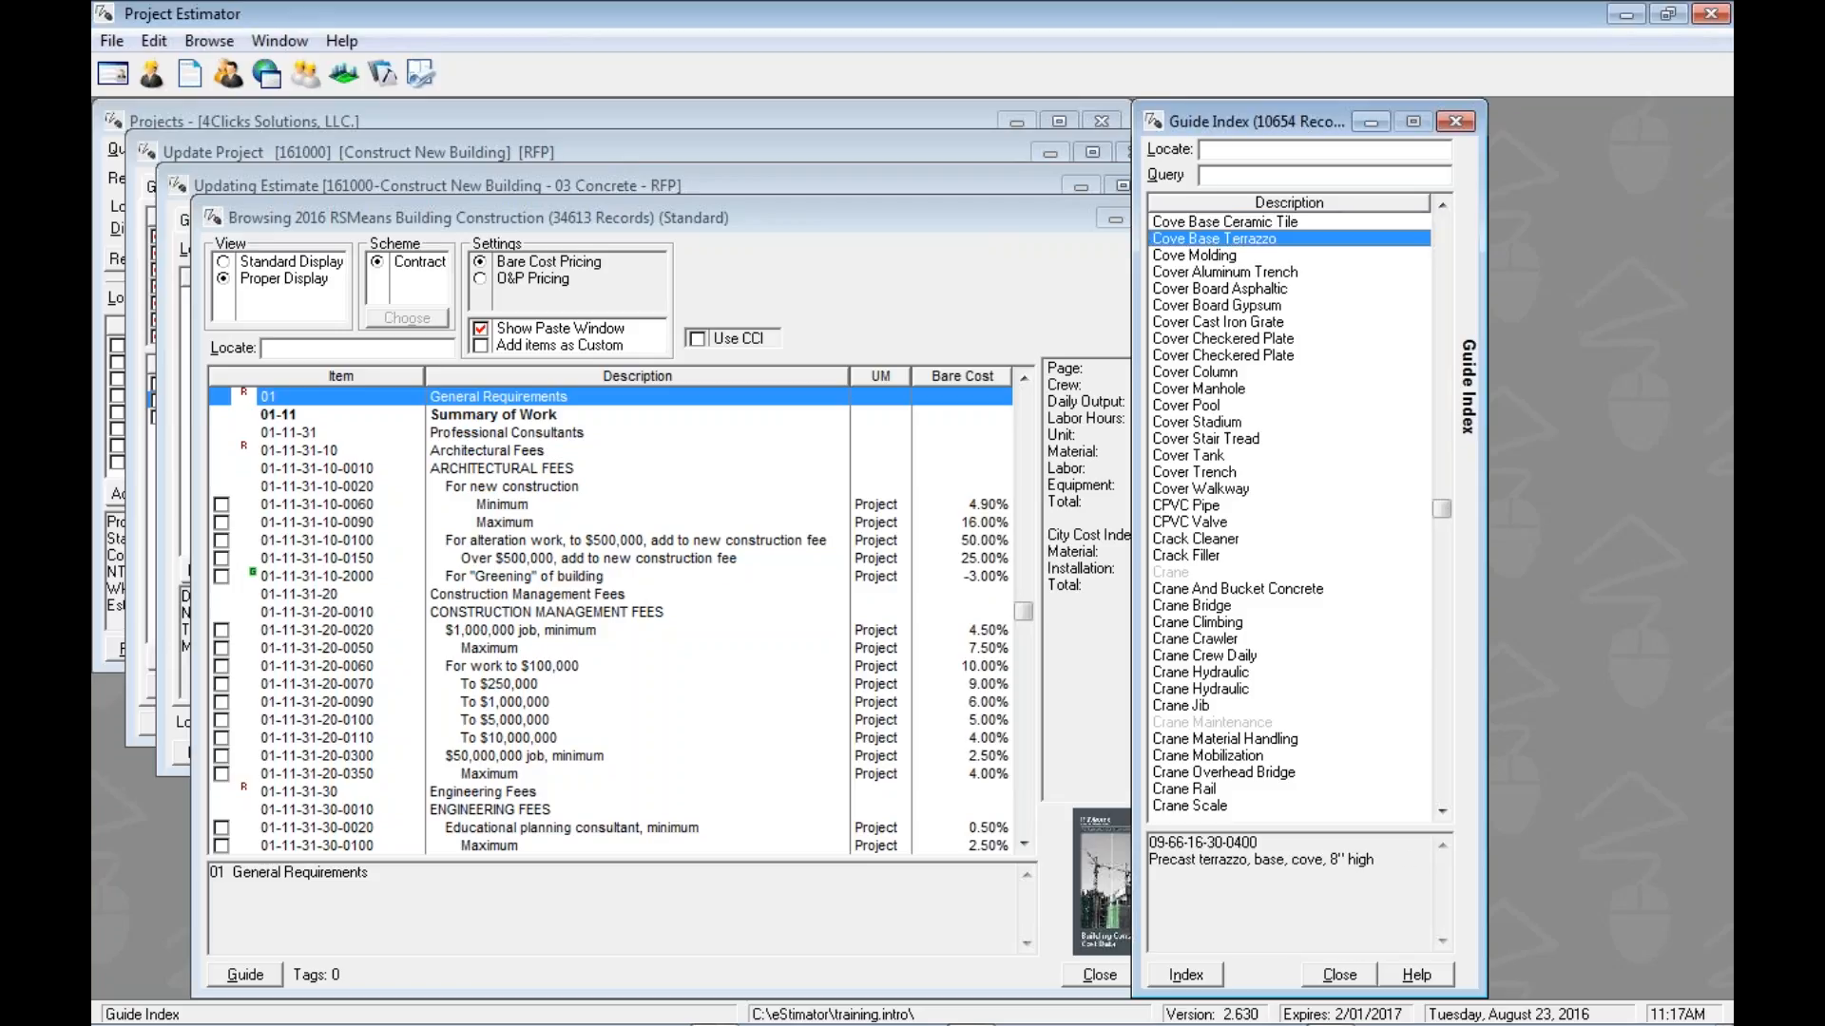
left_click(1251, 221)
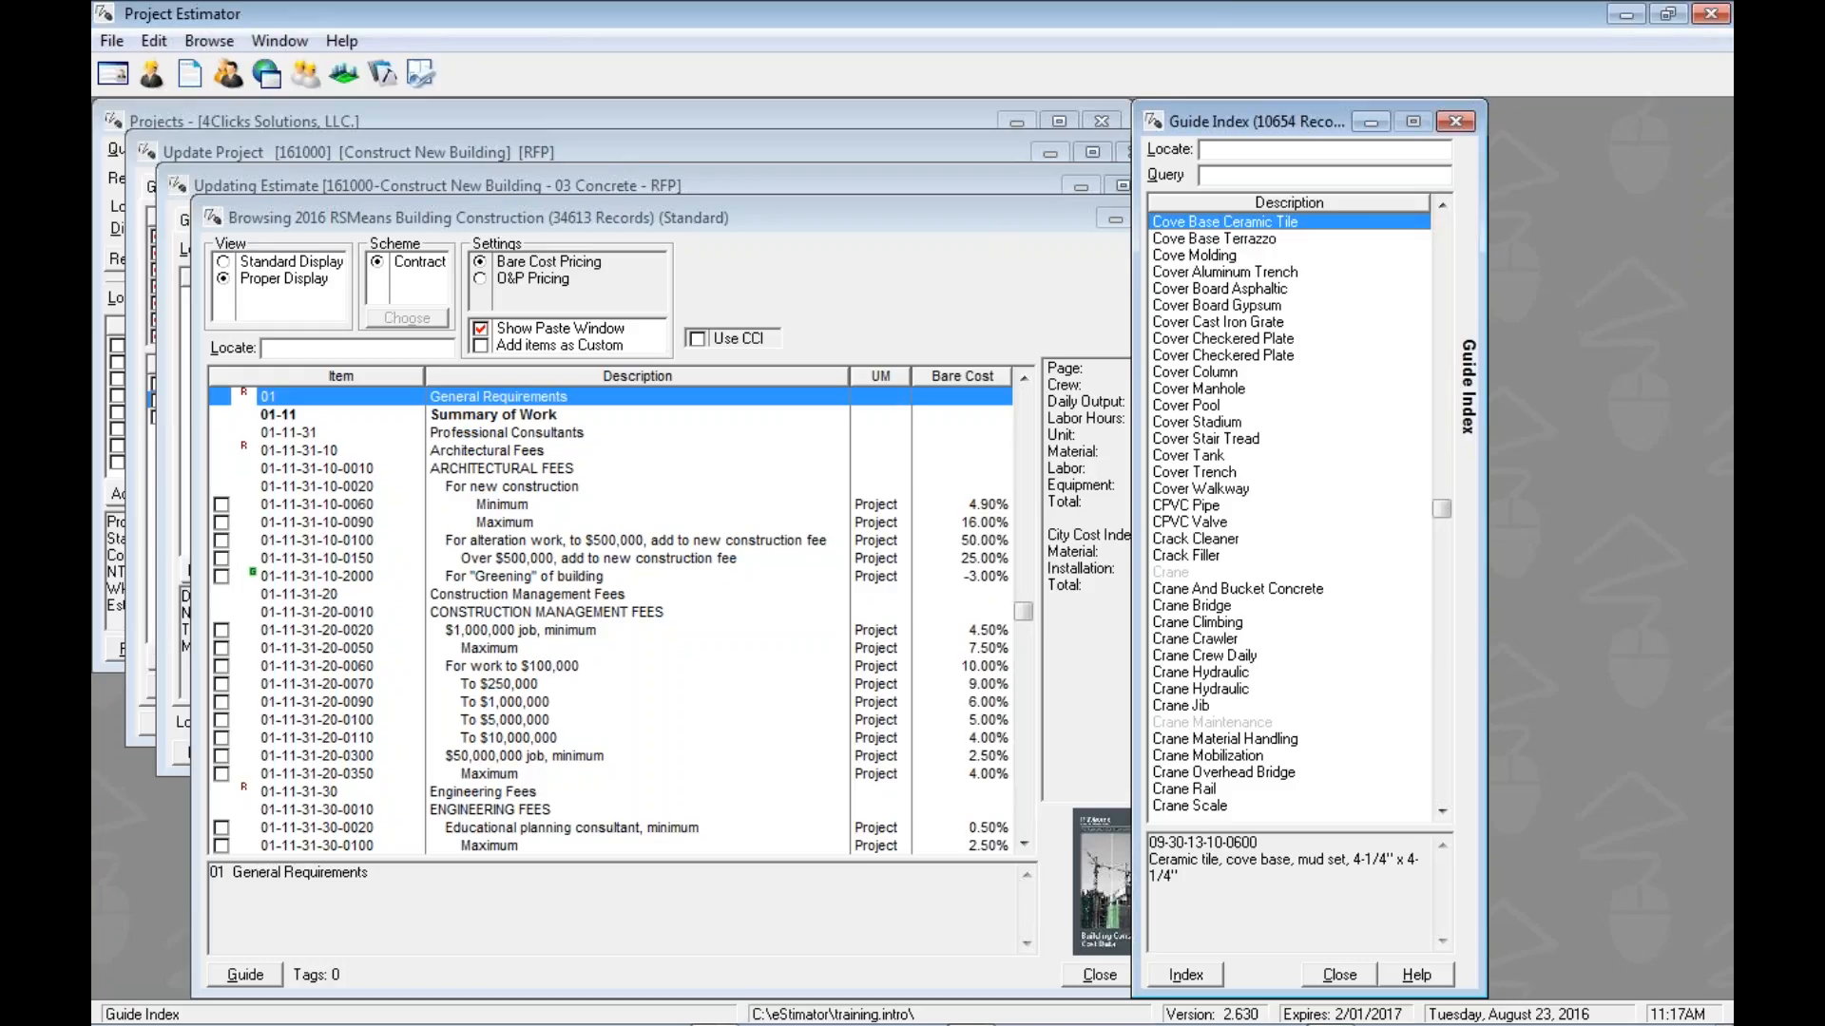
Step: Locate 'dumpst', 'concre' and finally 'cove bas' to return the index to the Cove Base entries
type("dumpst")
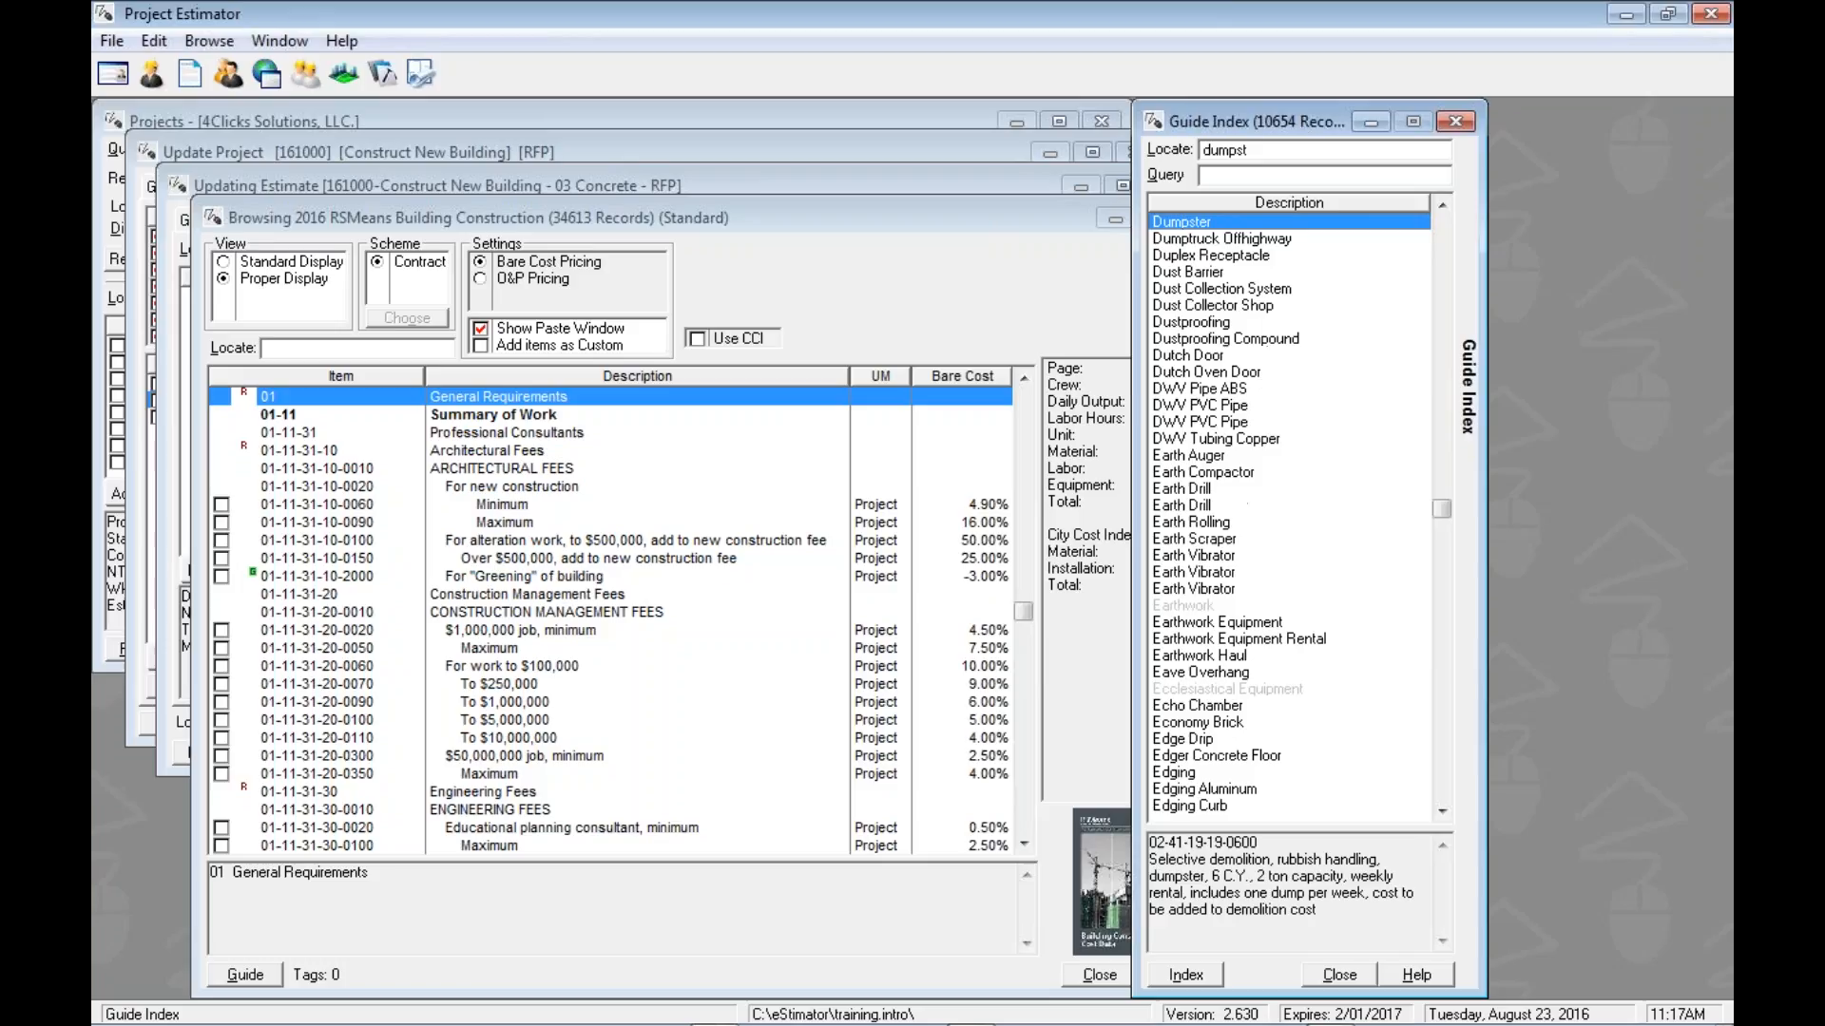
left_click(1222, 239)
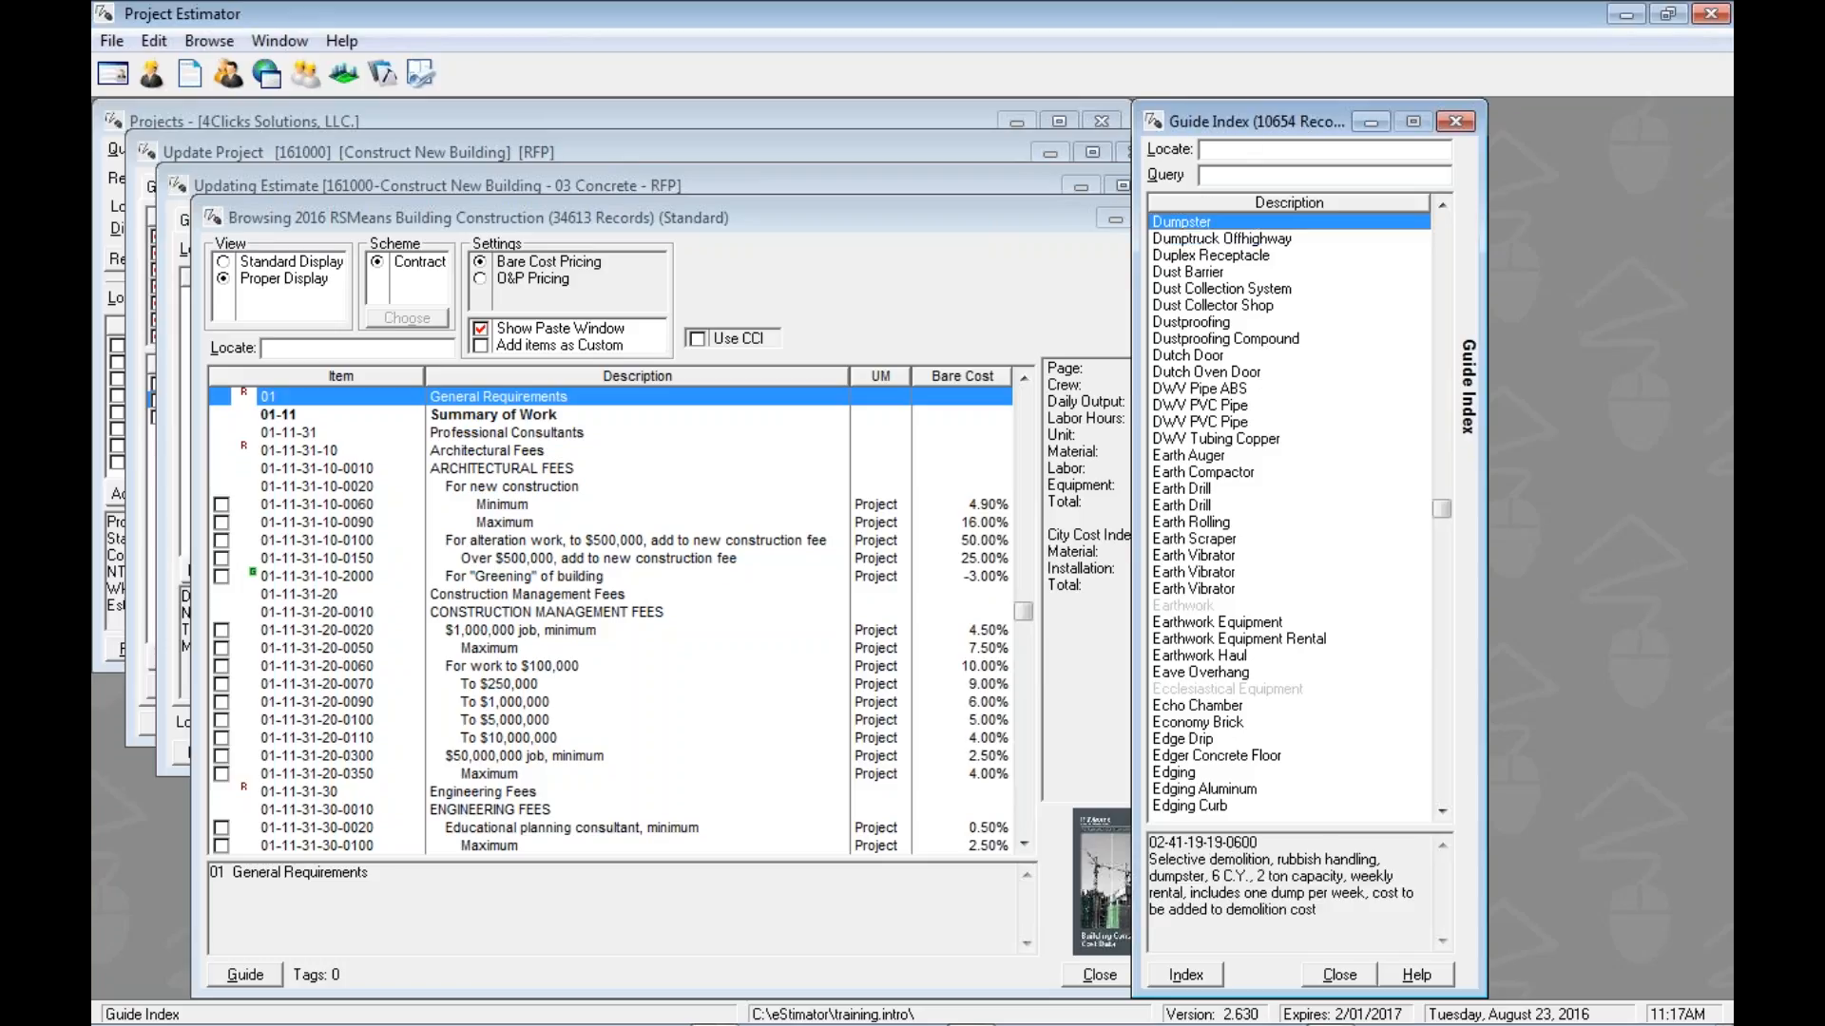
type("concre")
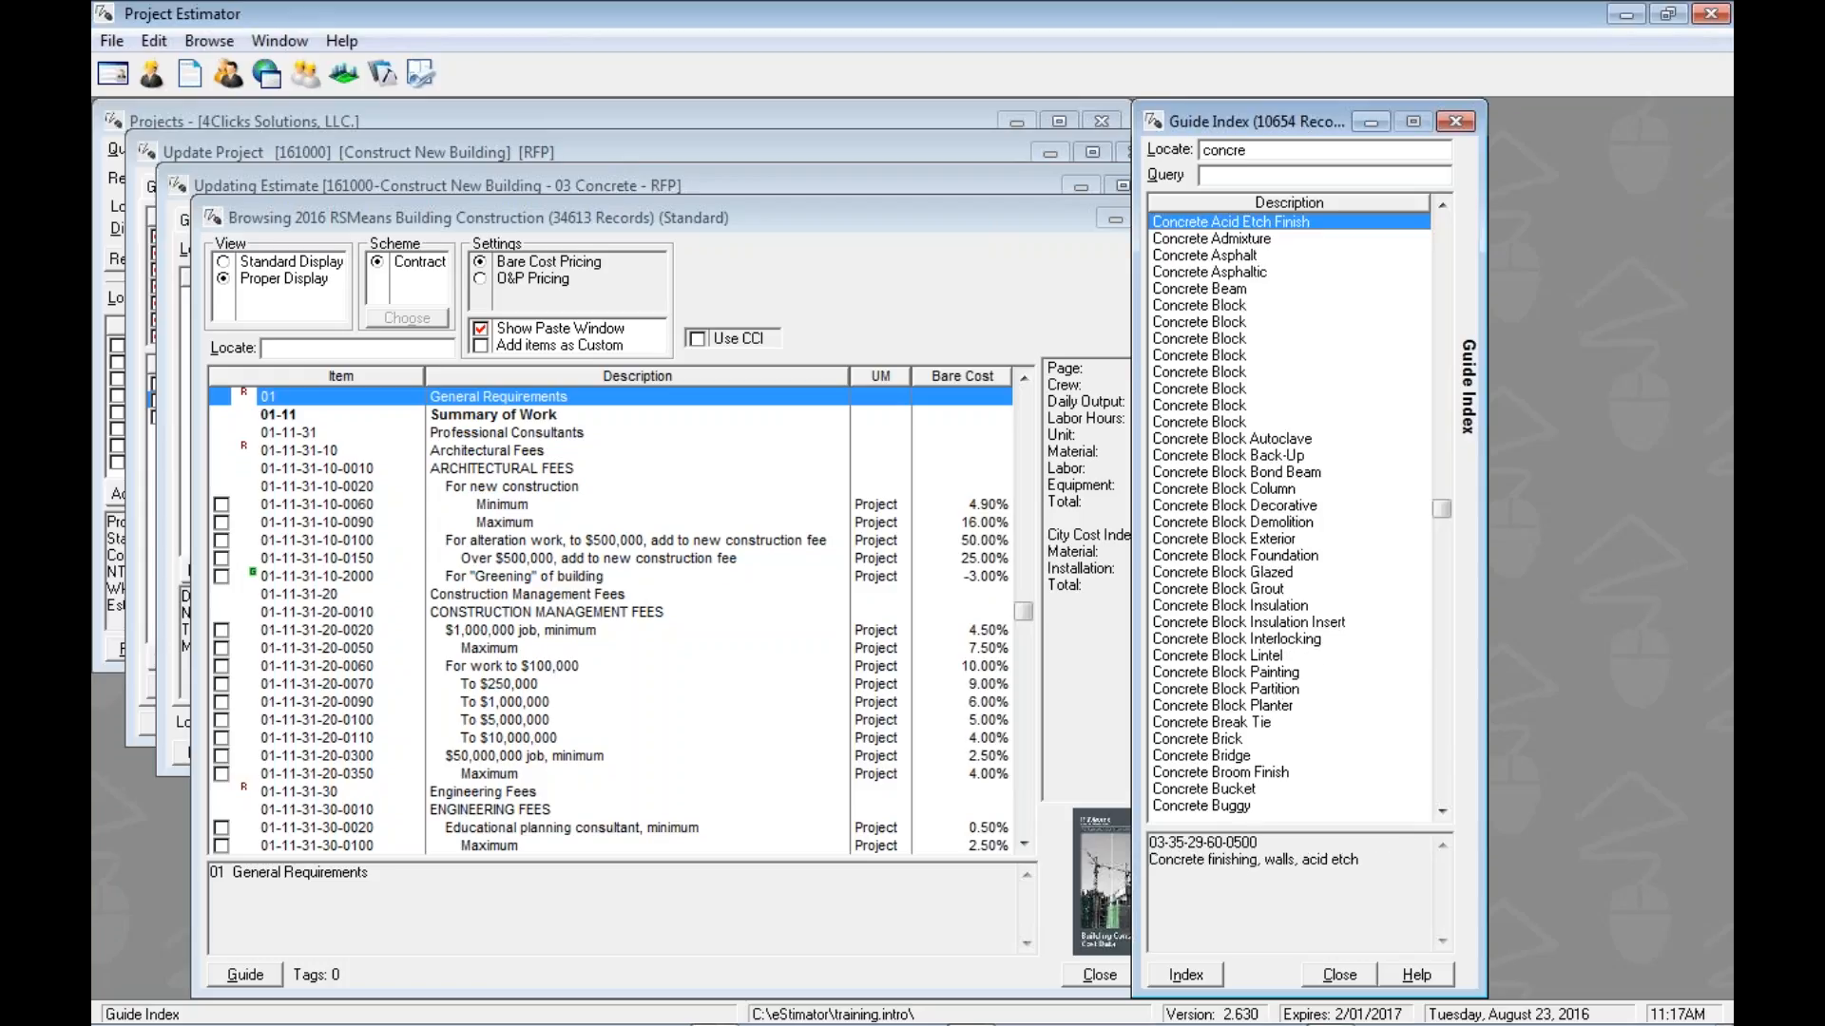
left_click(1325, 148)
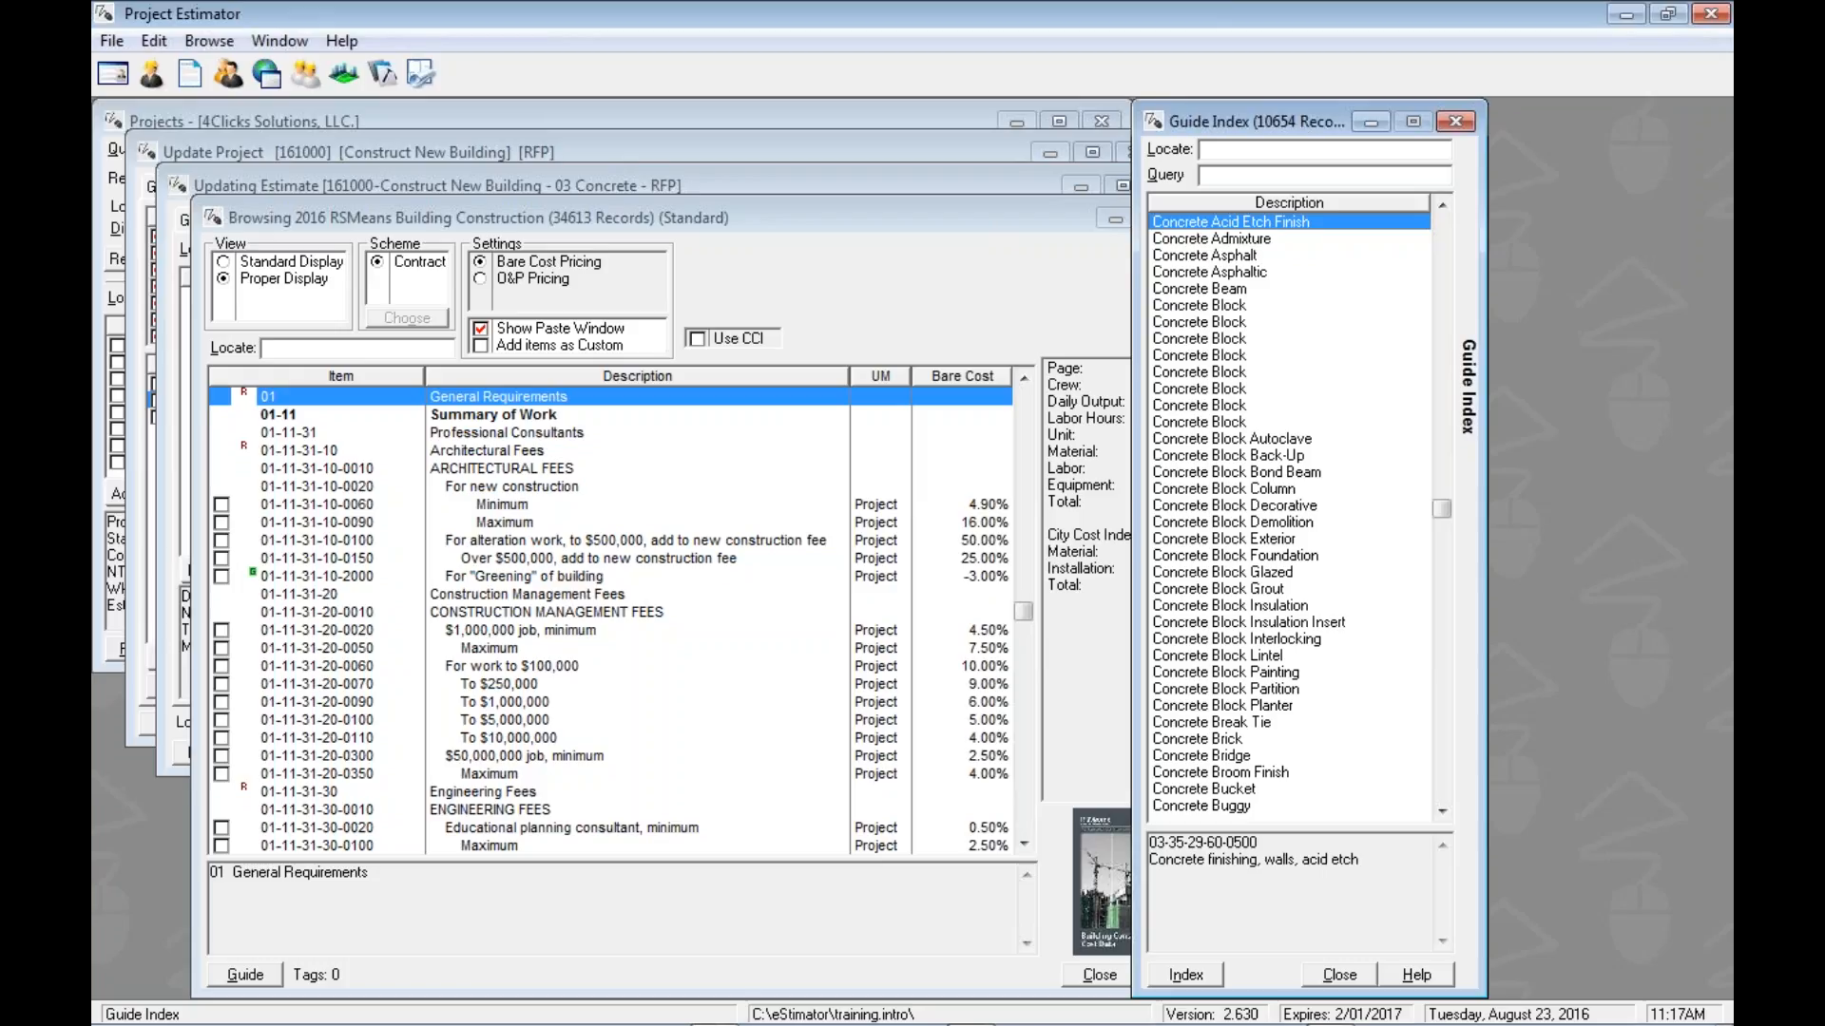
mouse_move(588, 389)
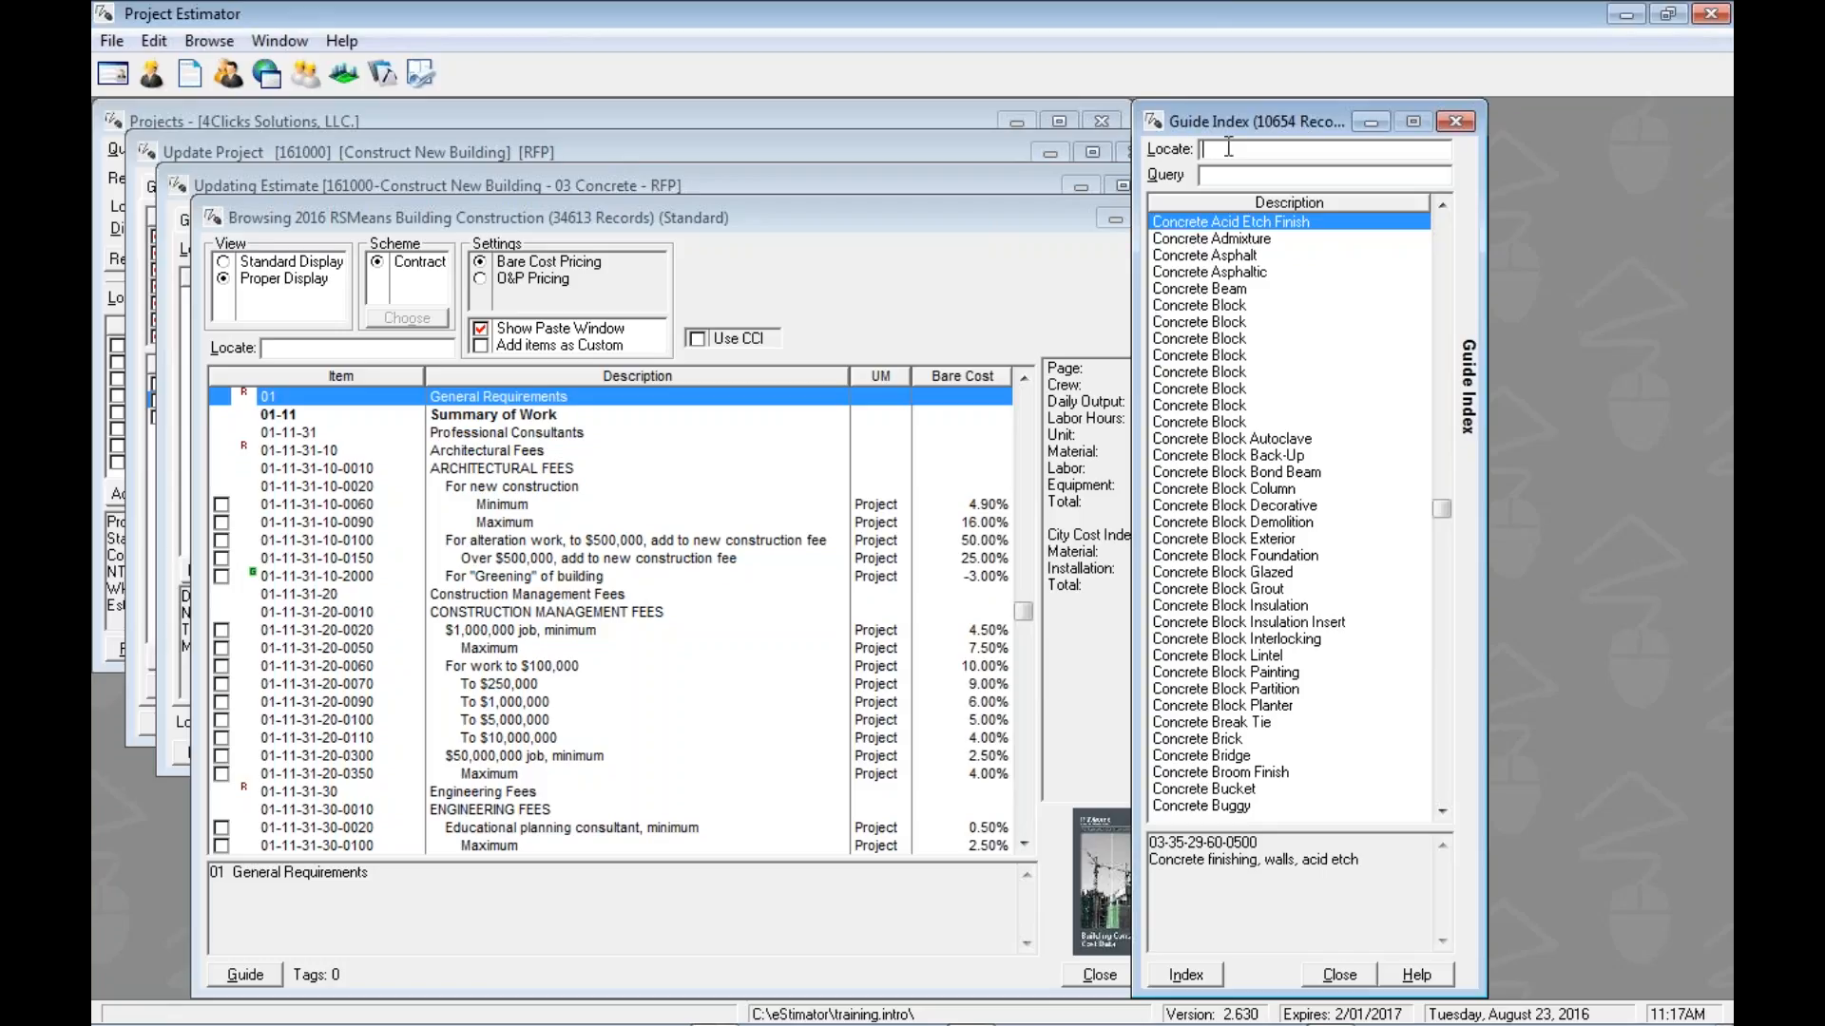
mouse_move(1501, 170)
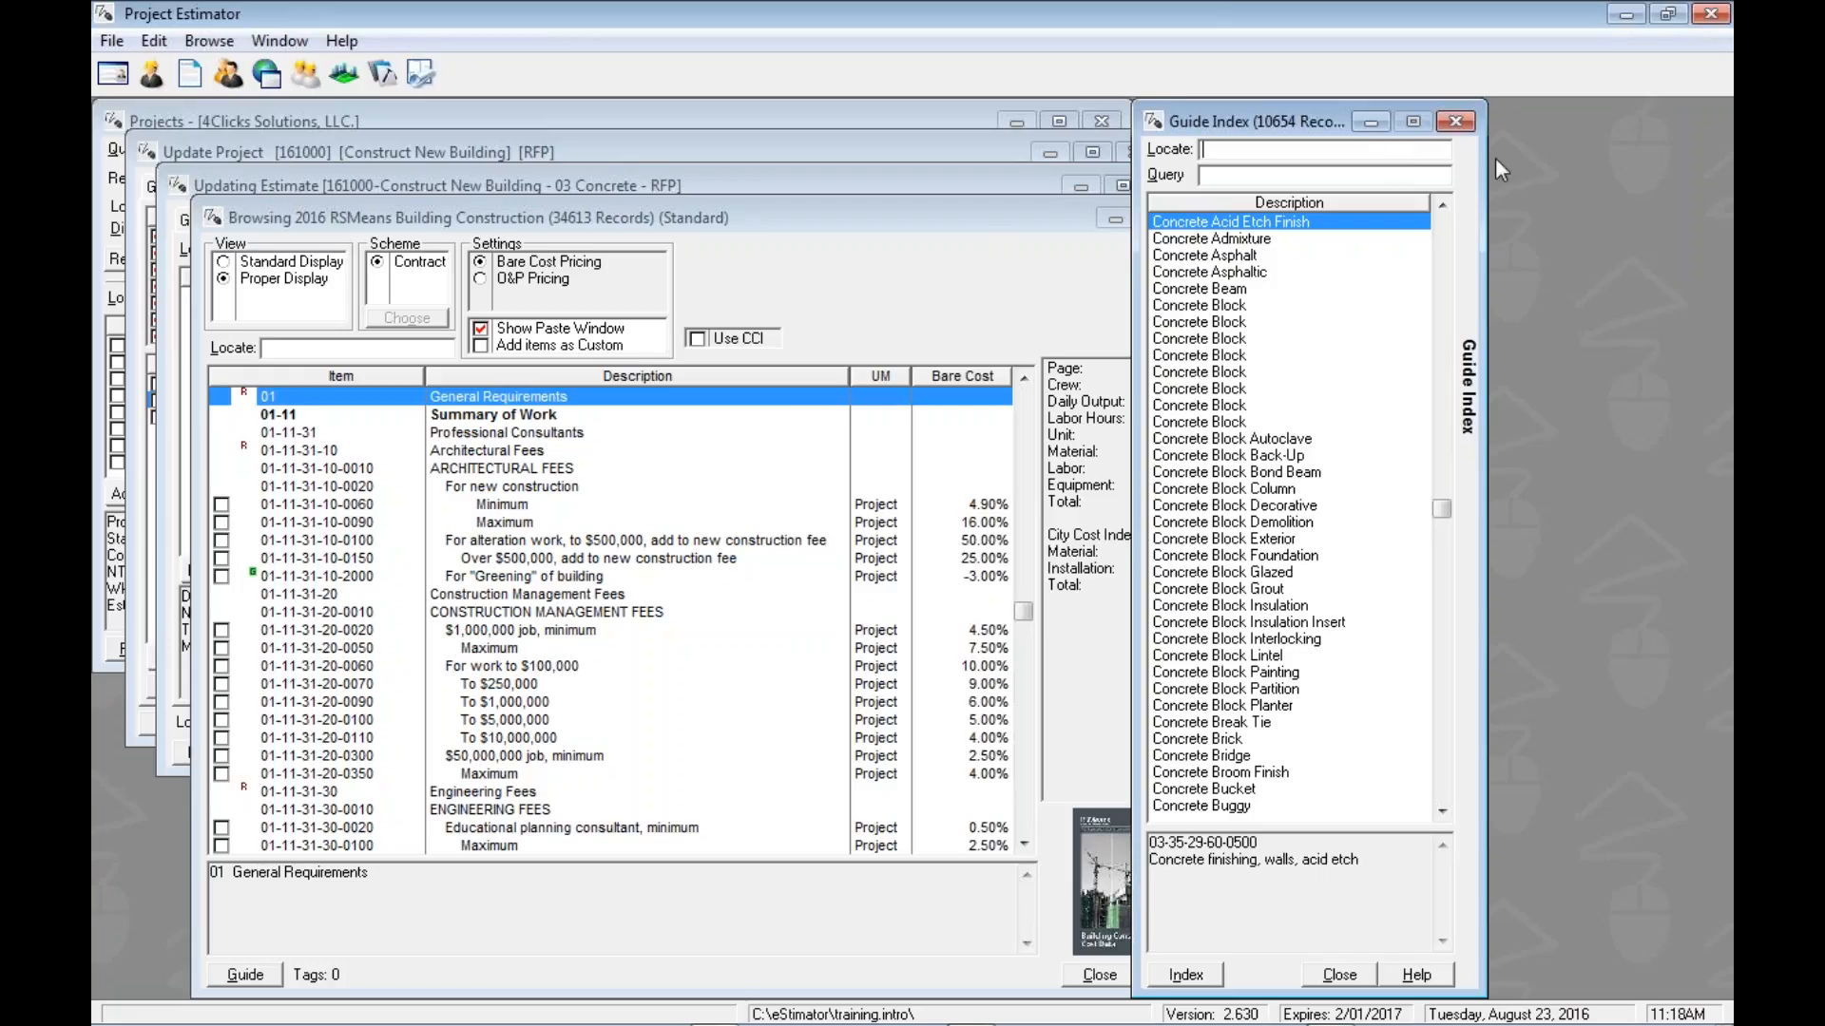
type("cove base")
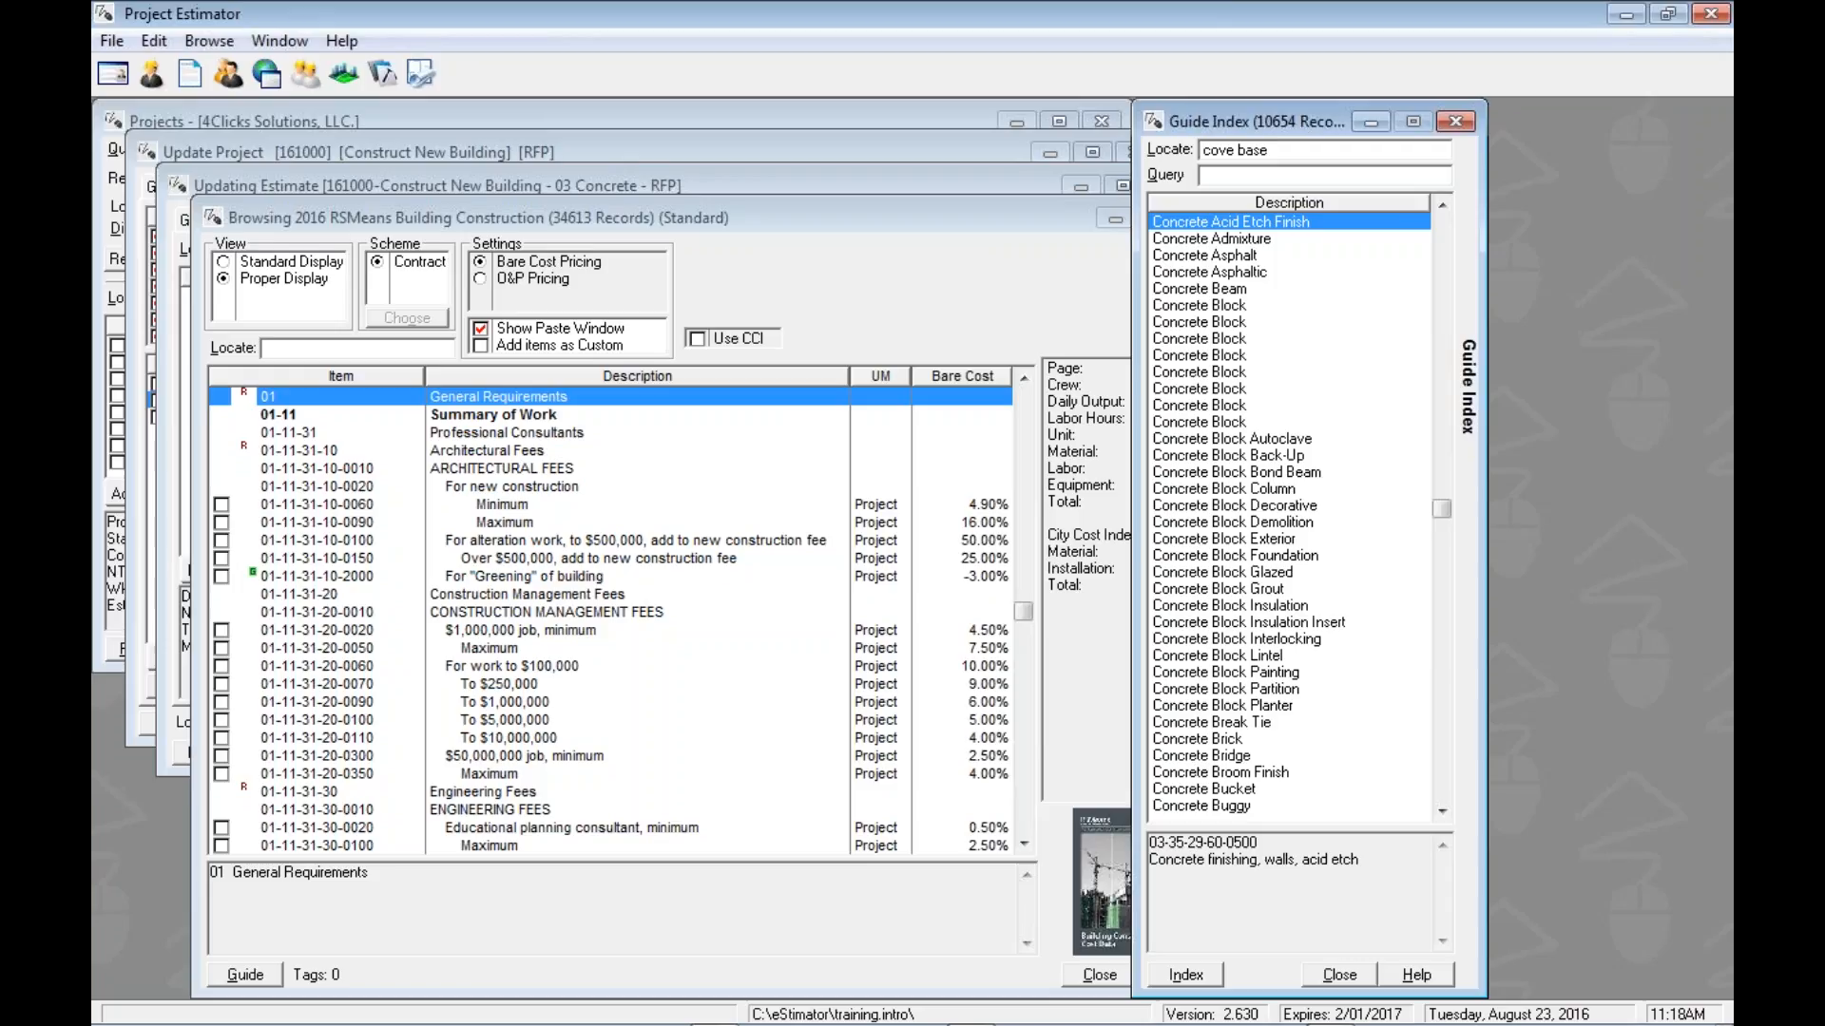
left_click(1323, 148)
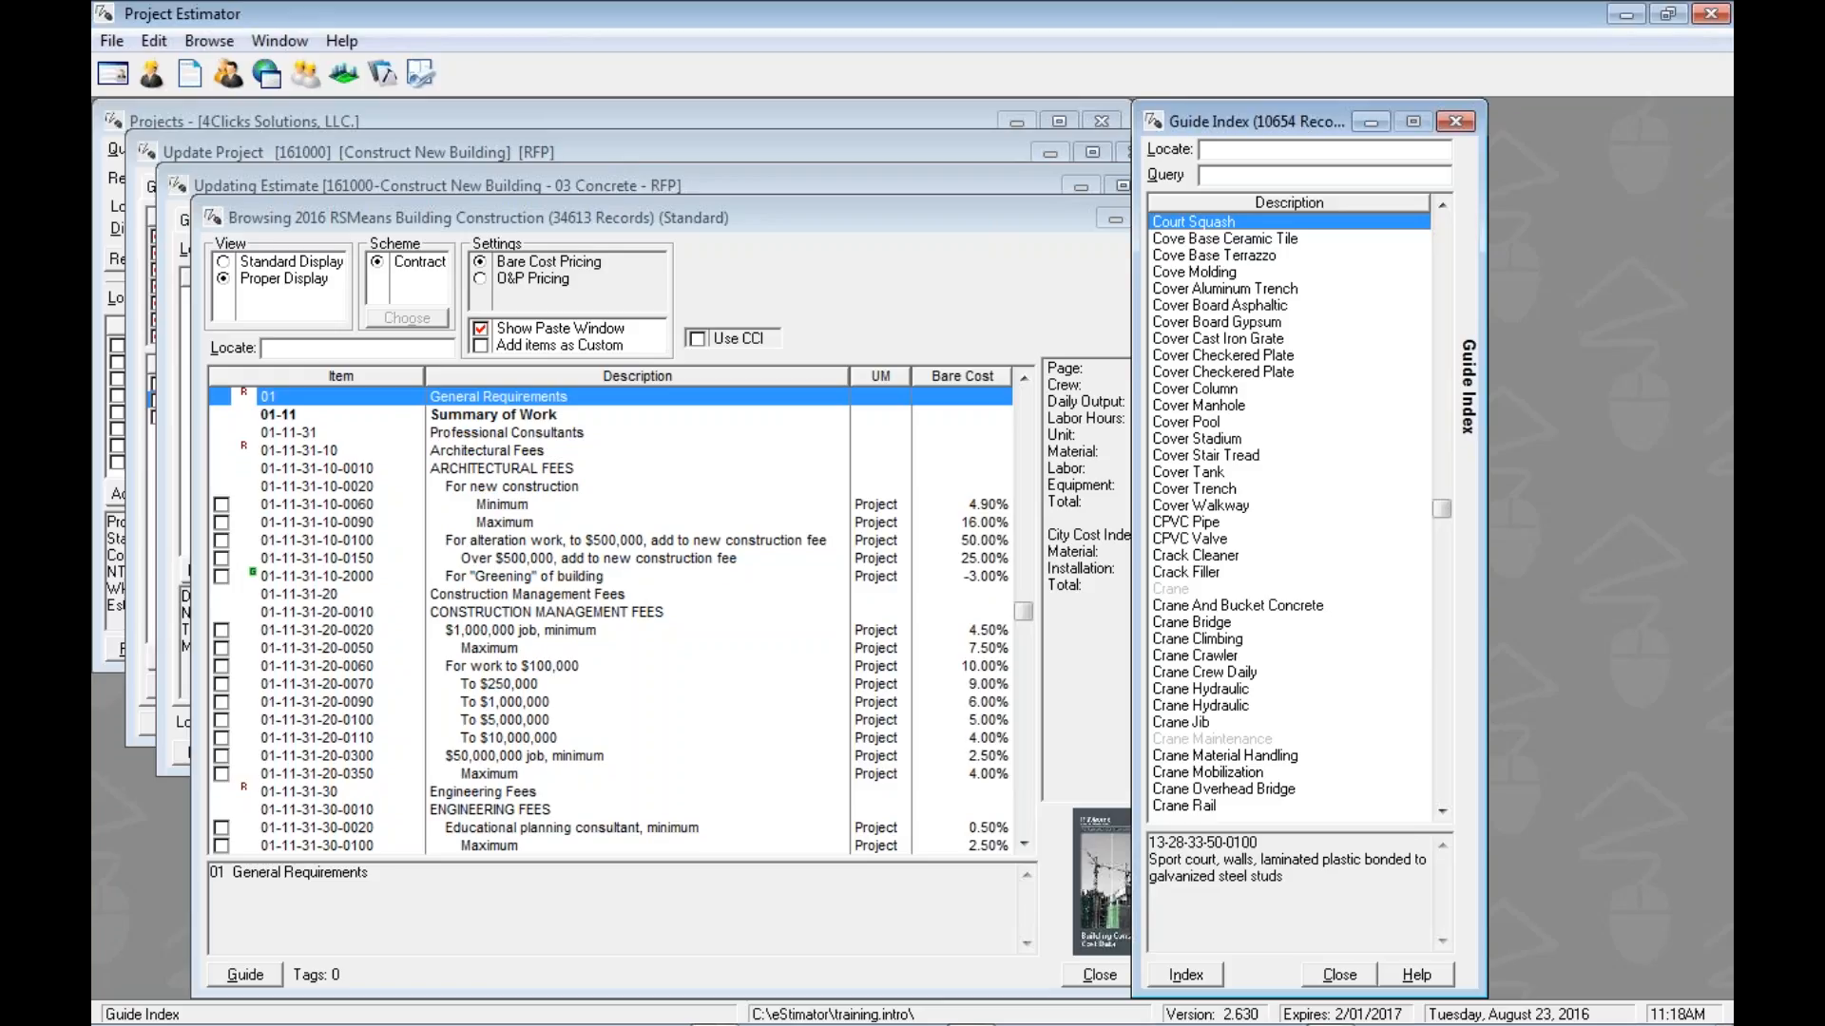
mouse_move(1439, 172)
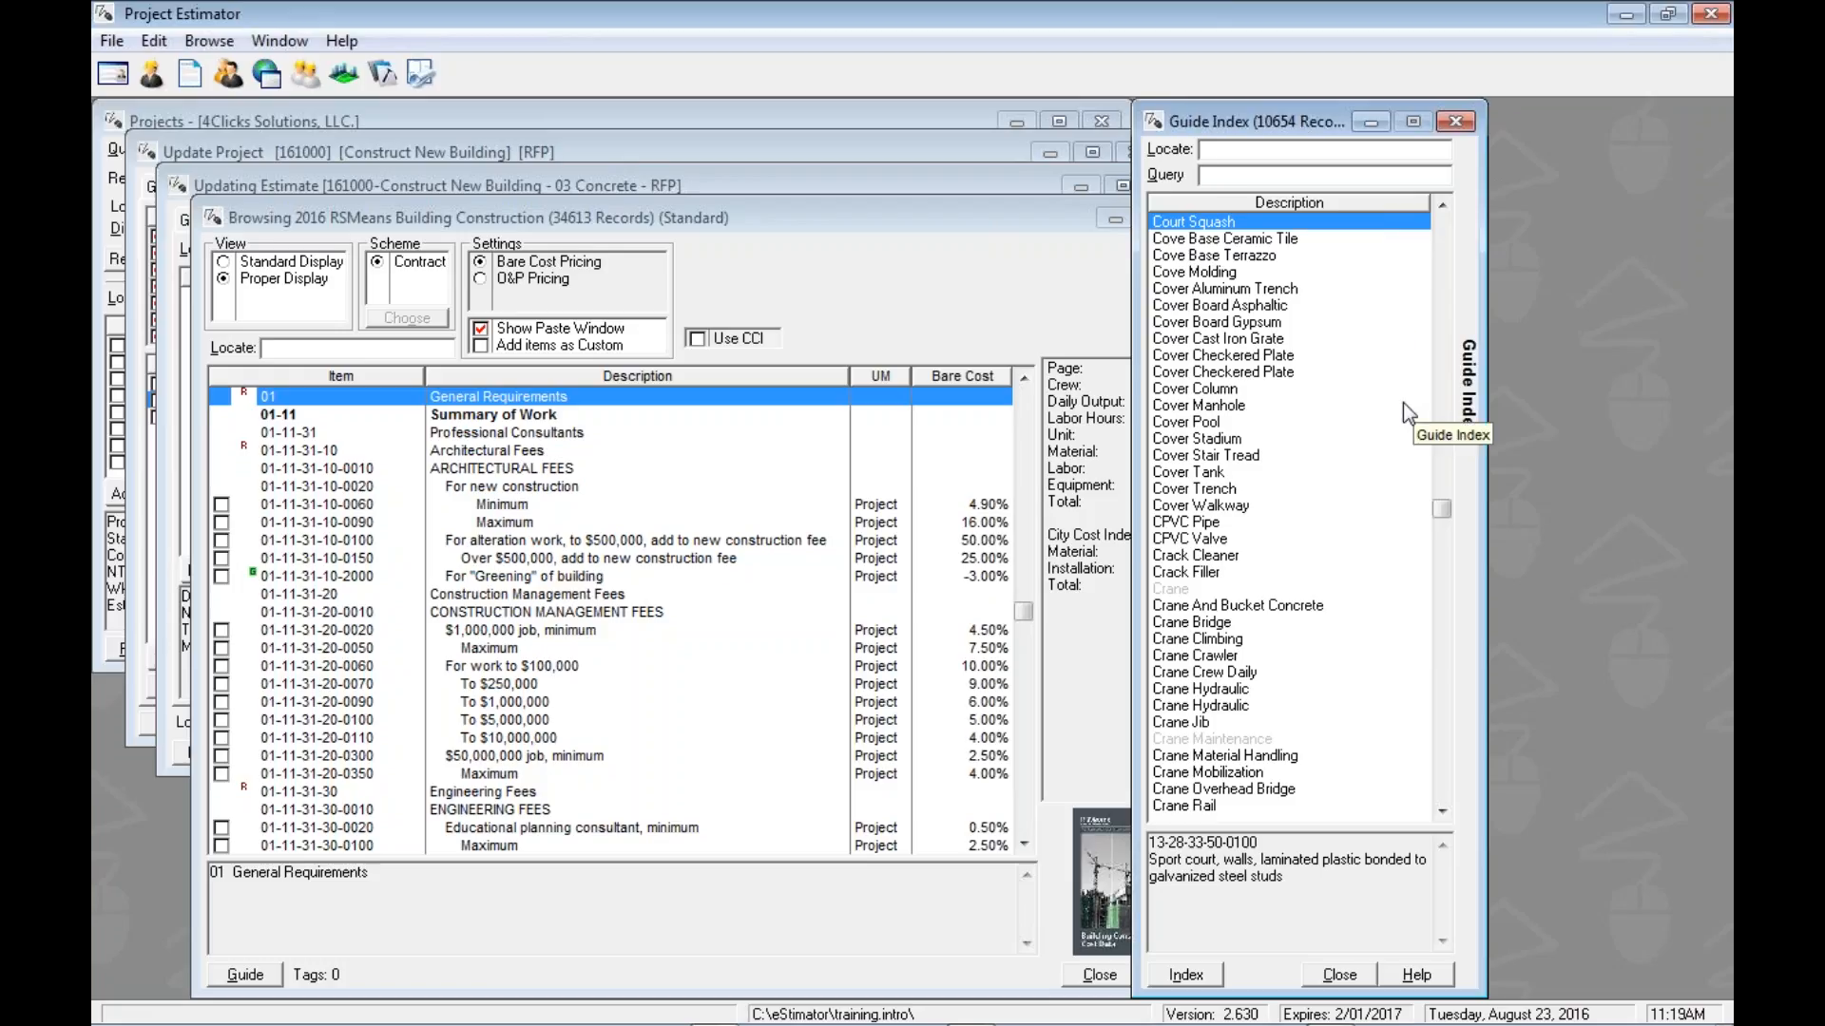
Step: Query 'cov bas' to filter the Guide Index to four cove base entries, previewing Cove Base Terrazzo
type("cov bas")
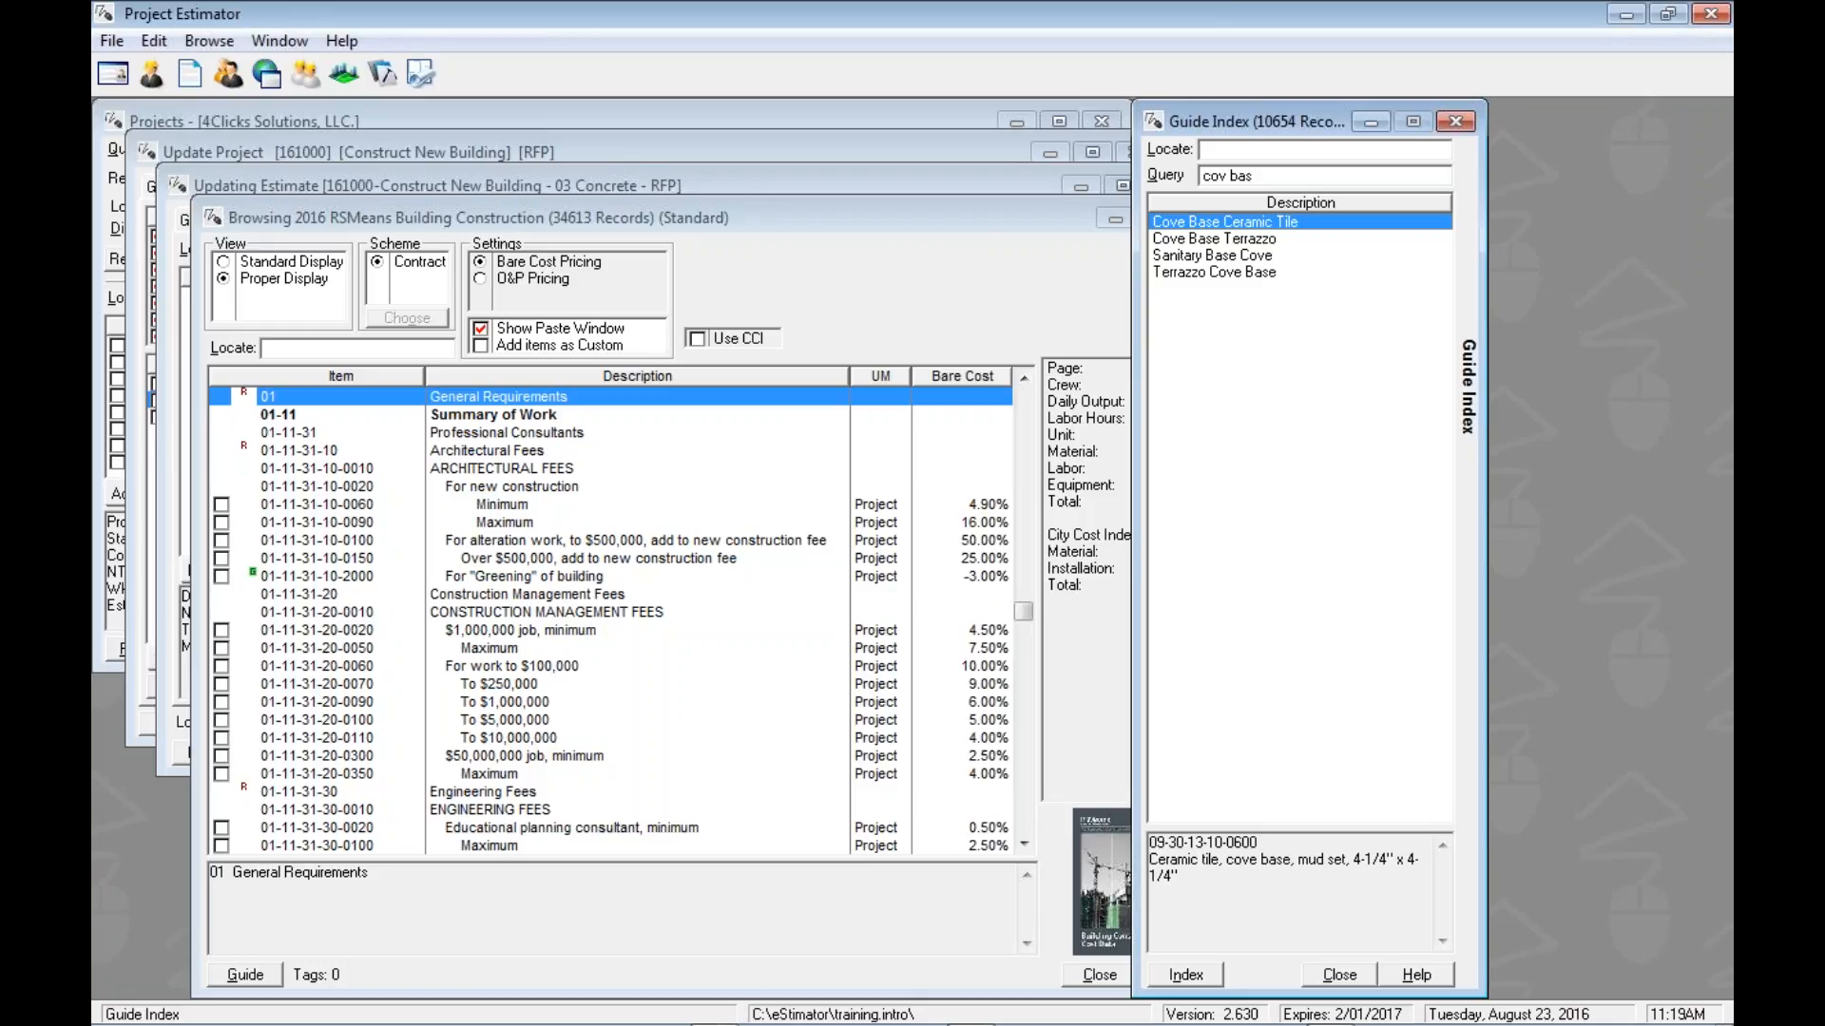
left_click(1215, 272)
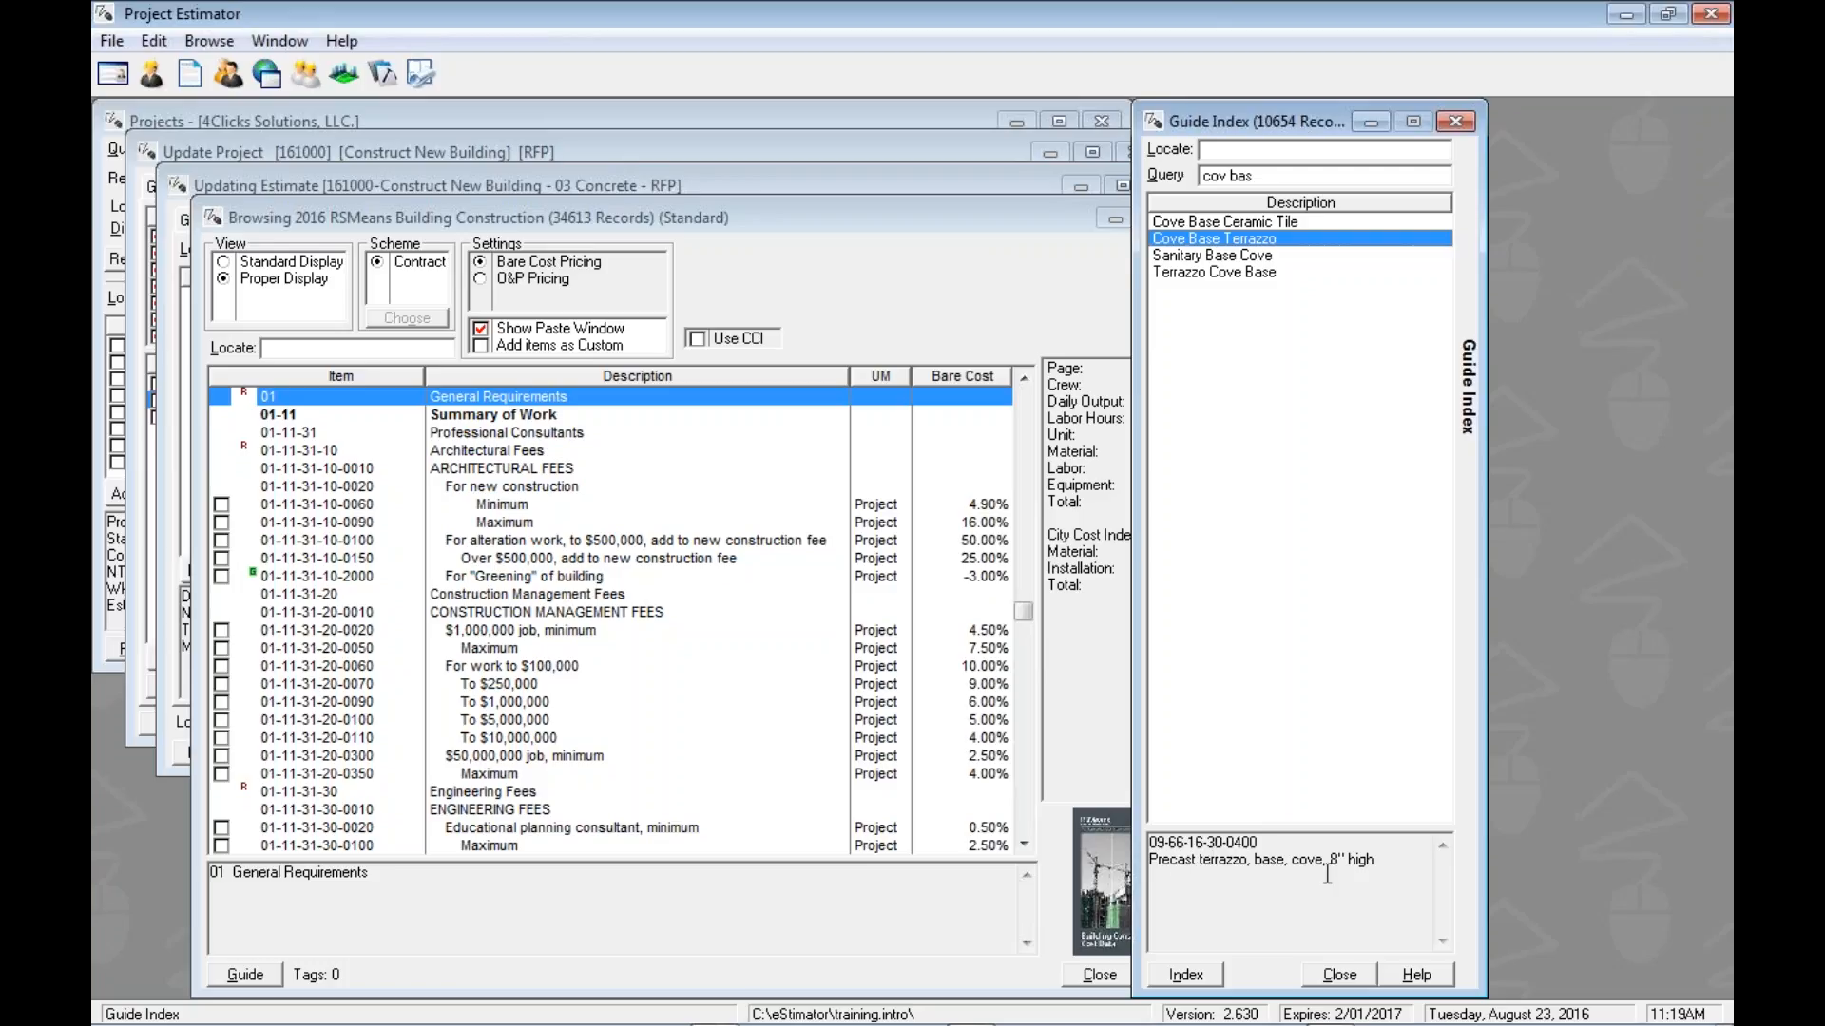
Step: Review the Cove Base Ceramic Tile, Terrazzo and Sanitary Base Cove descriptions, ending on Ceramic Tile
left_click(1225, 221)
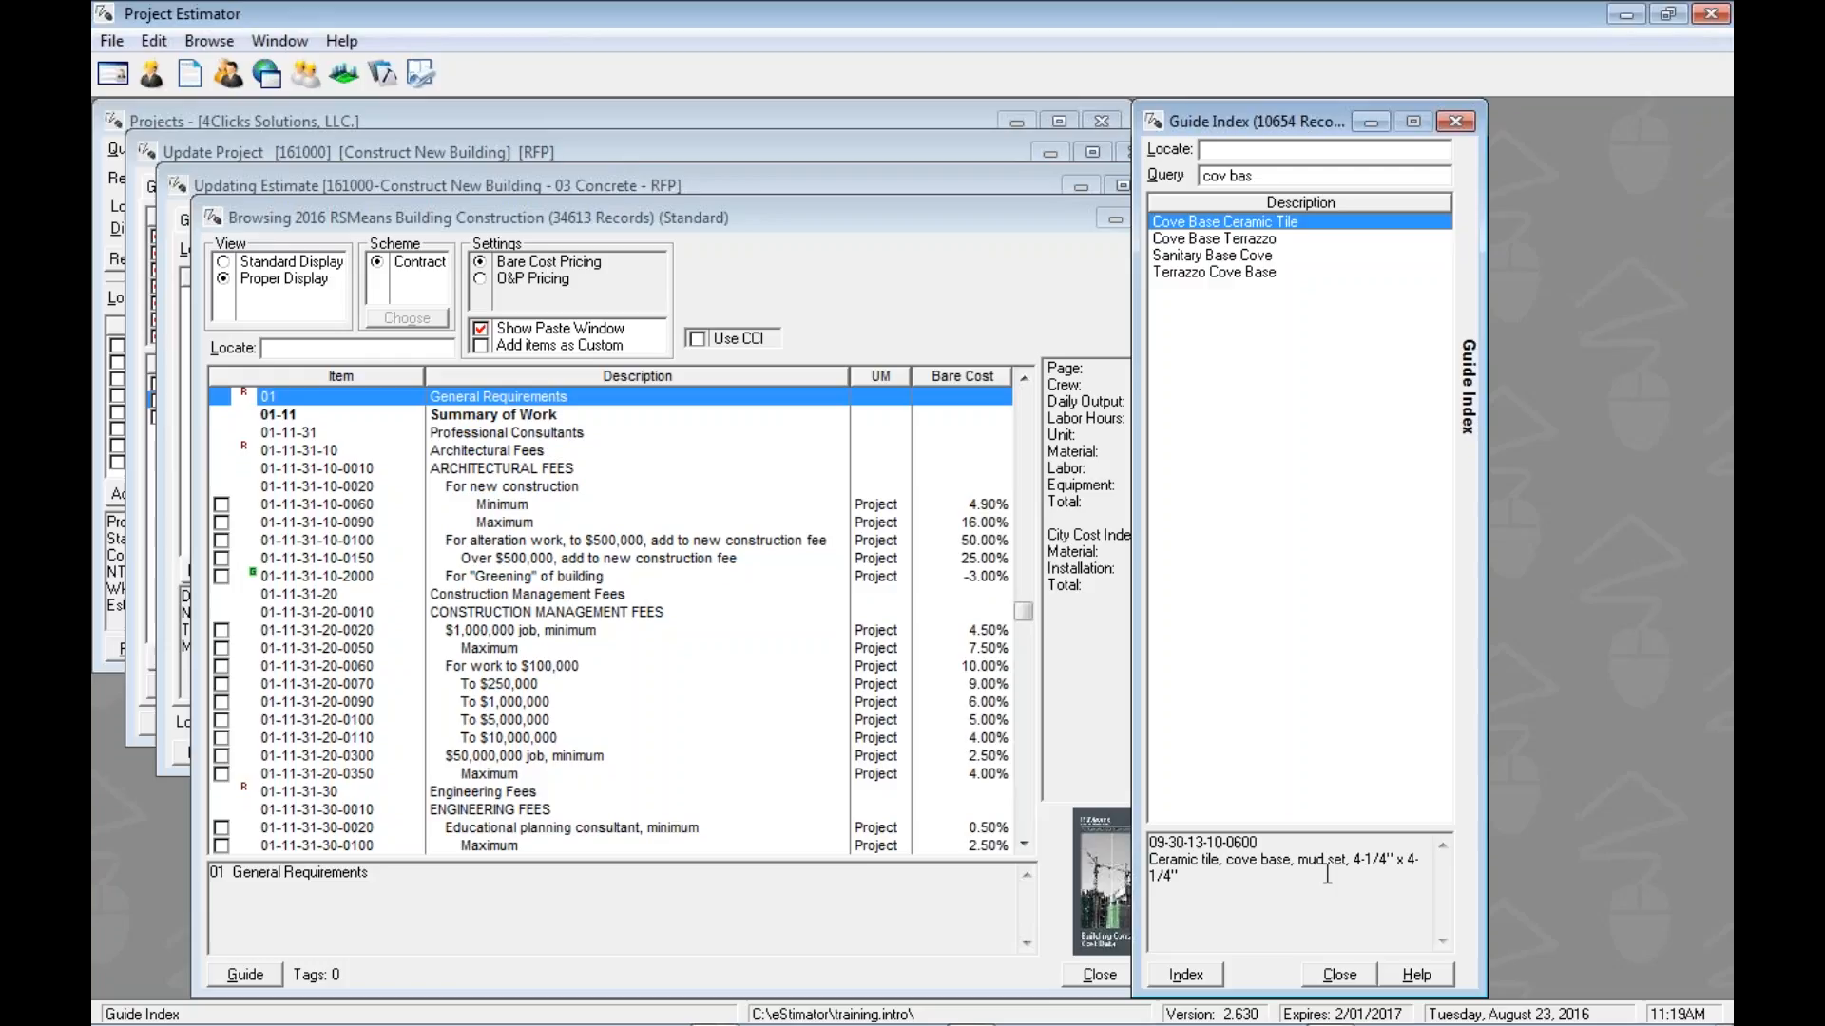
left_click(1212, 240)
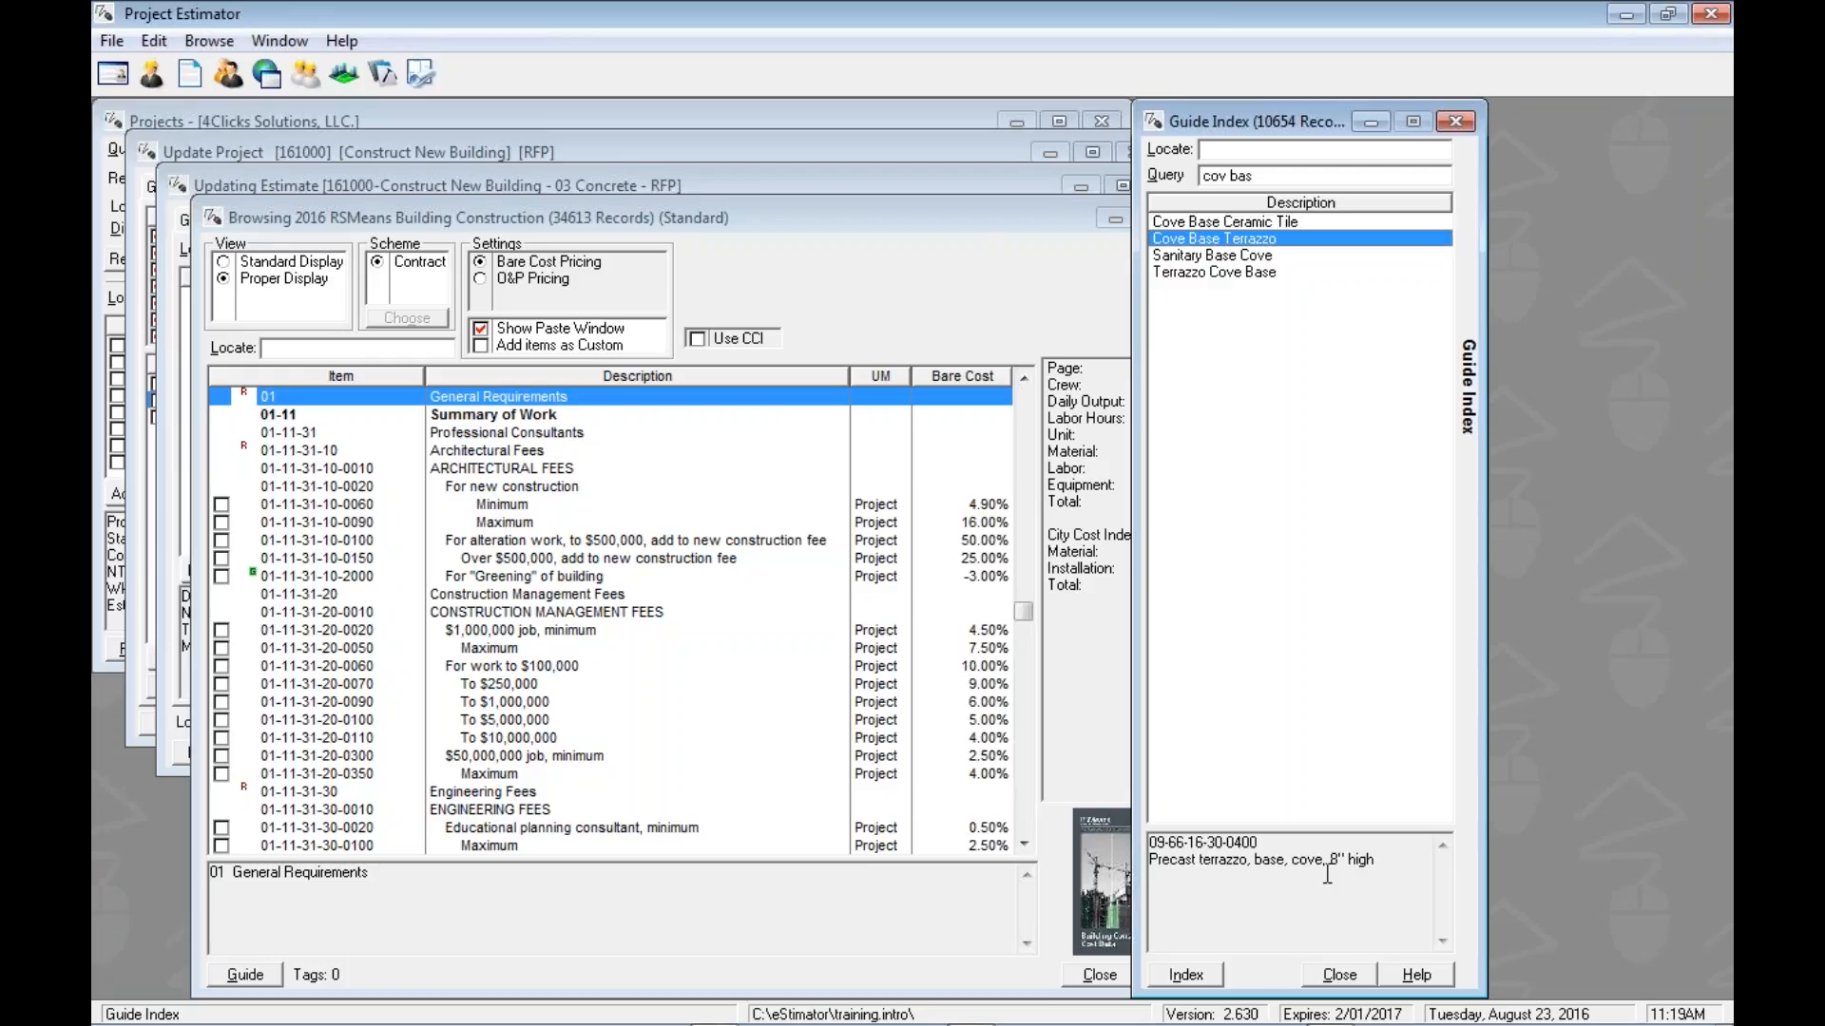
left_click(1210, 255)
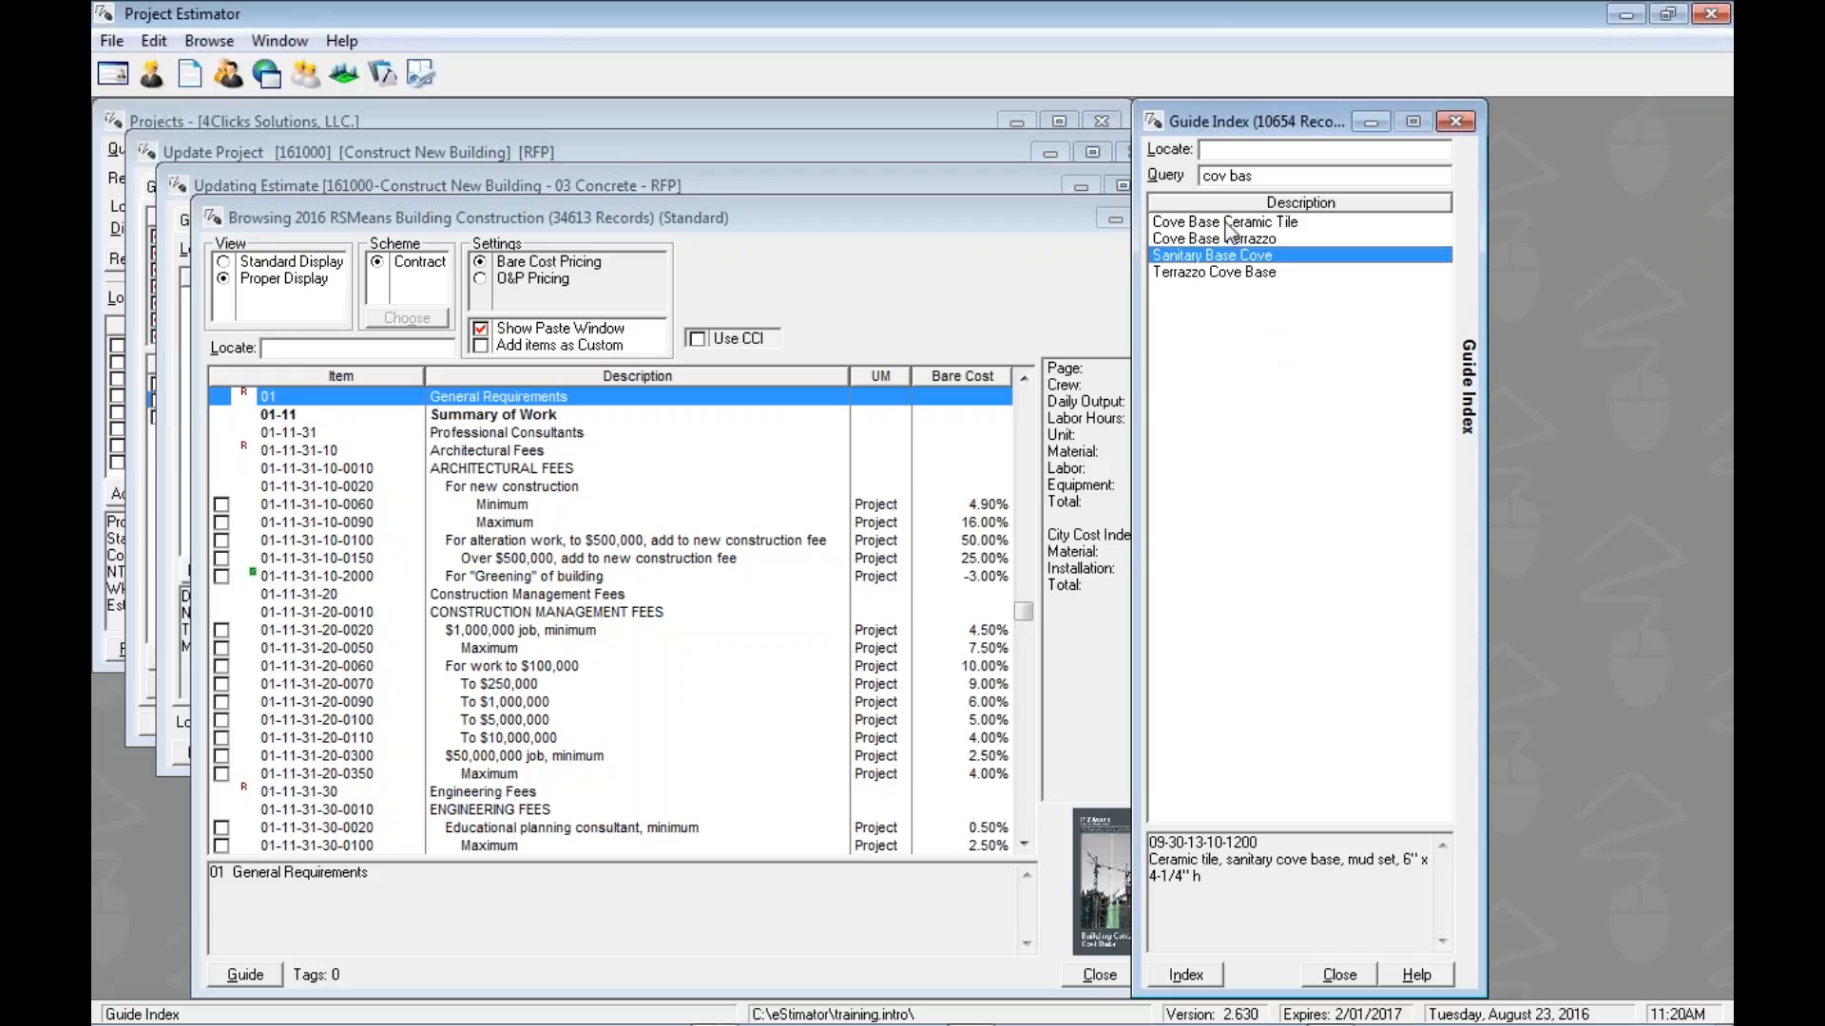
left_click(1224, 220)
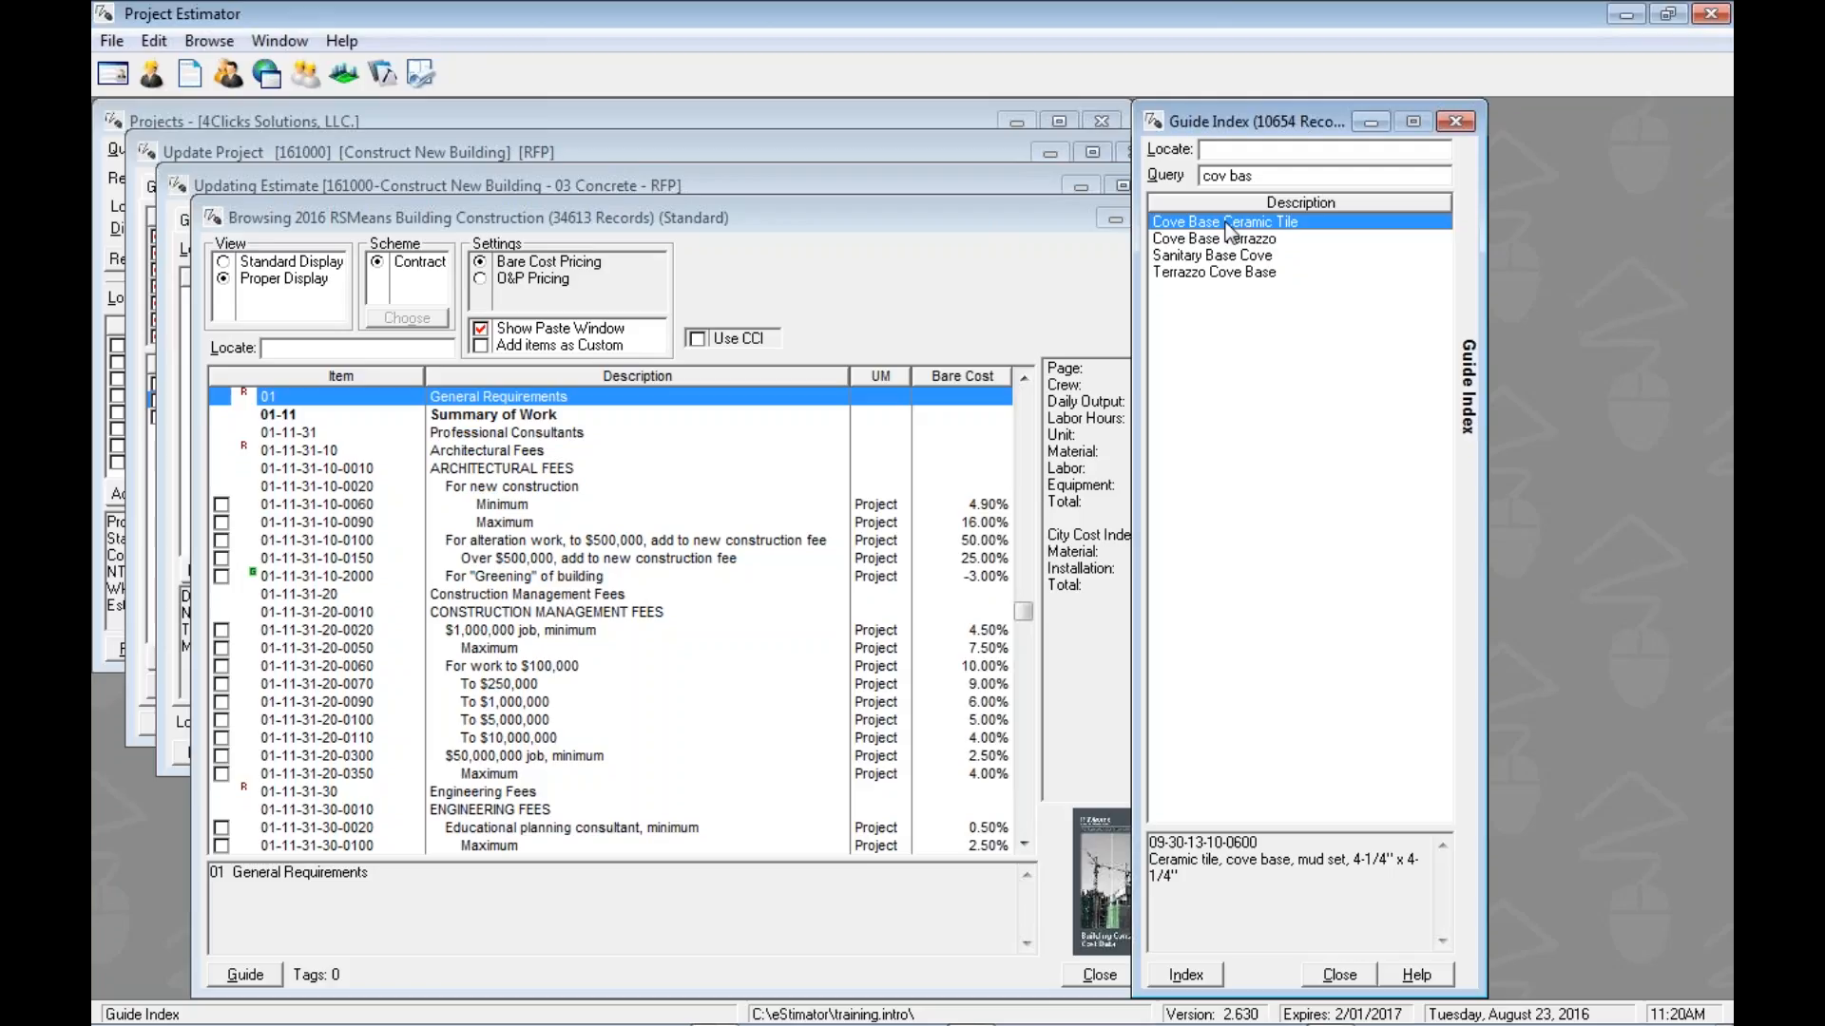
right_click(1226, 220)
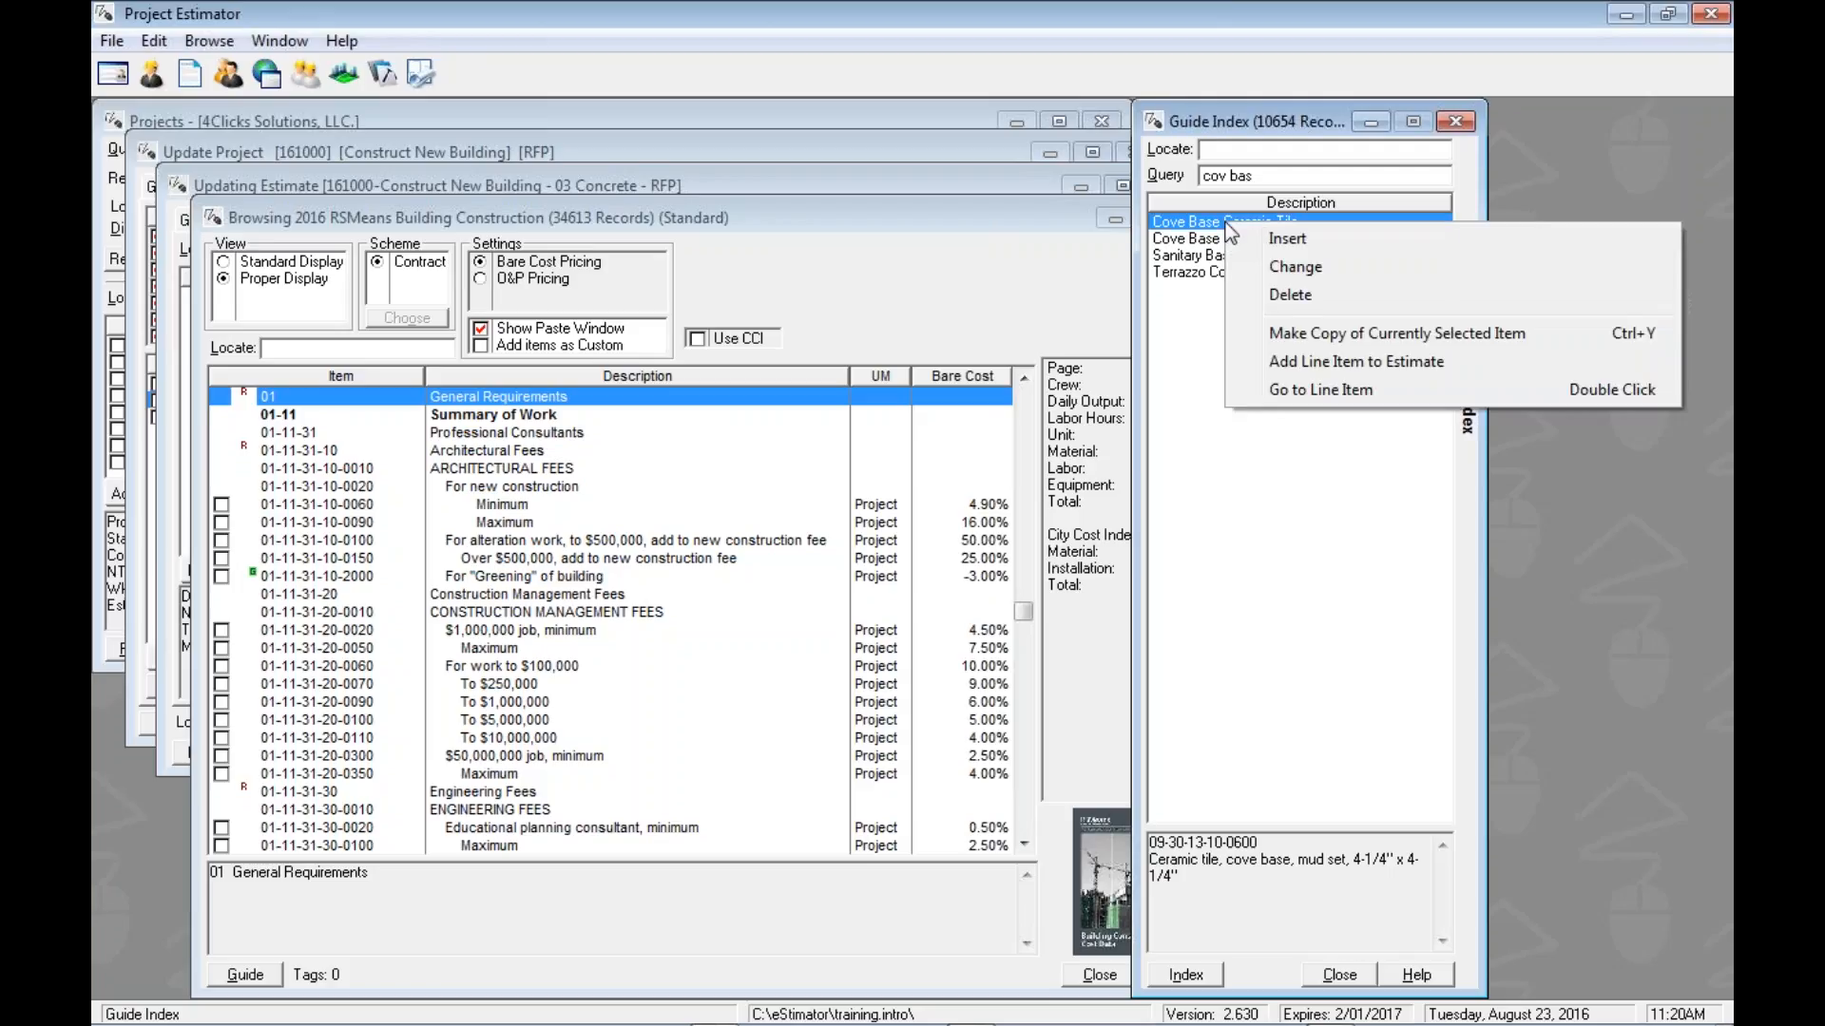
mouse_move(1319, 390)
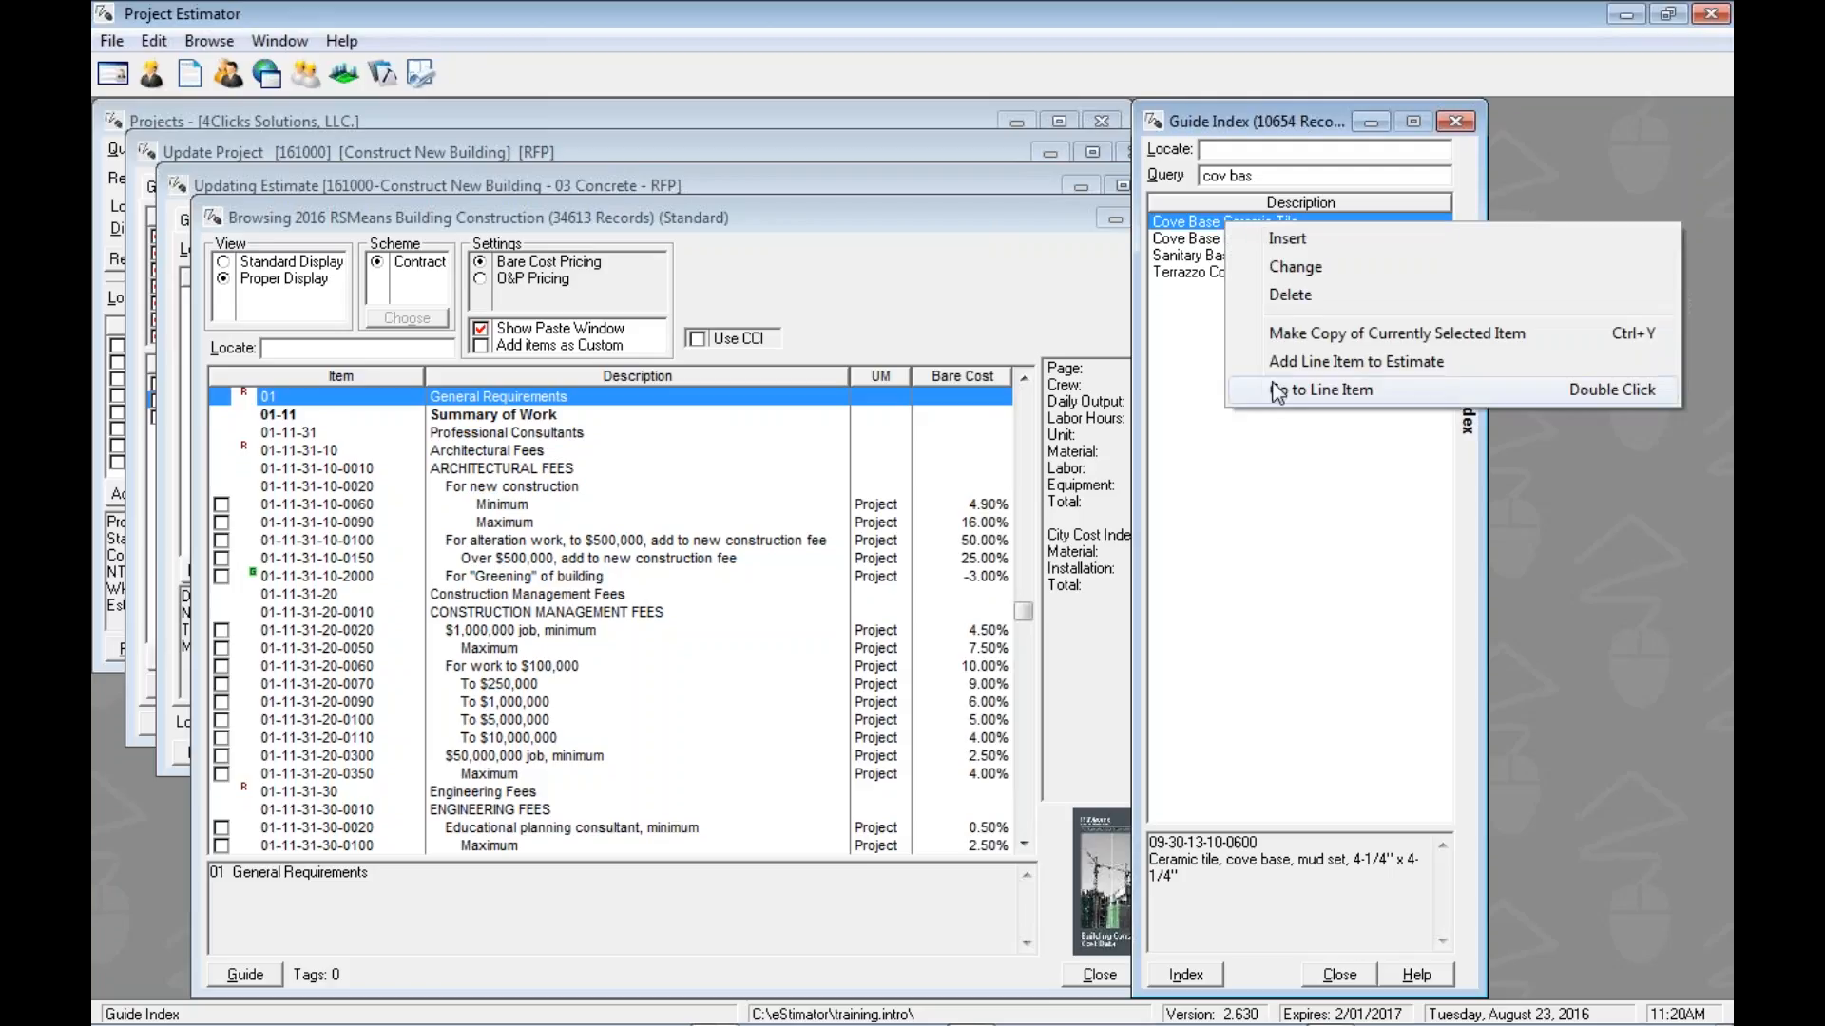
left_click(1333, 390)
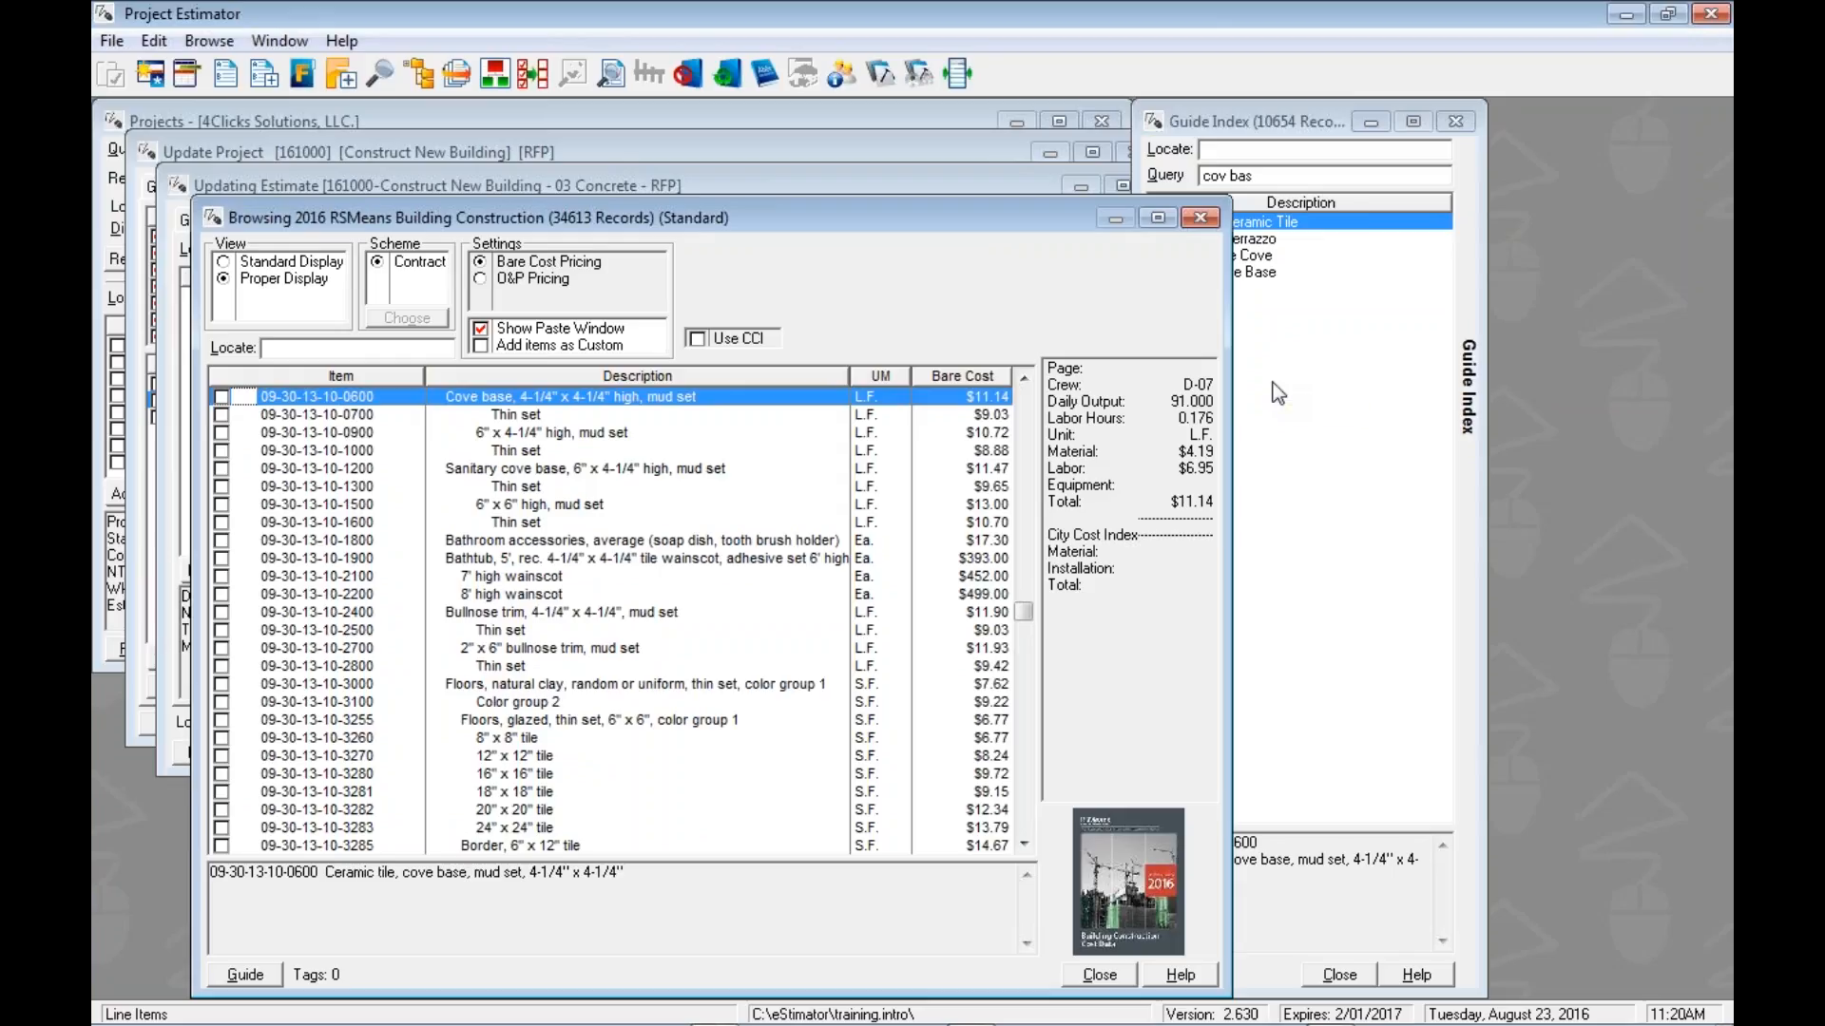
mouse_move(304, 464)
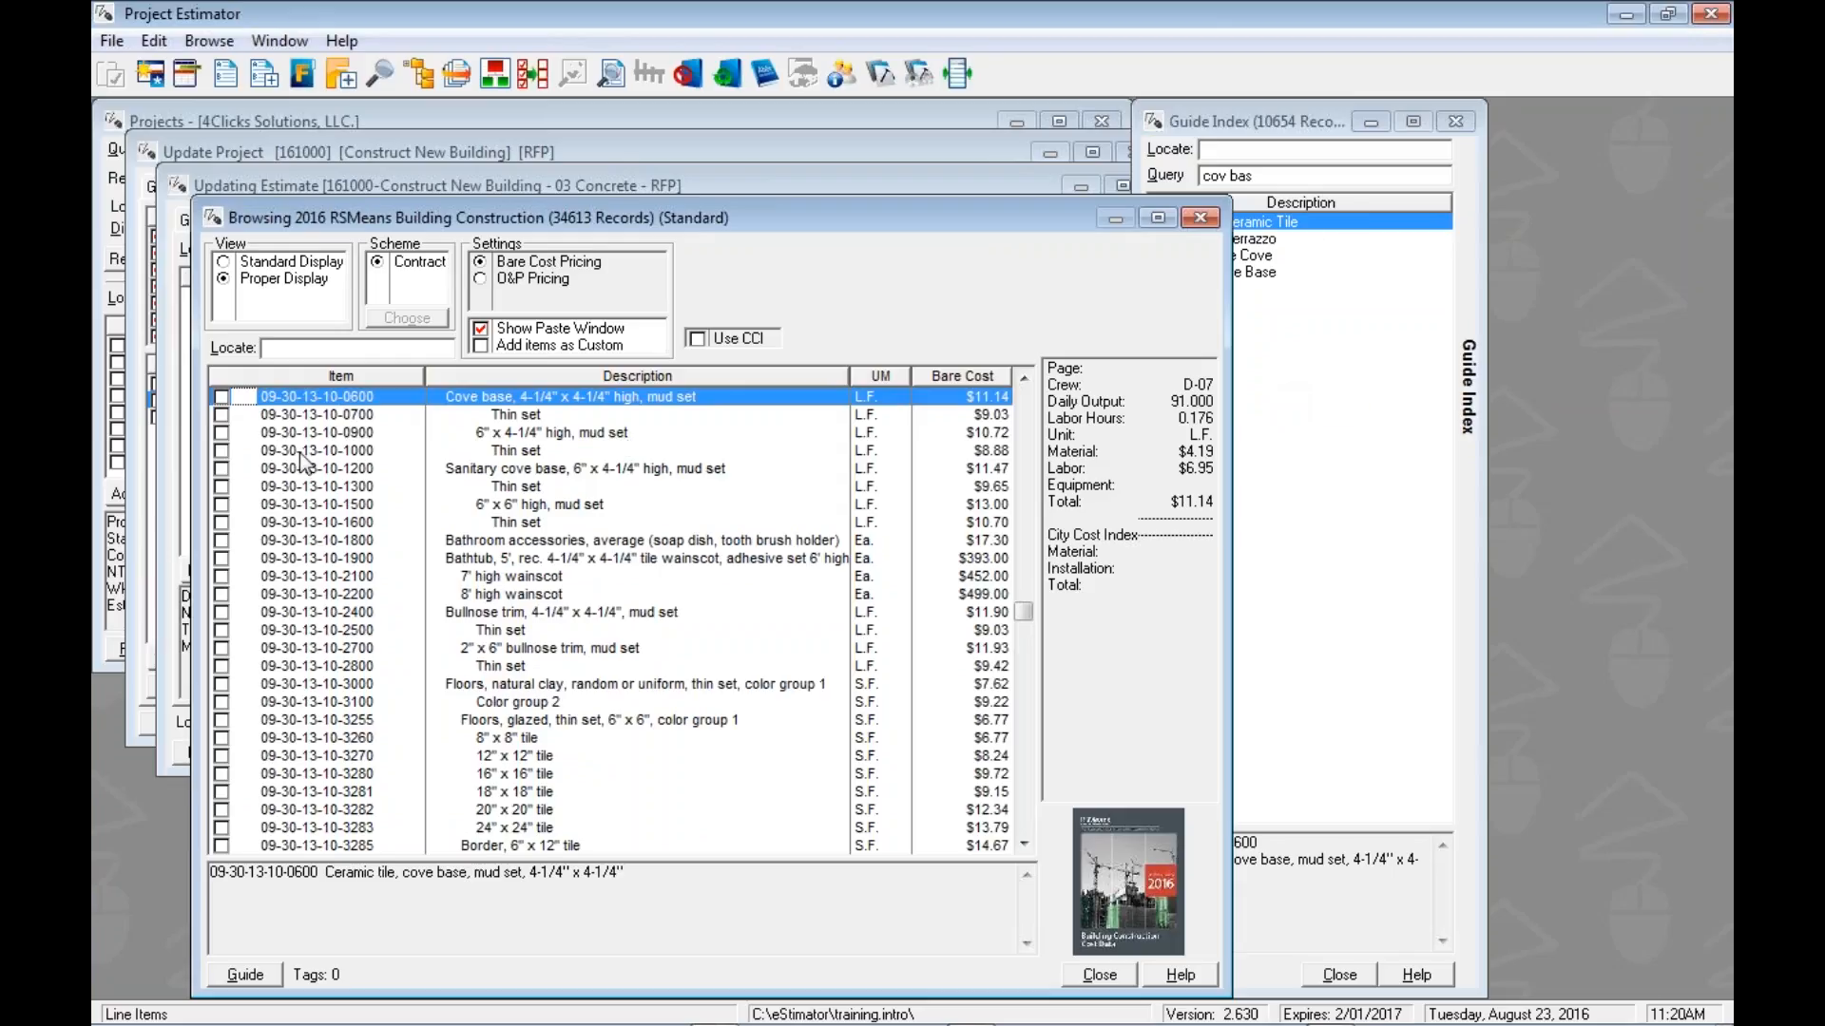
mouse_move(458, 407)
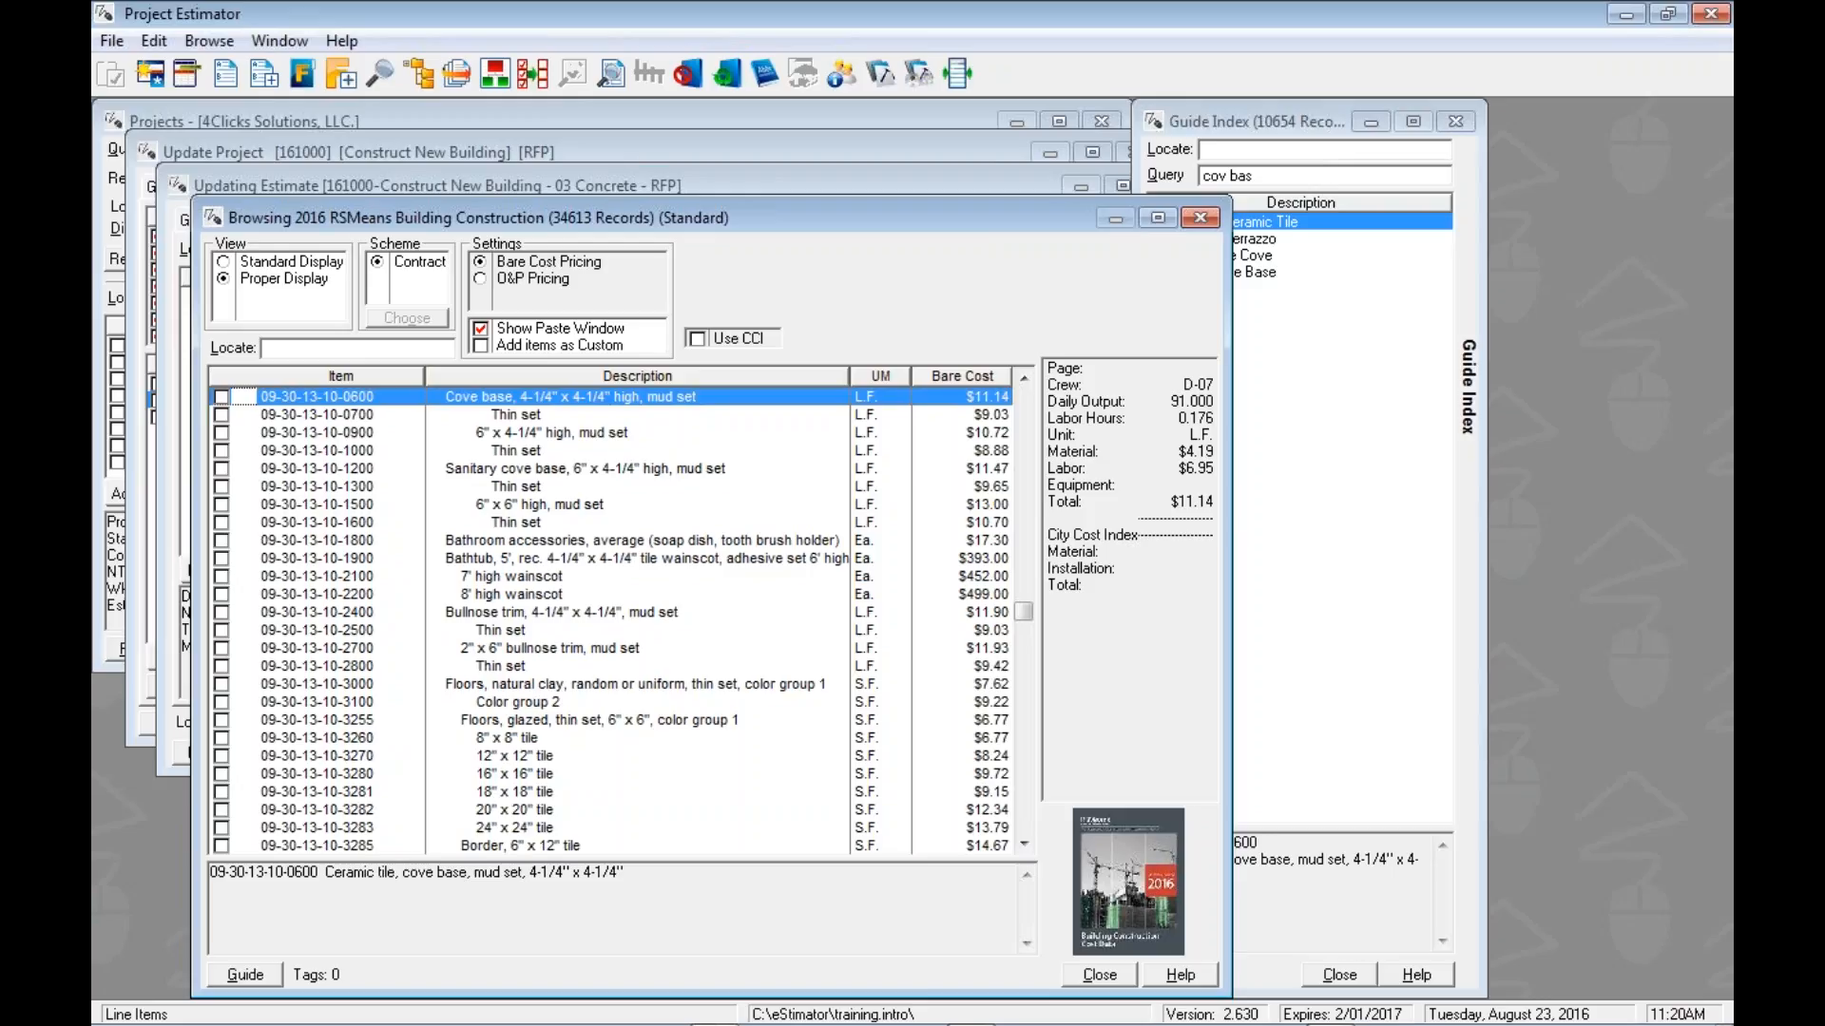
mouse_move(1260, 133)
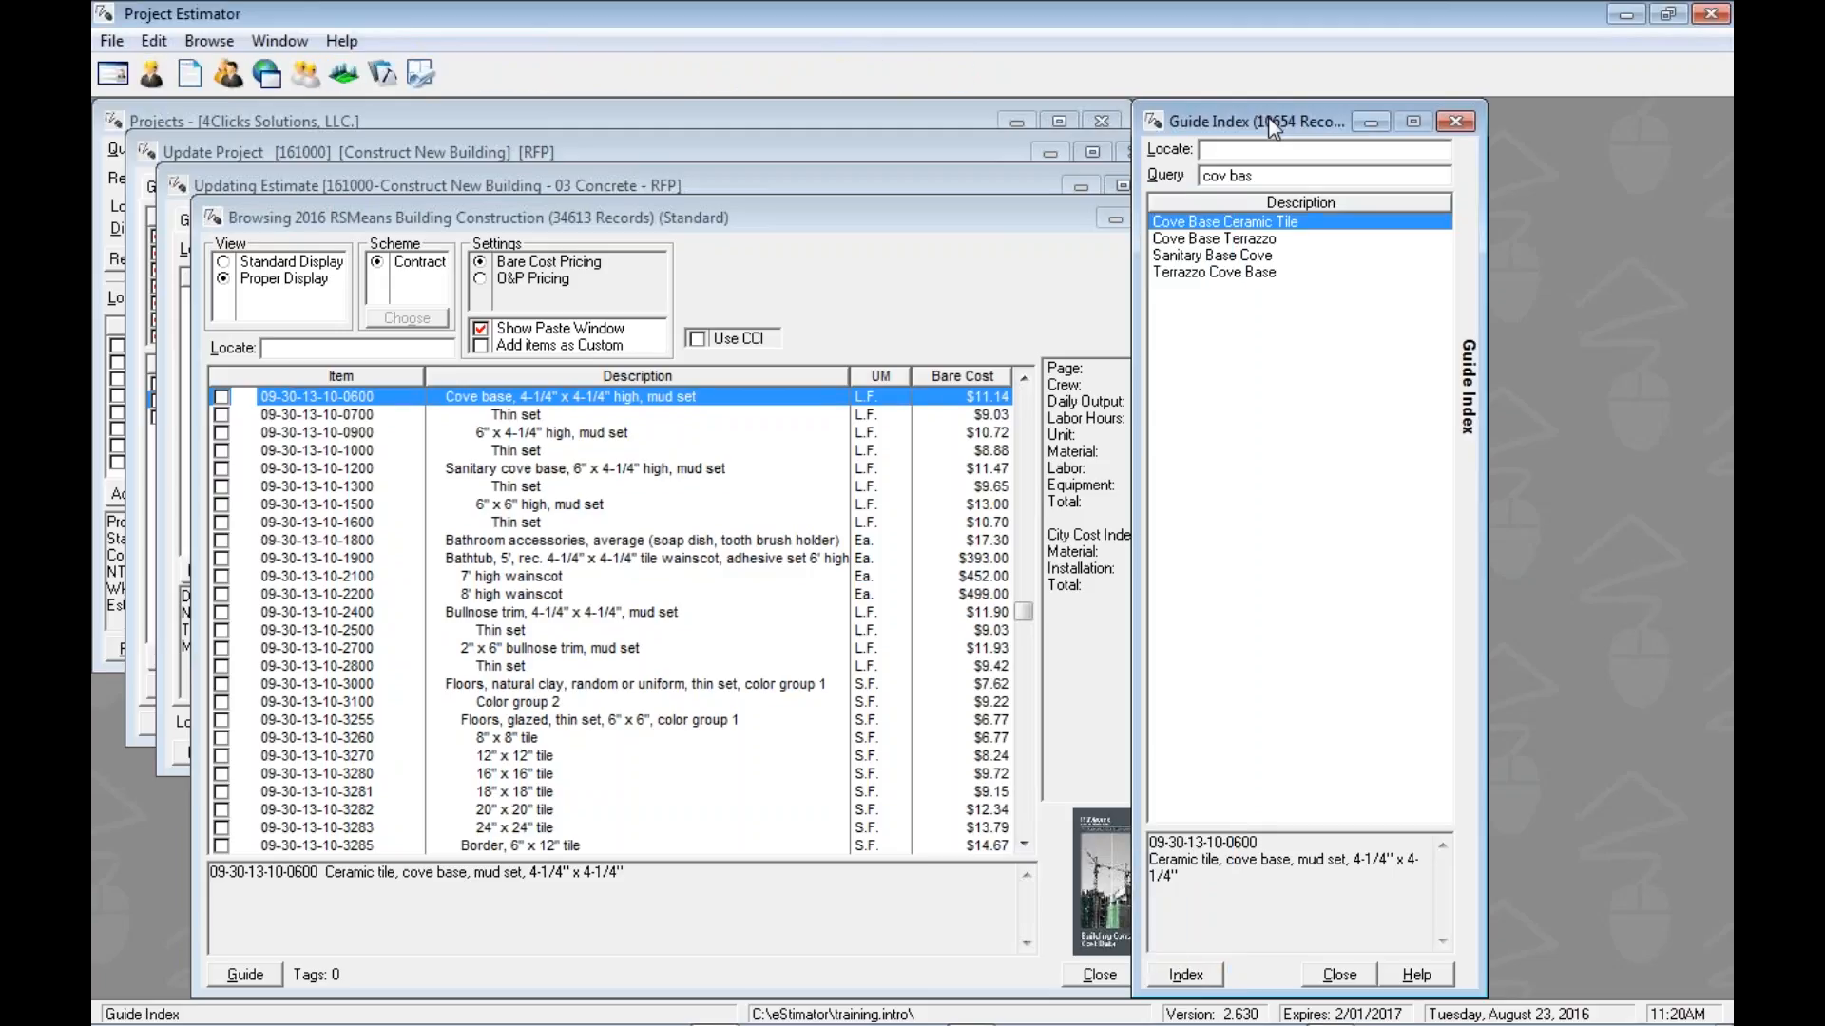
left_click(1214, 239)
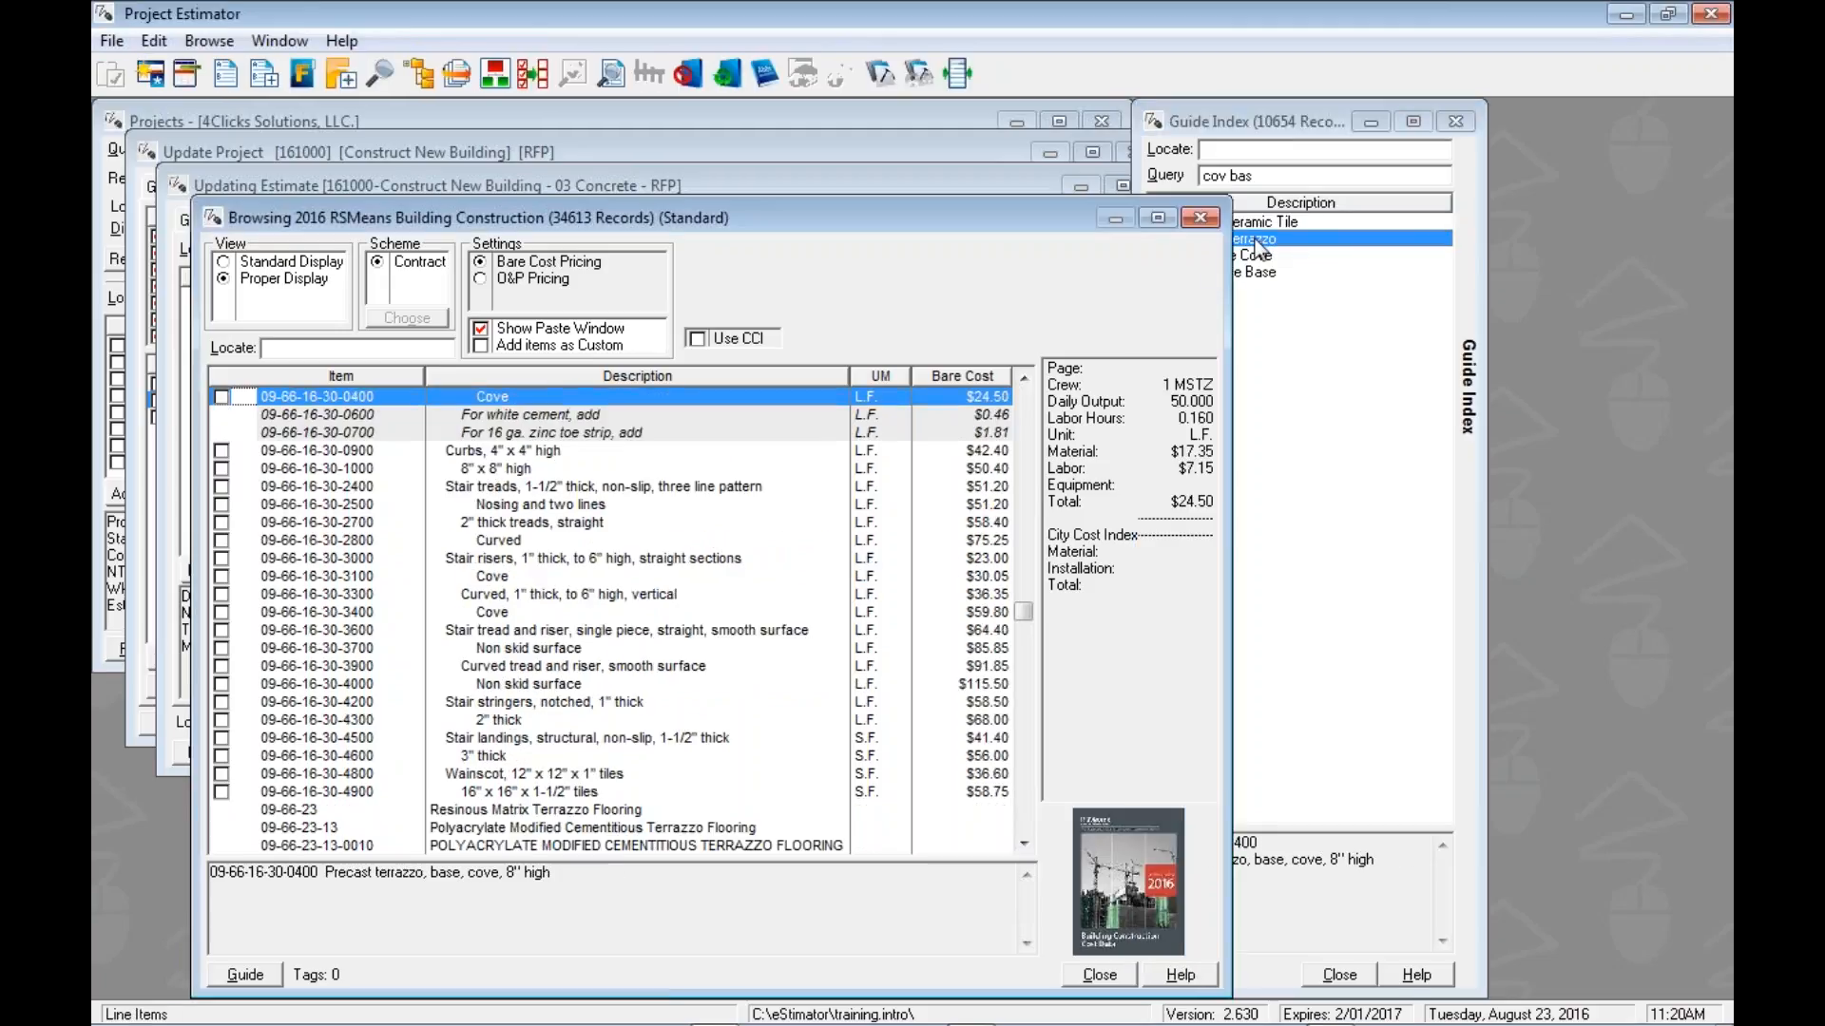
mouse_move(713, 388)
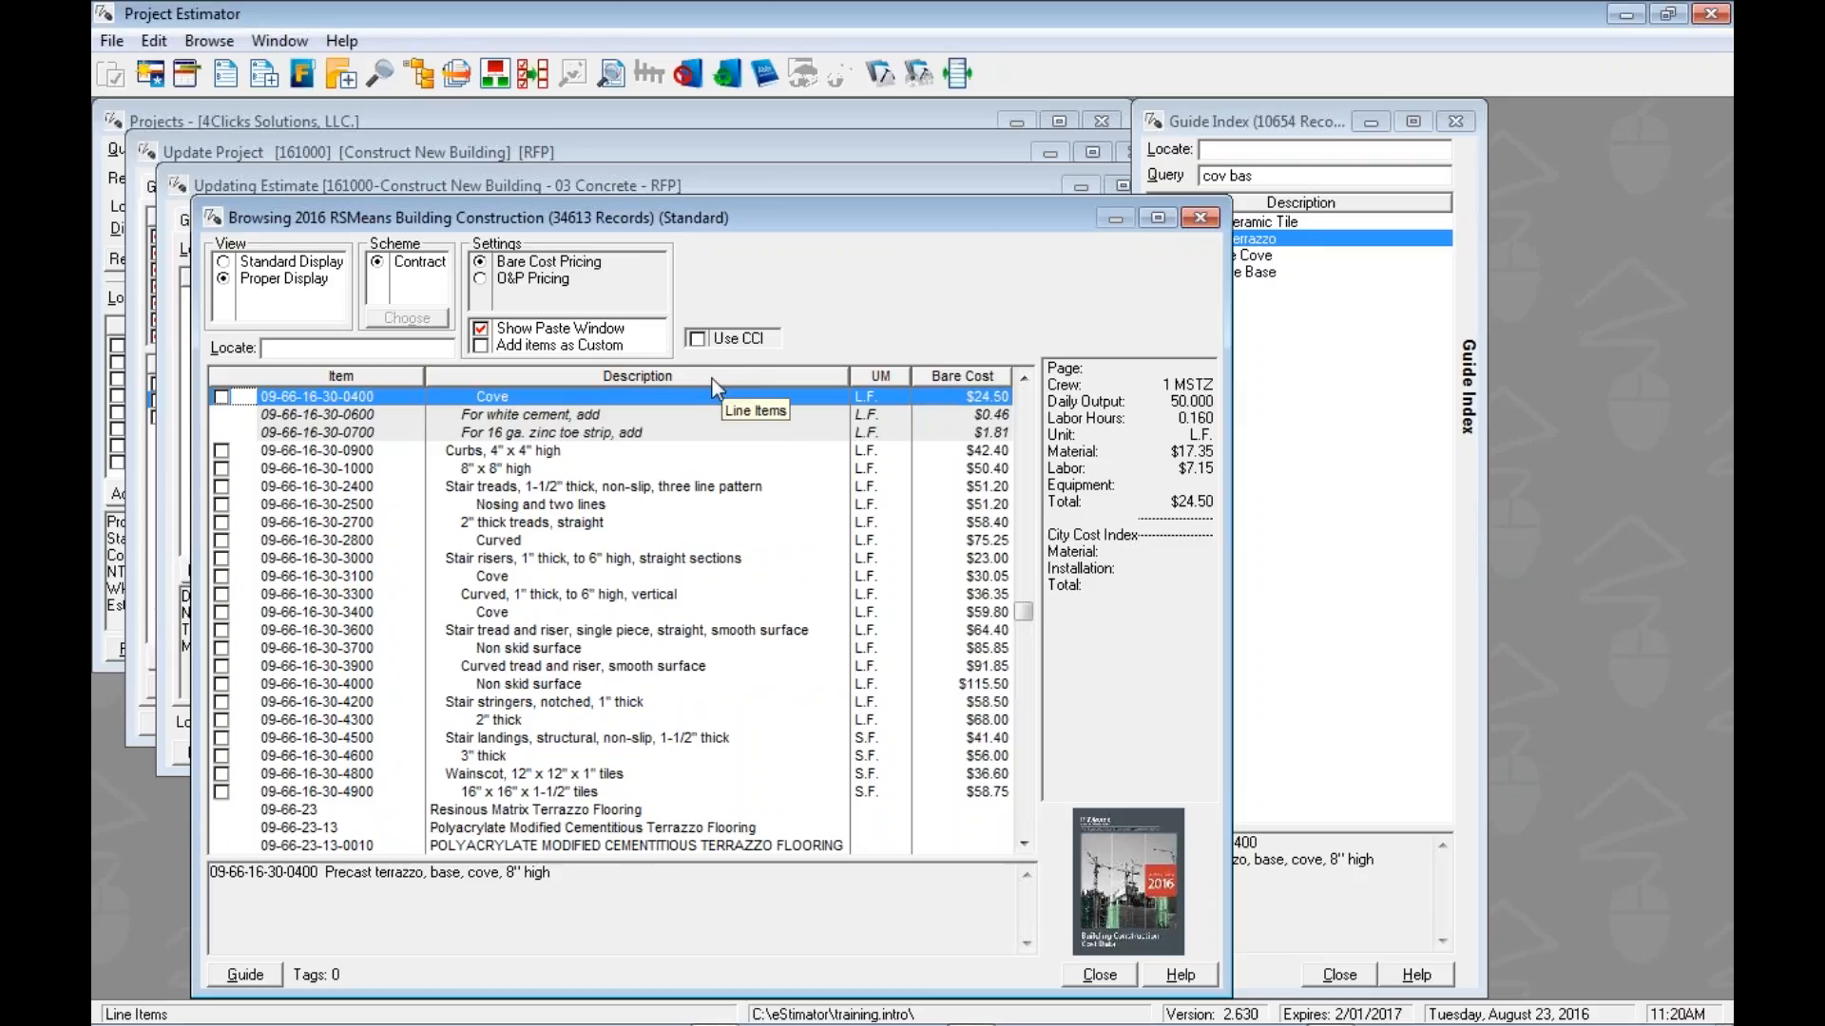
mouse_move(886, 299)
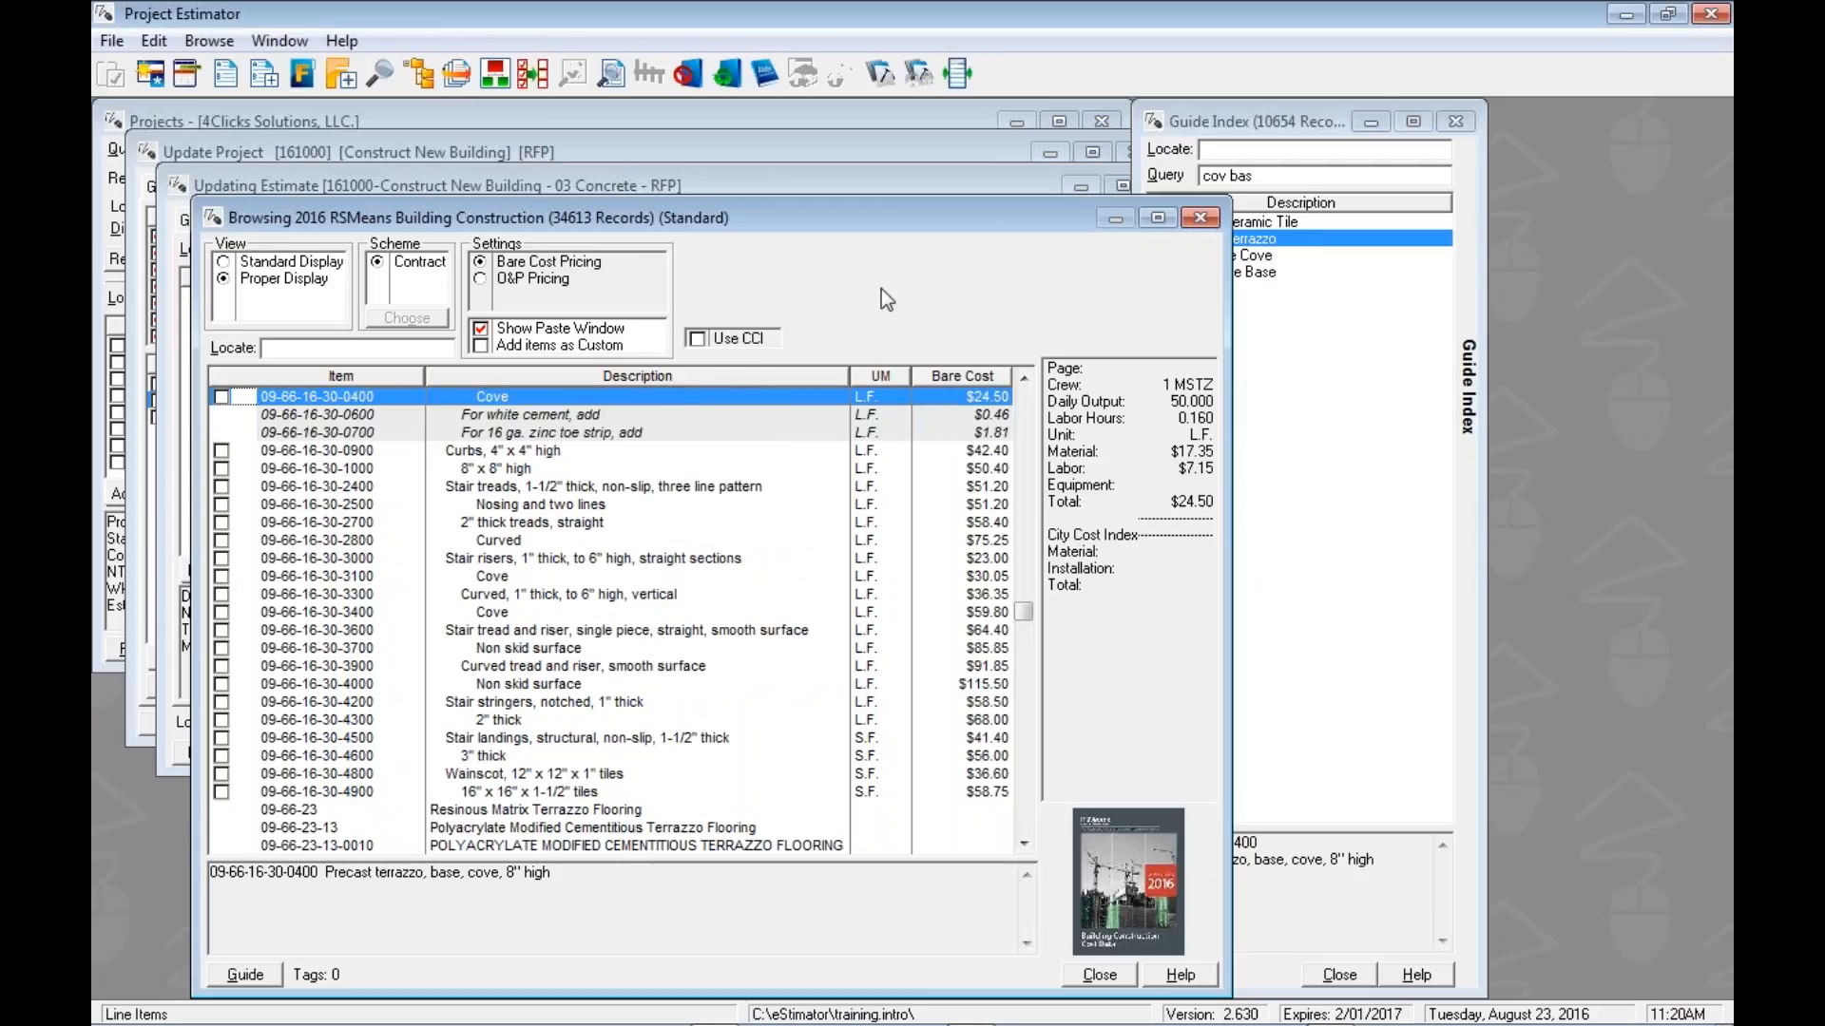
mouse_move(1214, 315)
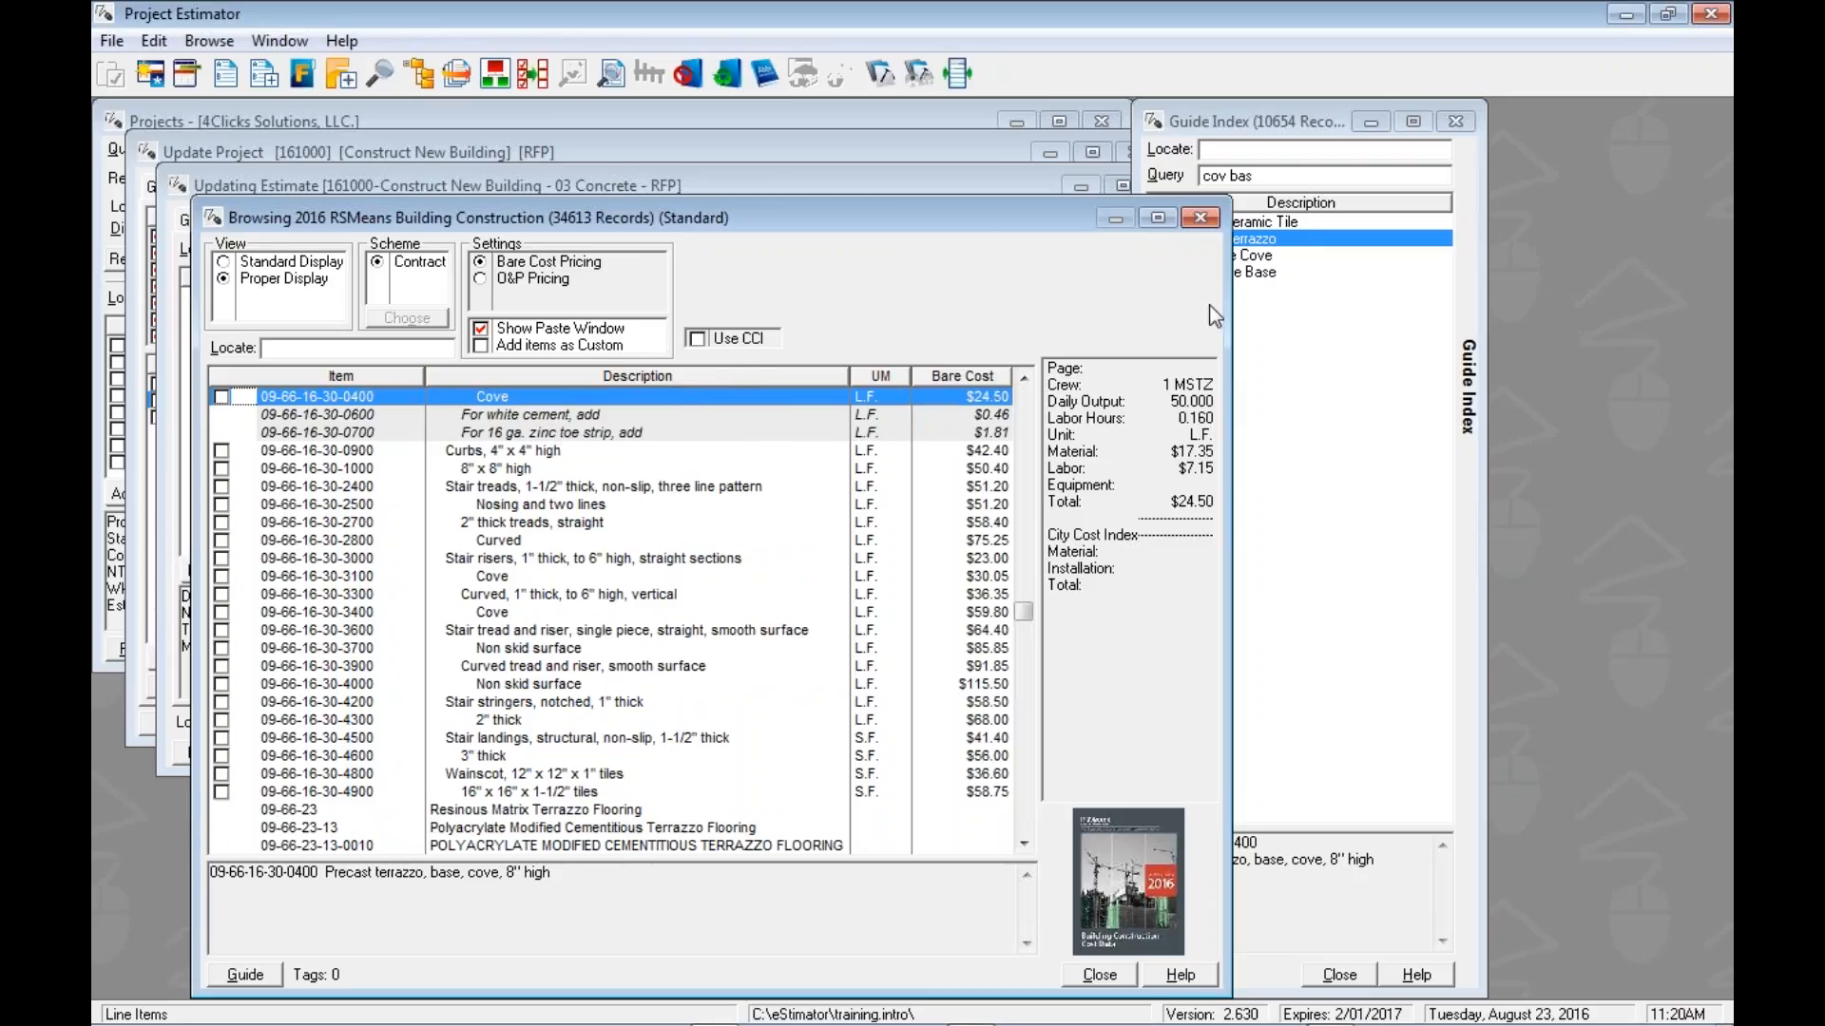
mouse_move(506, 460)
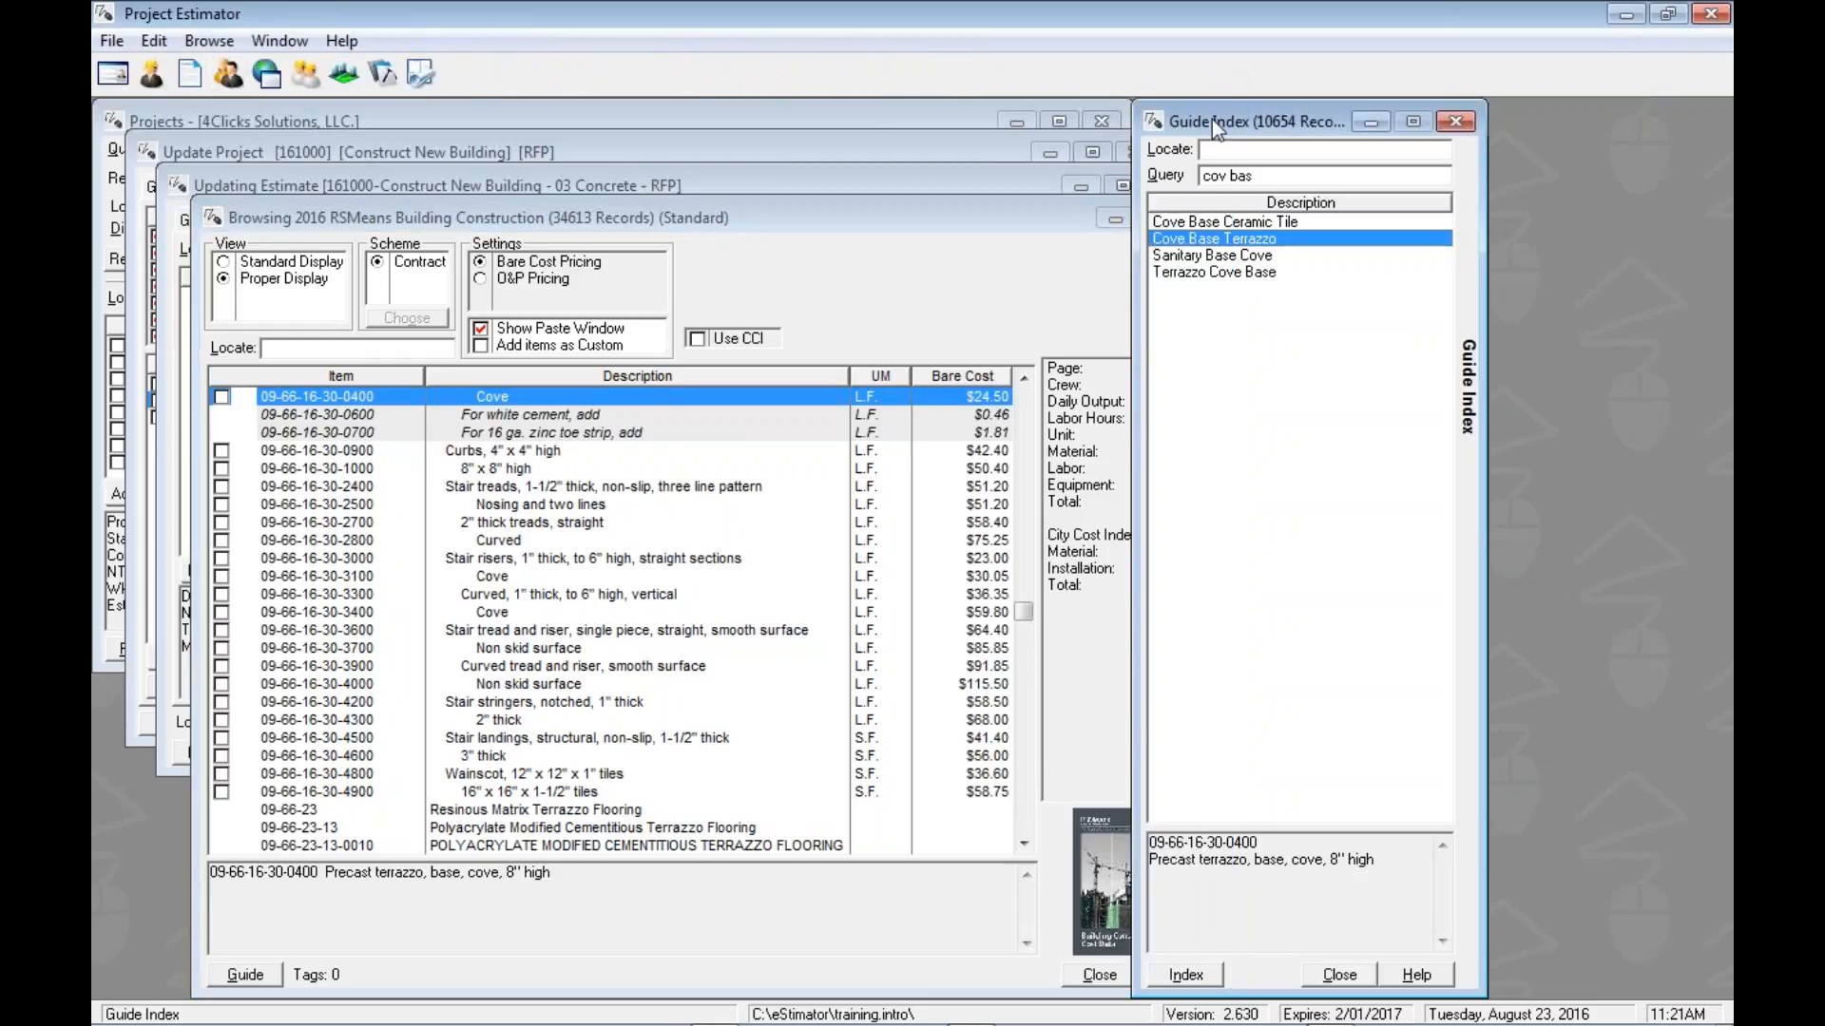
mouse_move(1236, 378)
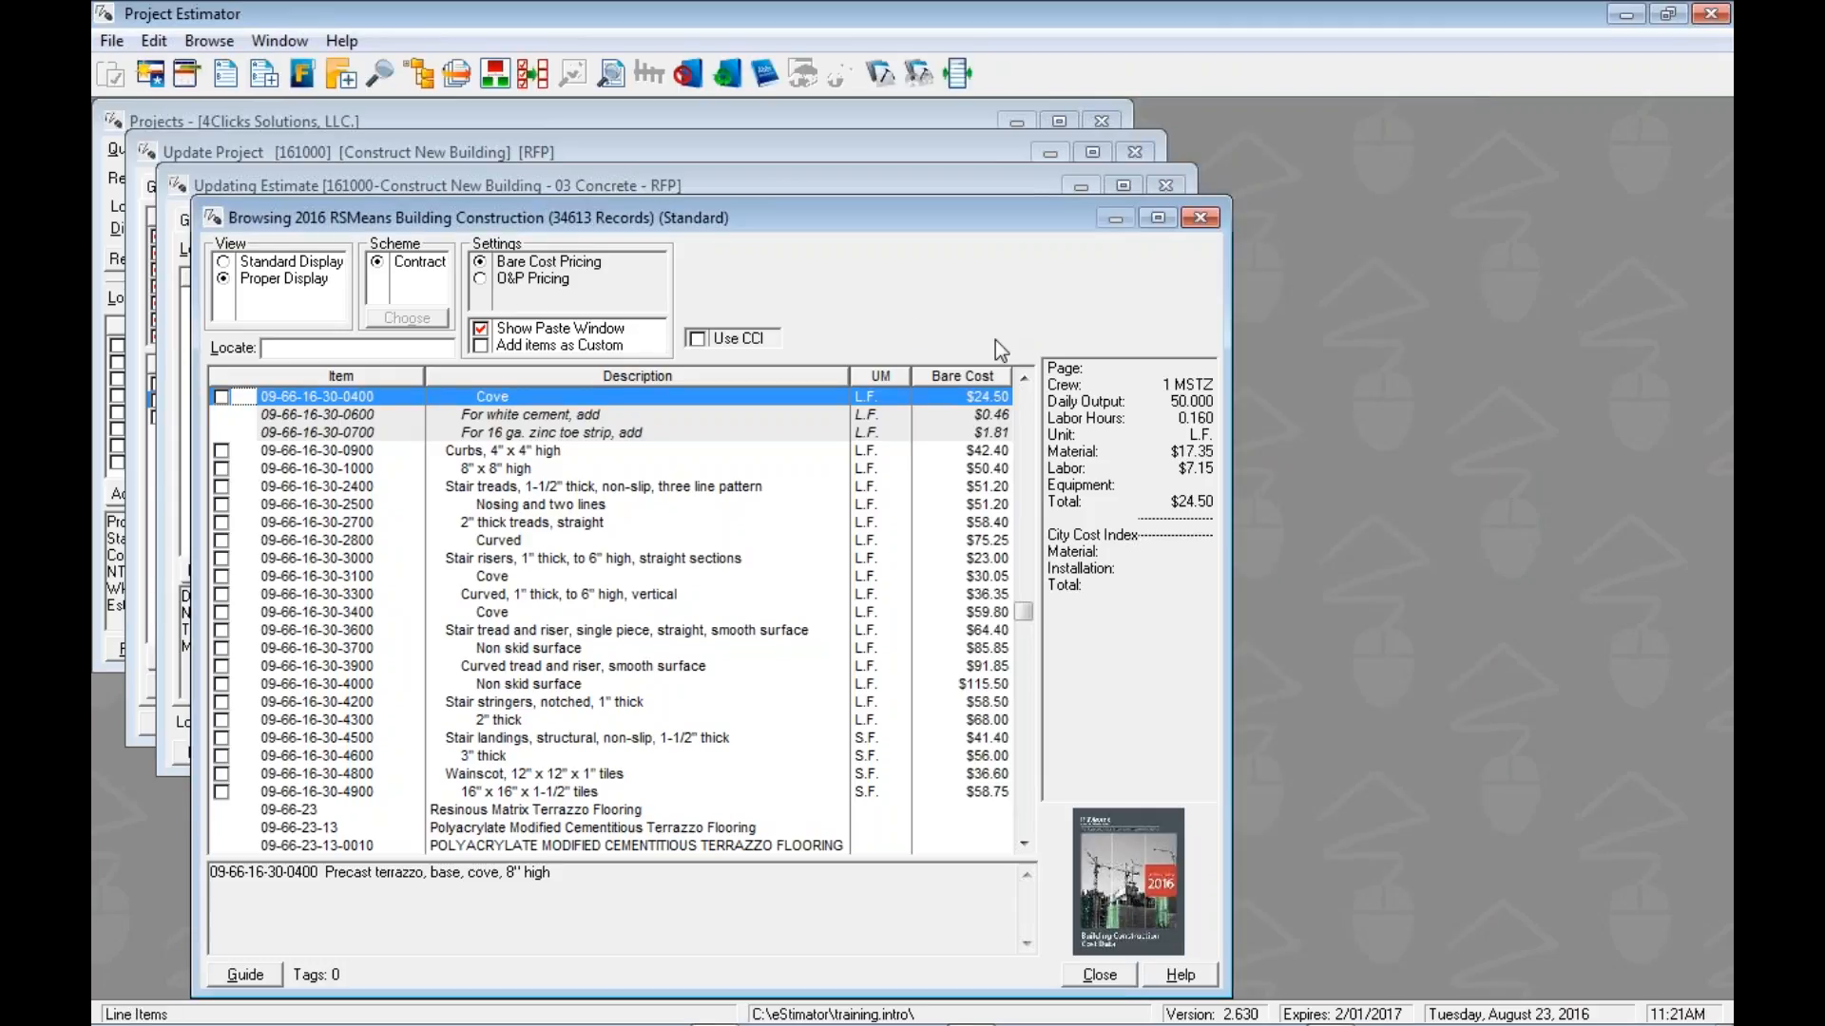
mouse_move(426, 521)
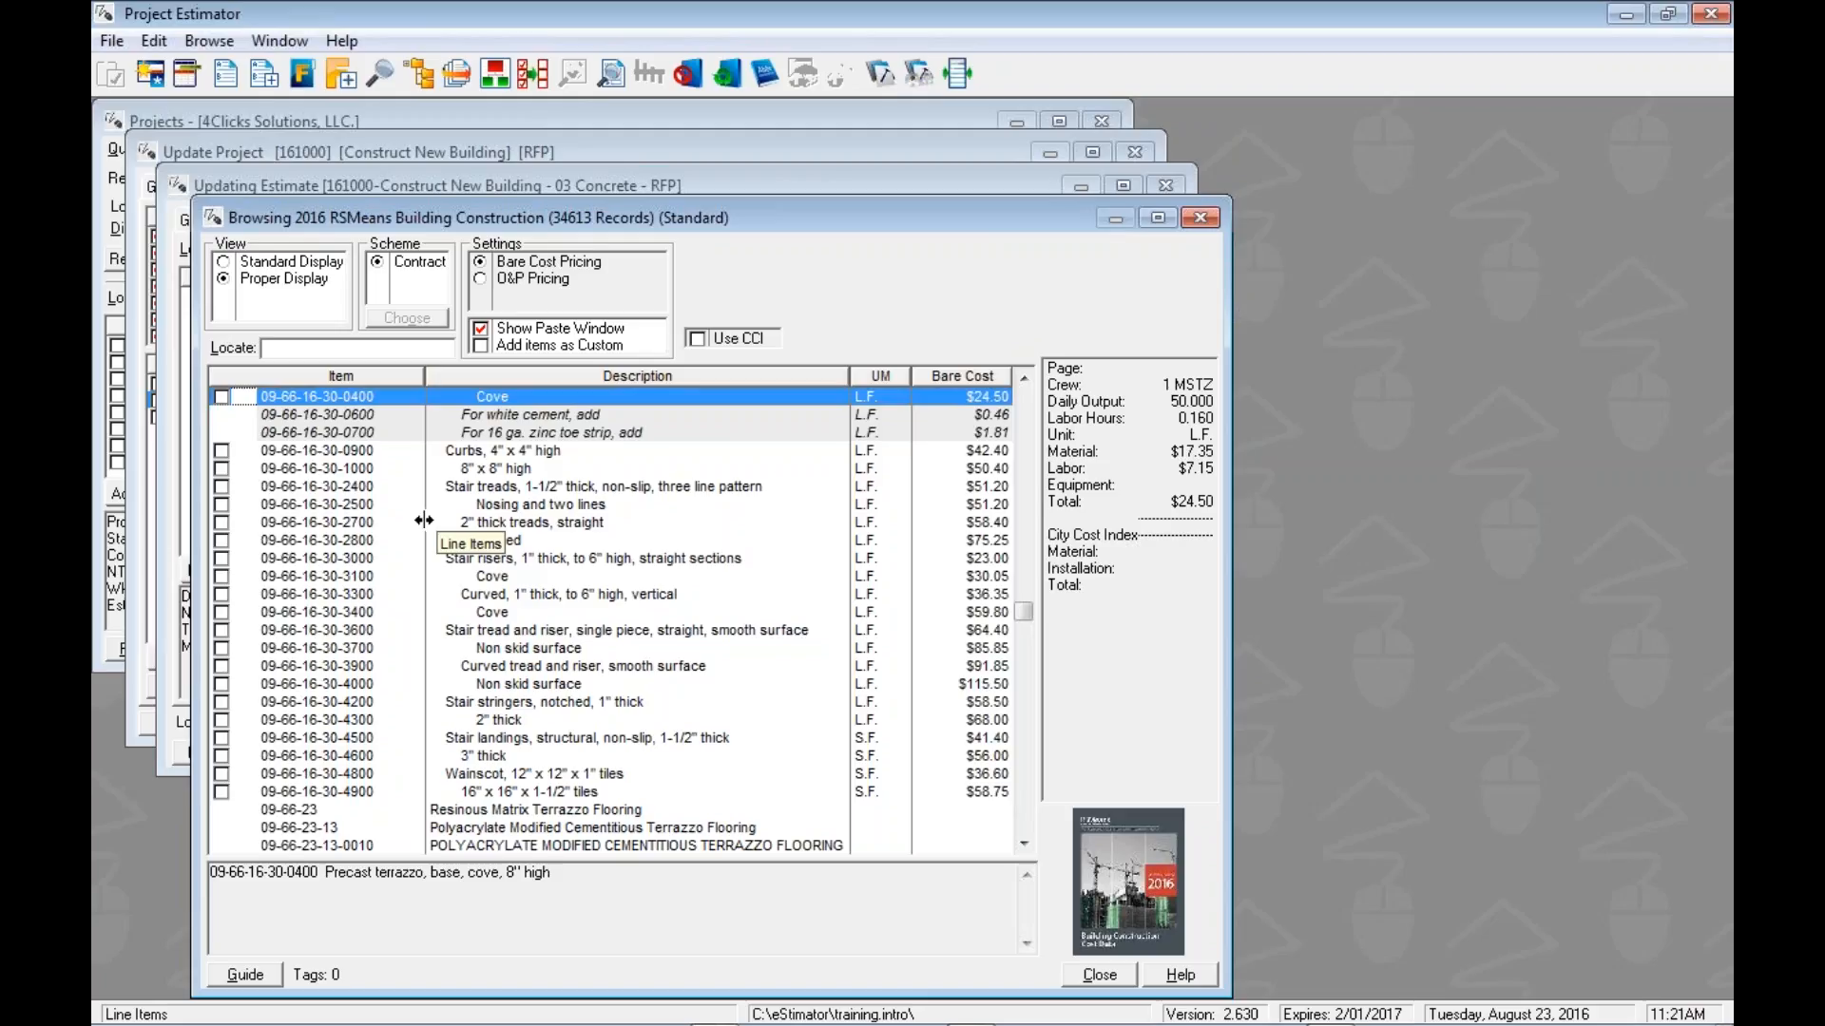
mouse_move(253, 387)
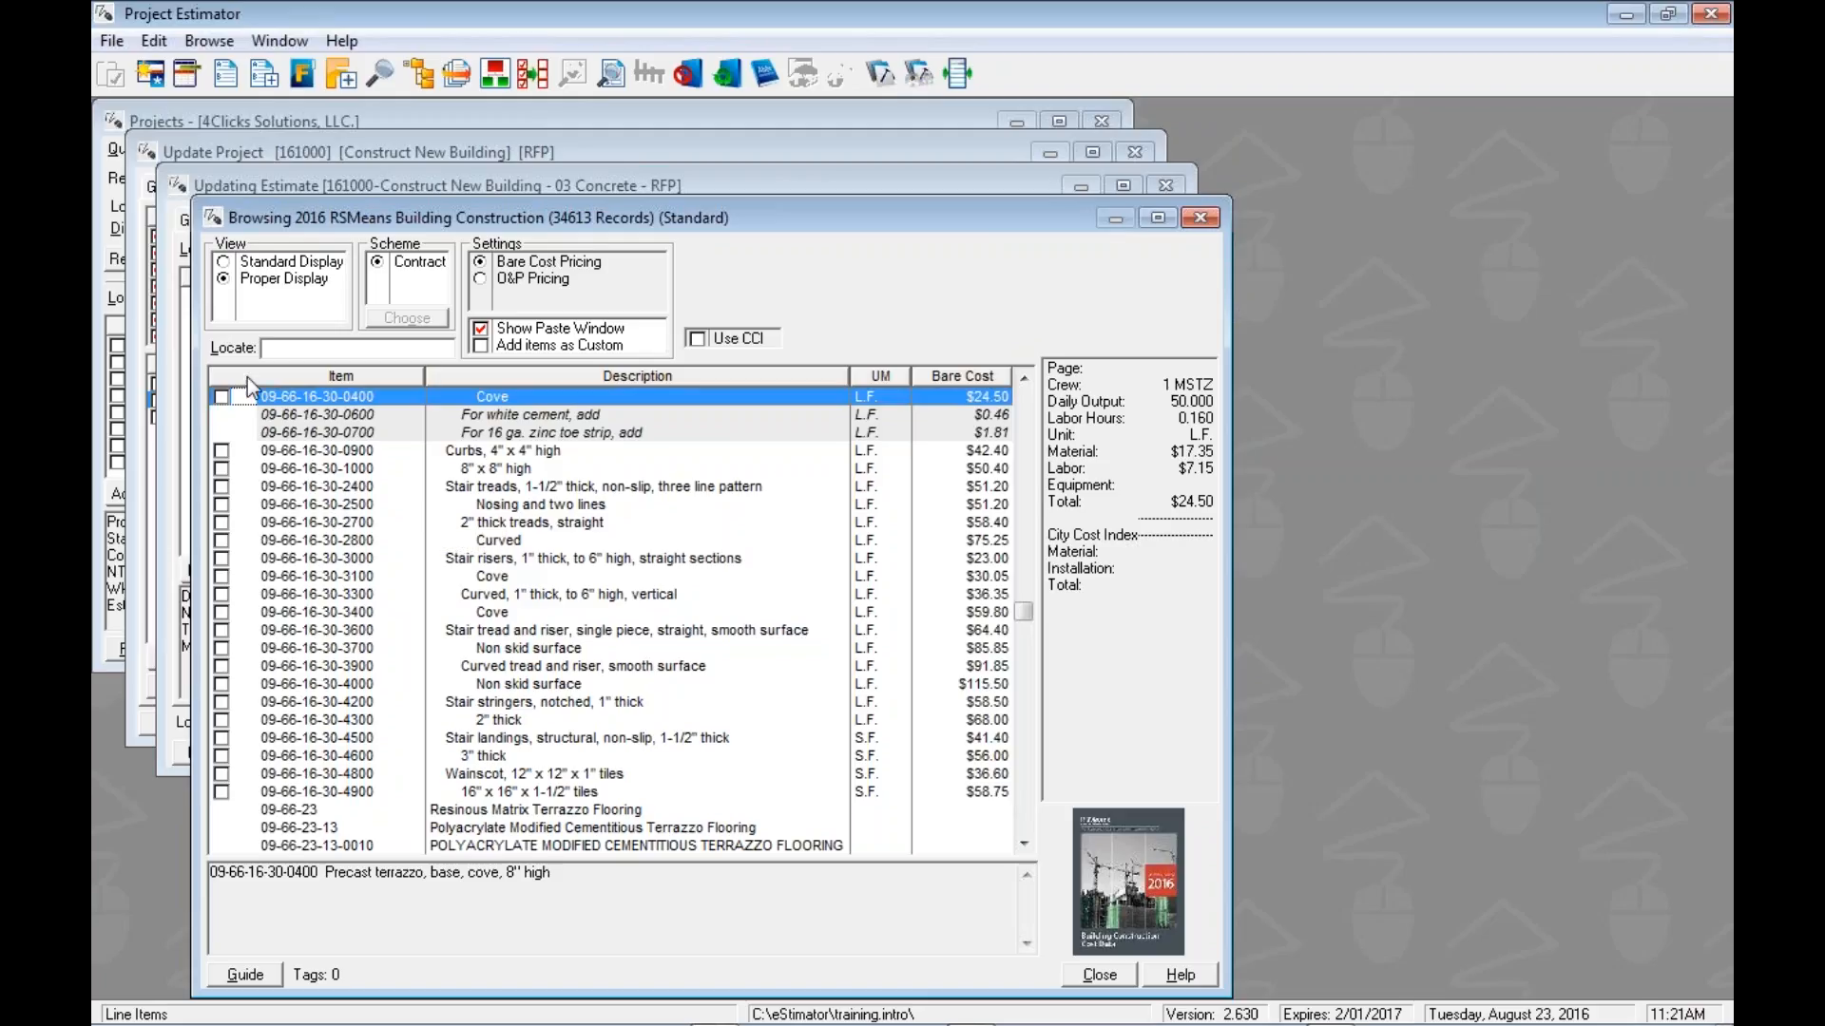
mouse_move(226, 74)
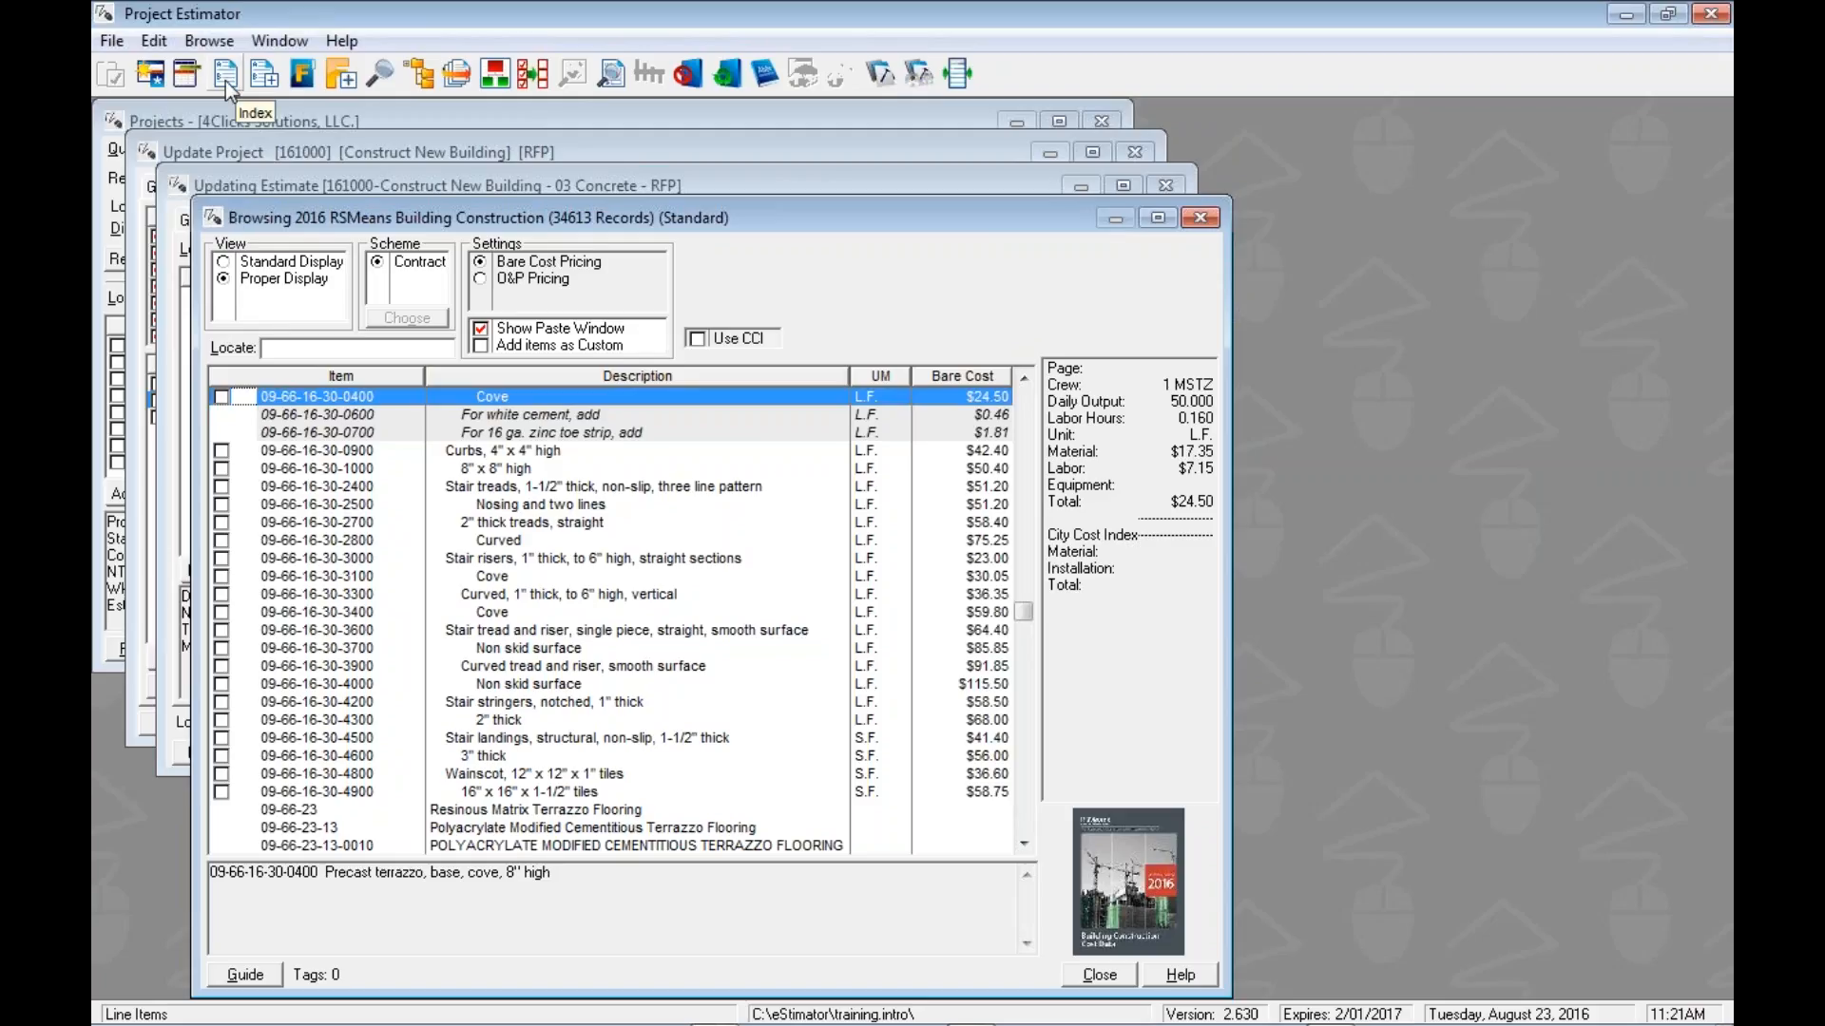
mouse_move(262, 74)
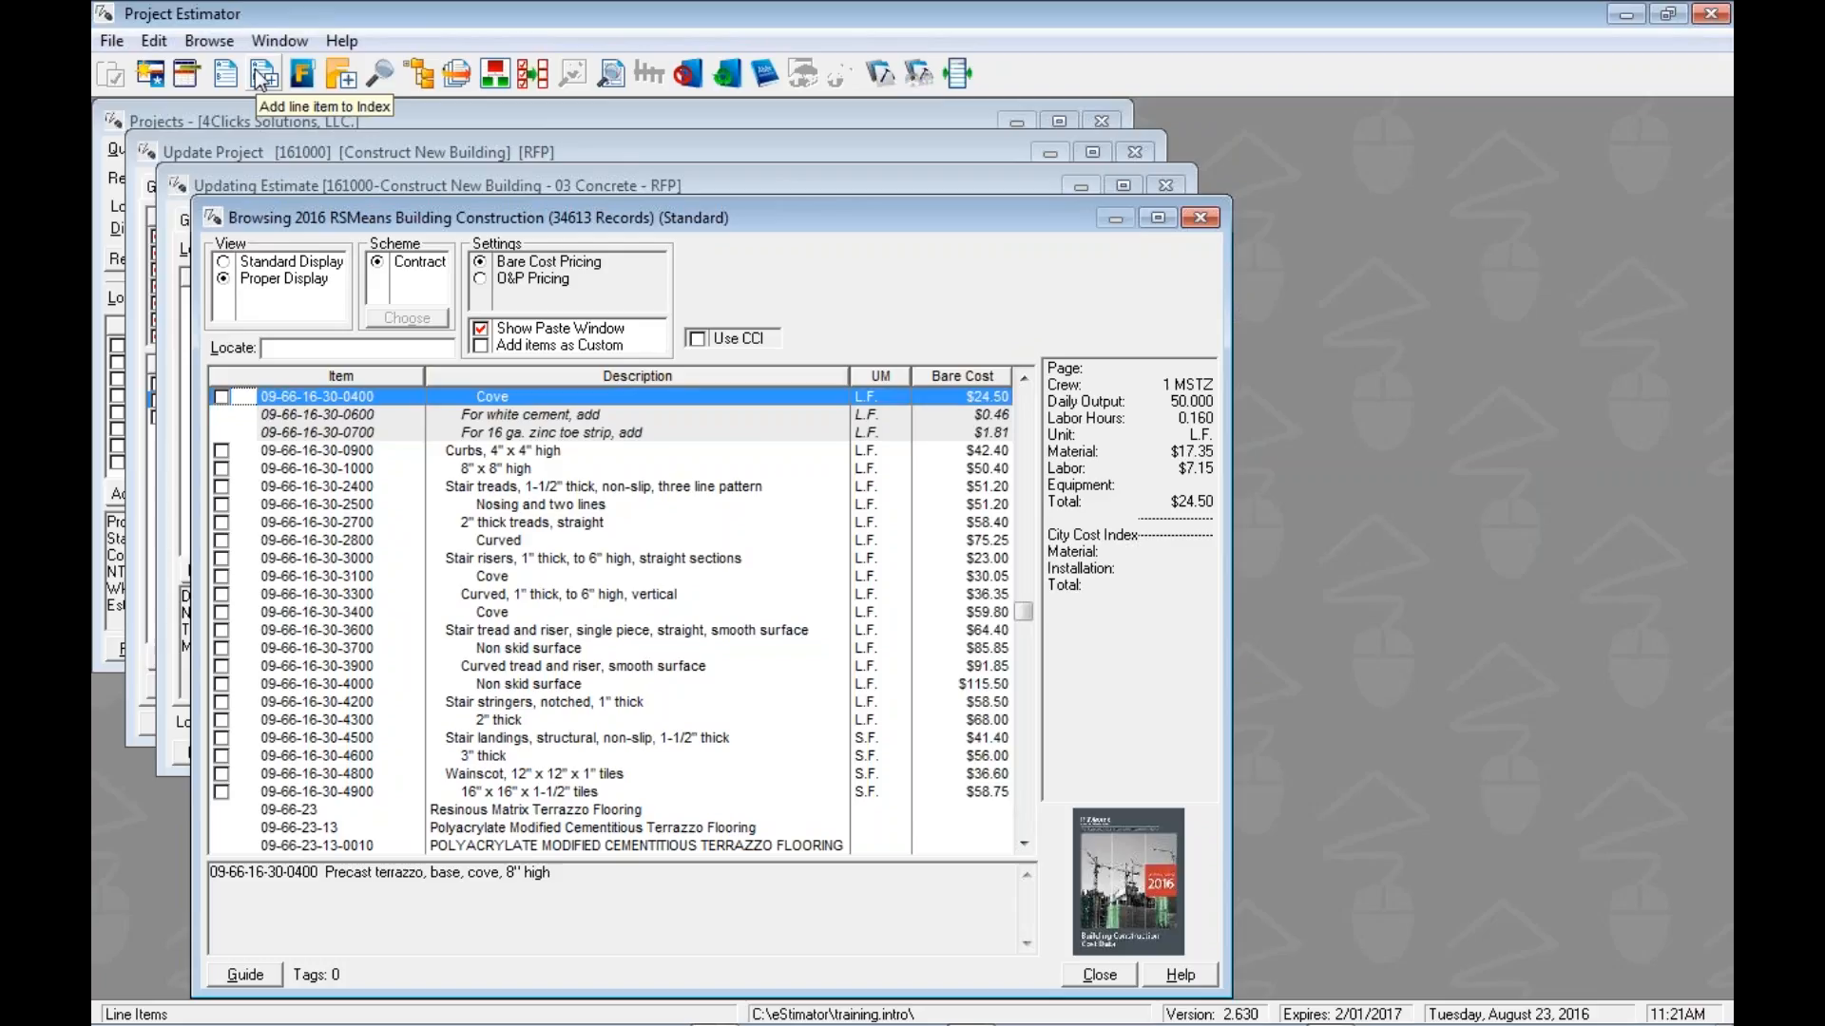
mouse_move(264, 73)
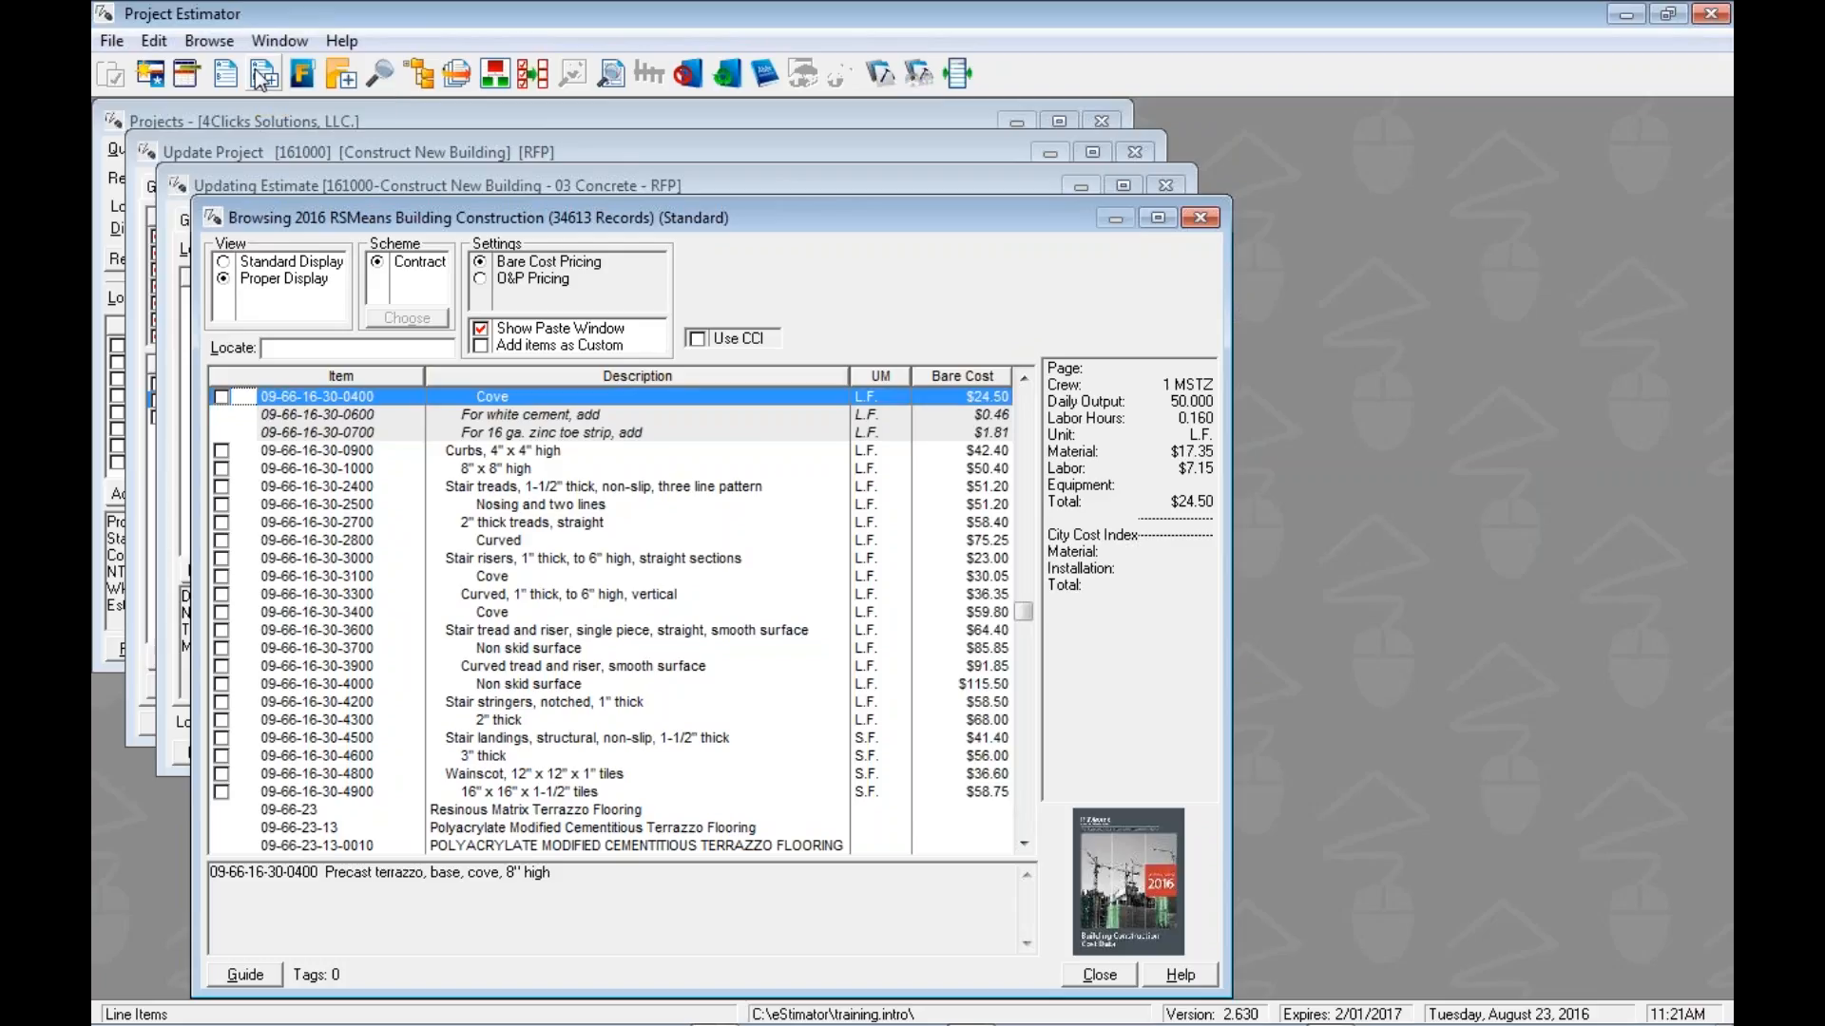